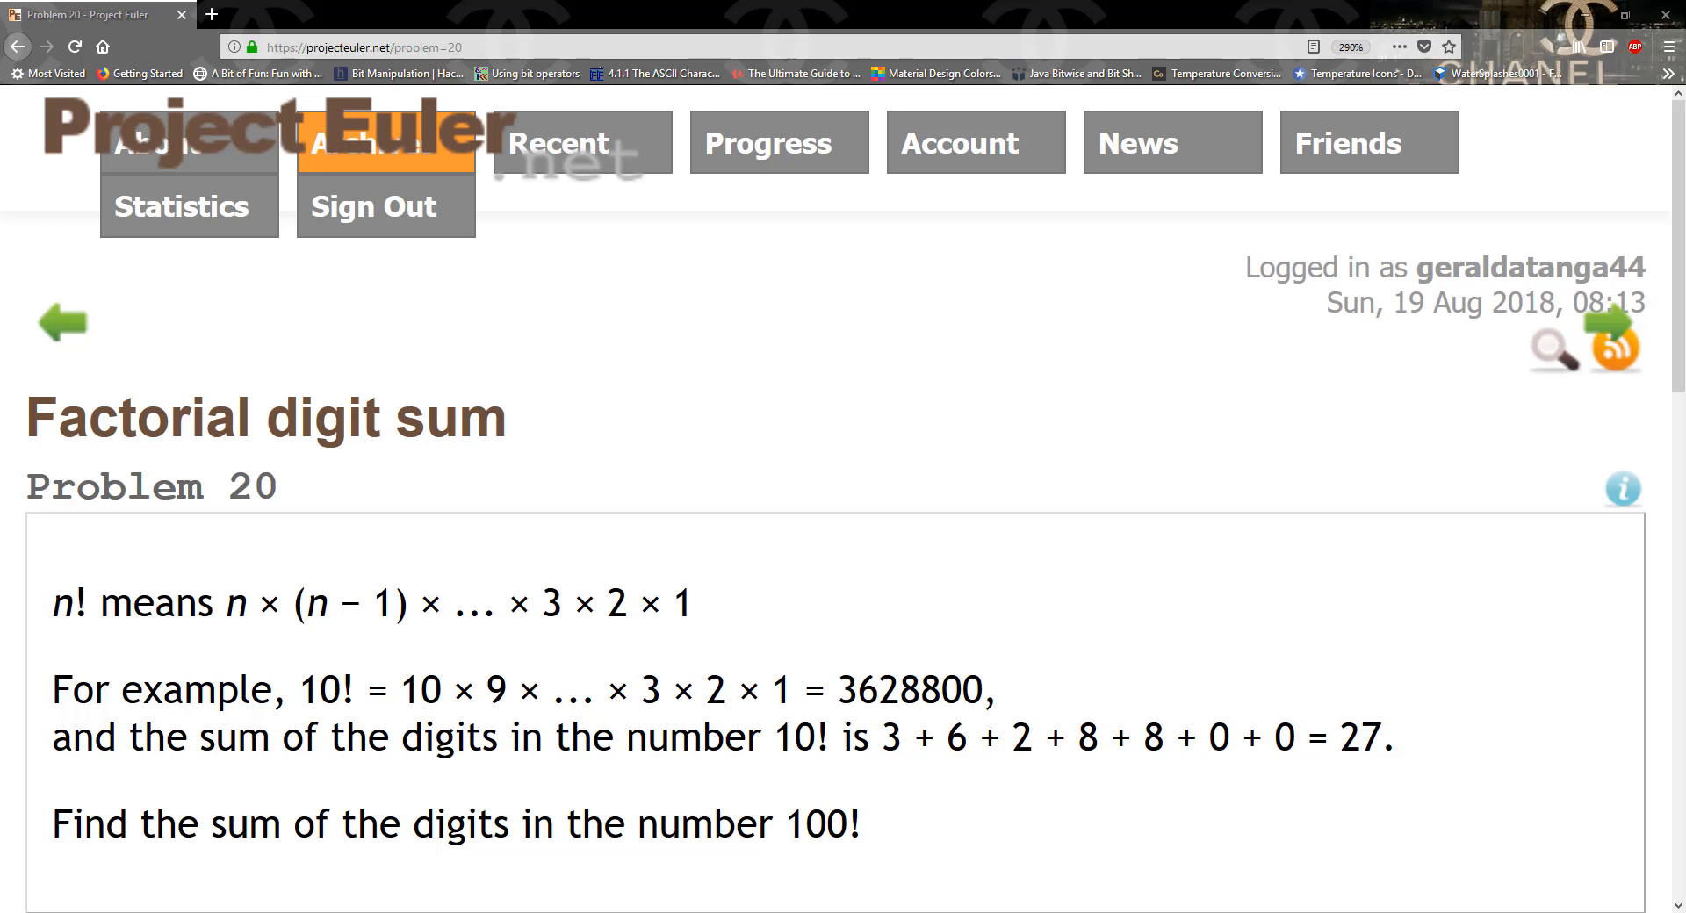
{"action": "mouse_move", "coordinate": [220, 671]}
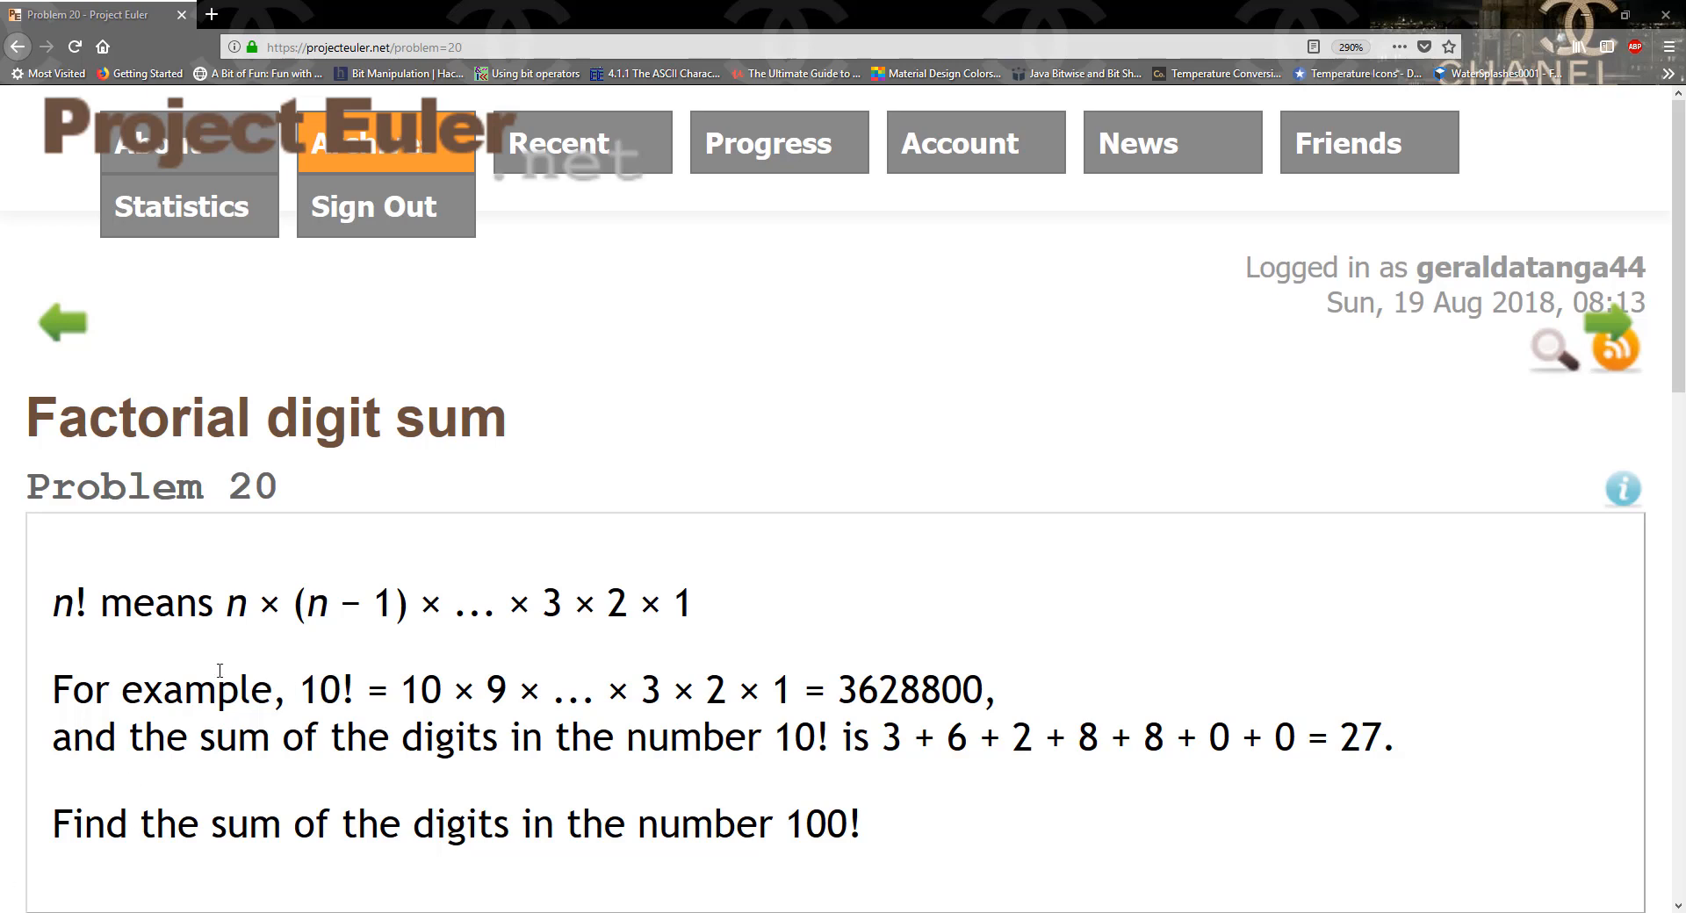
{"action": "mouse_move", "coordinate": [216, 830]}
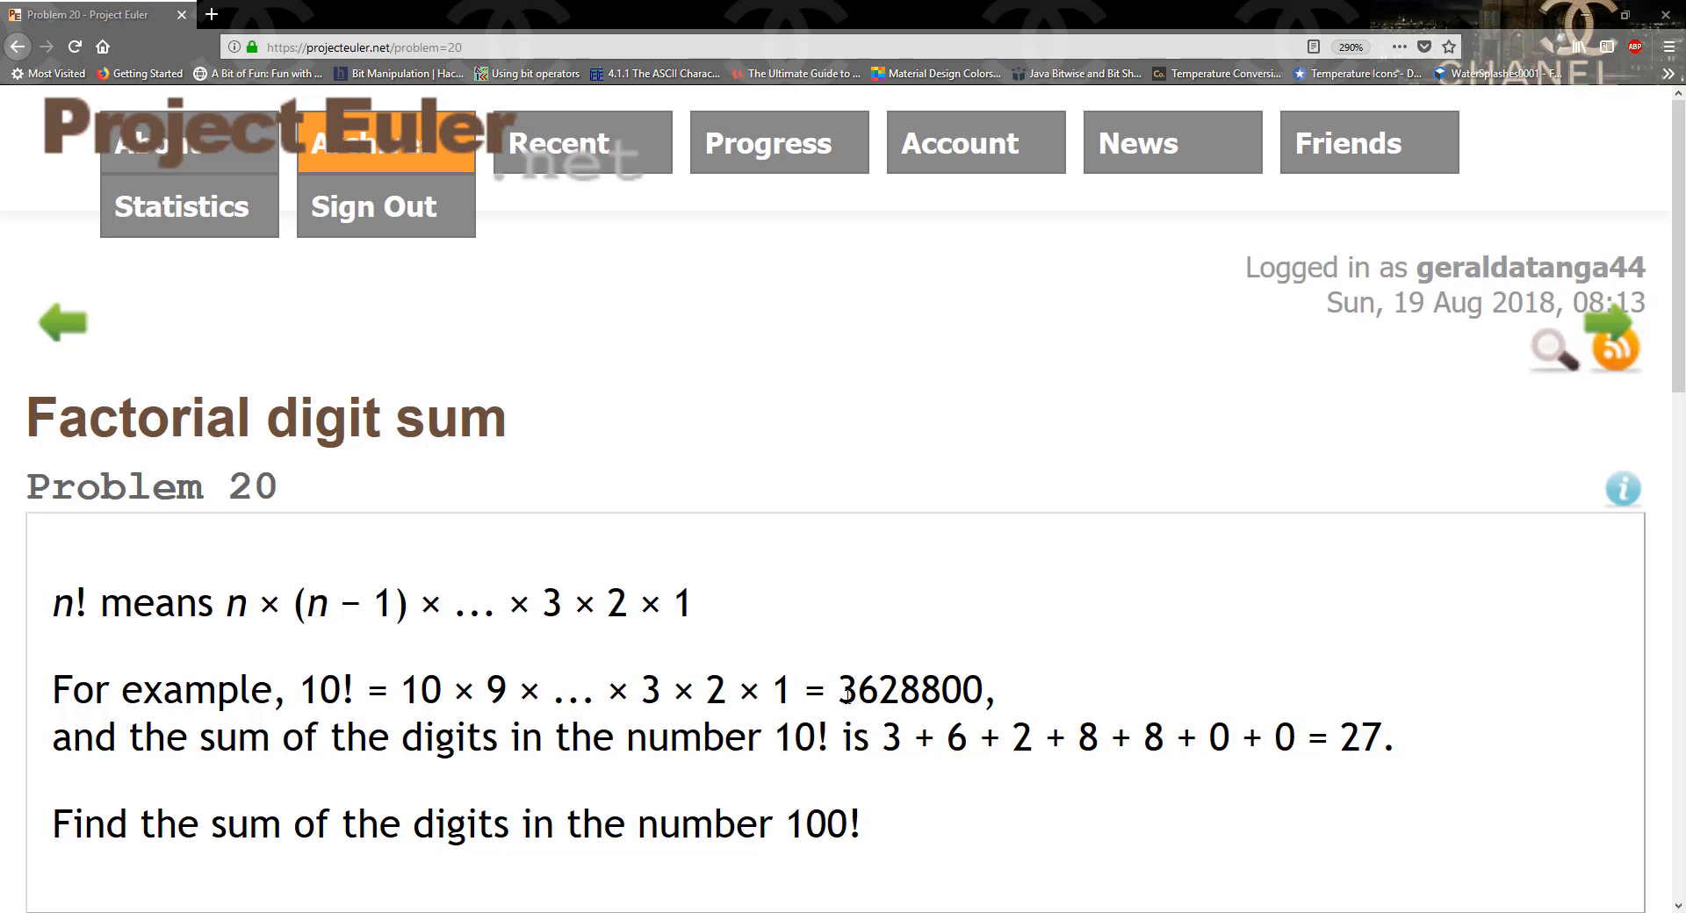
{"action": "mouse_move", "coordinate": [787, 811]}
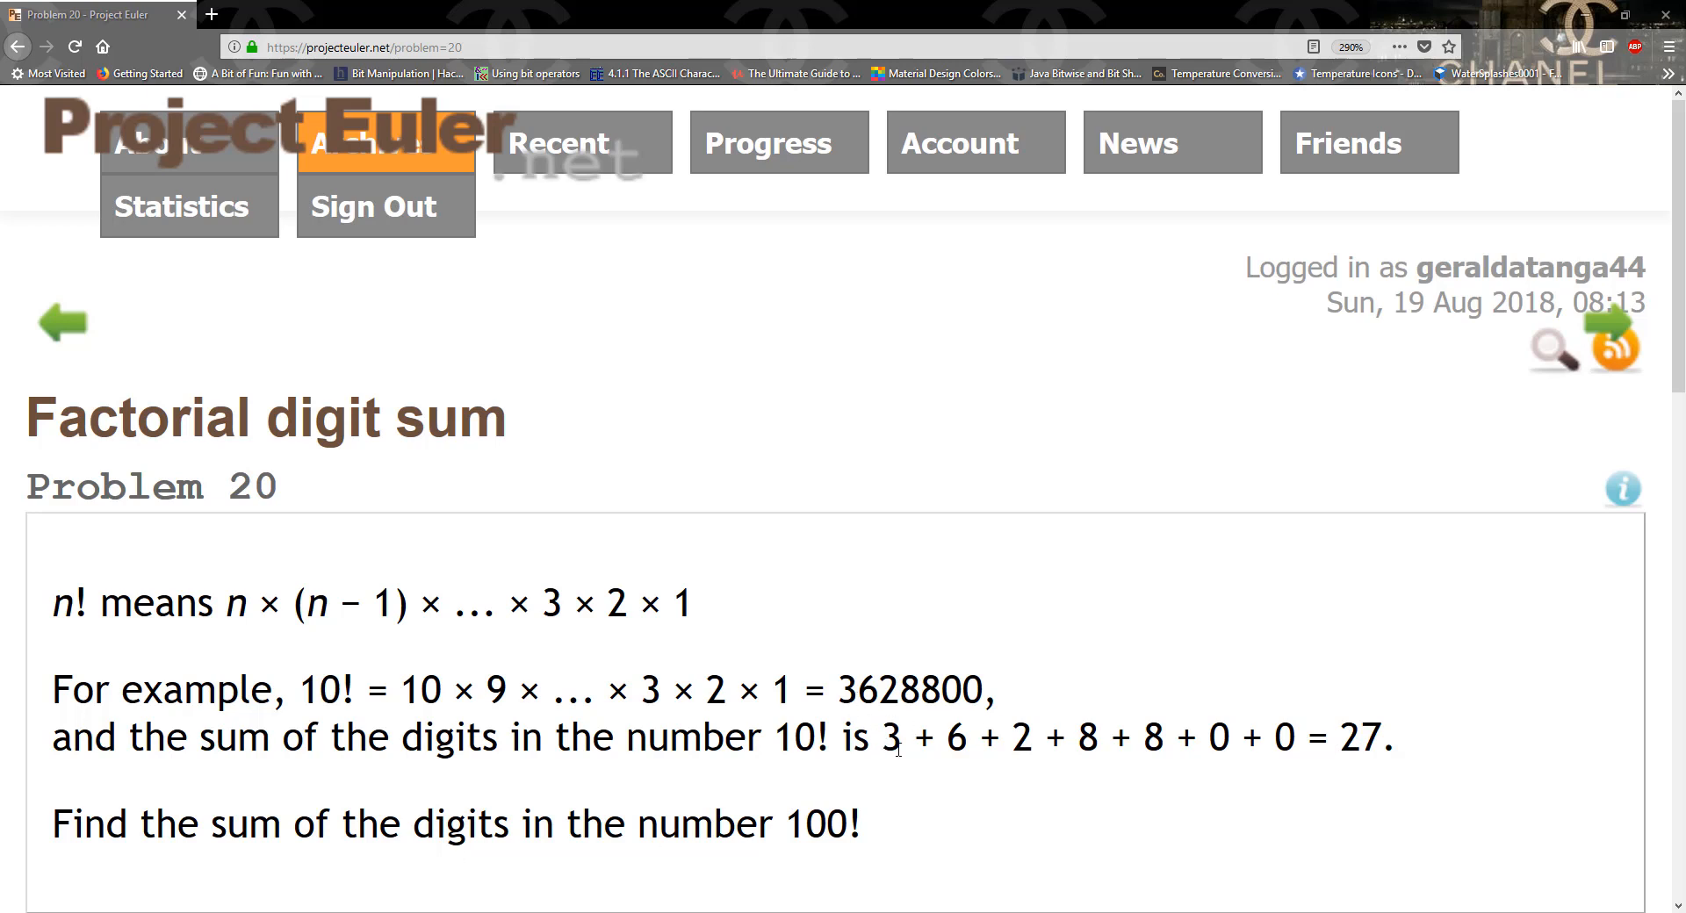
{"action": "mouse_move", "coordinate": [1041, 751]}
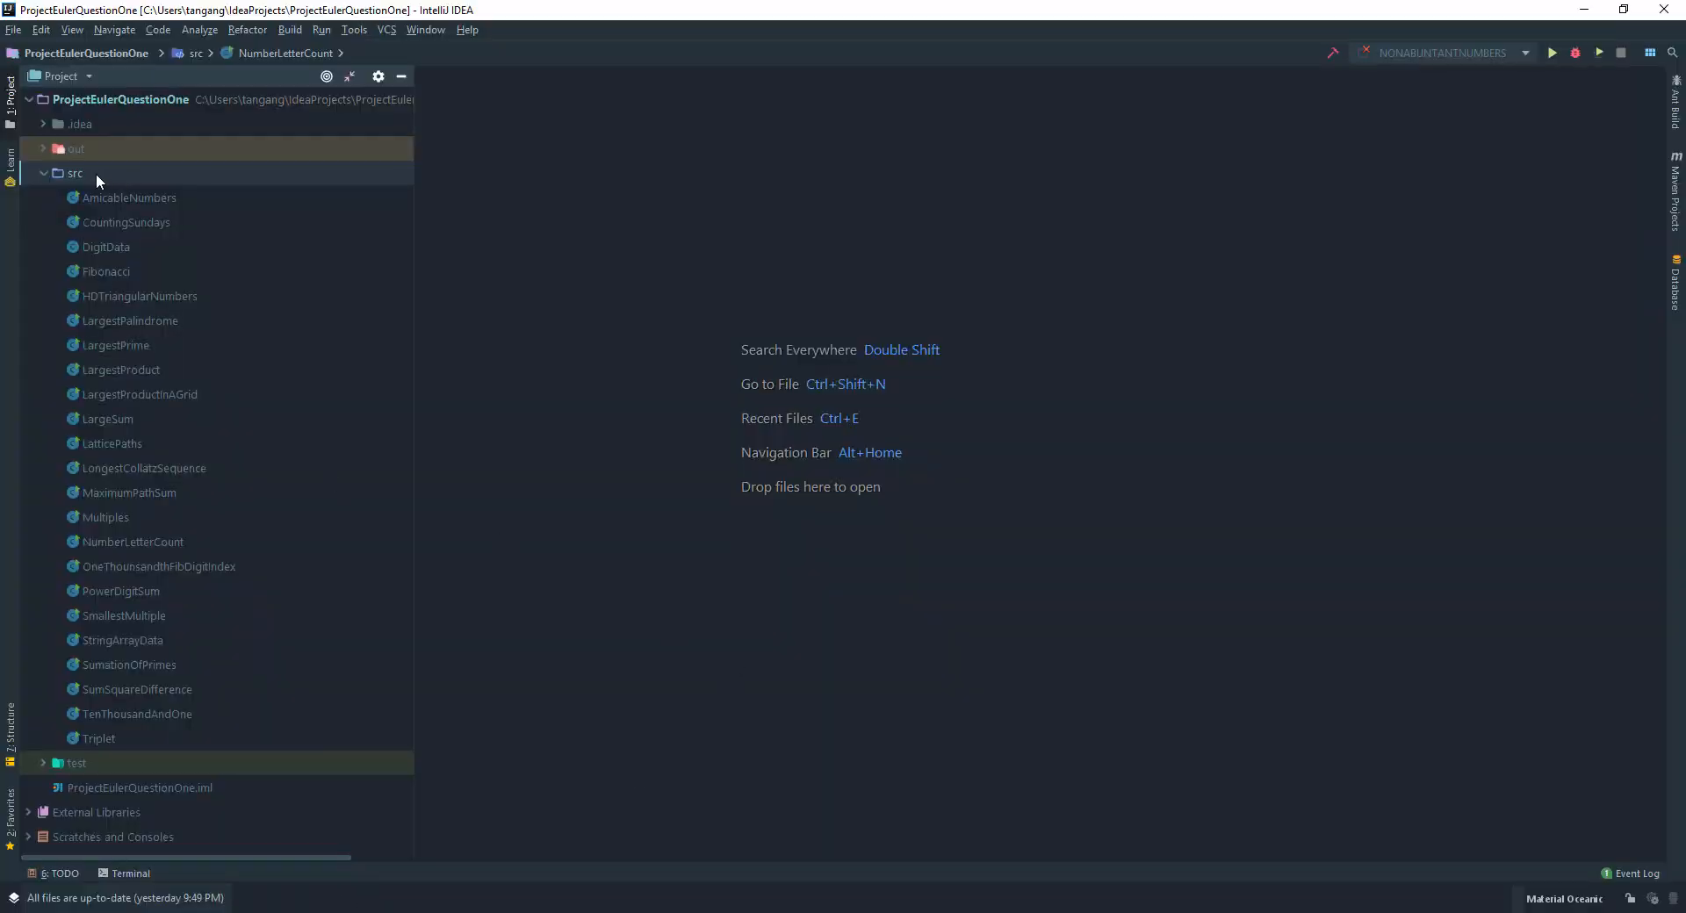
Create a new Java class named FactorialDigitSum in the src folder.
{"action": "right_click", "coordinate": [74, 173]}
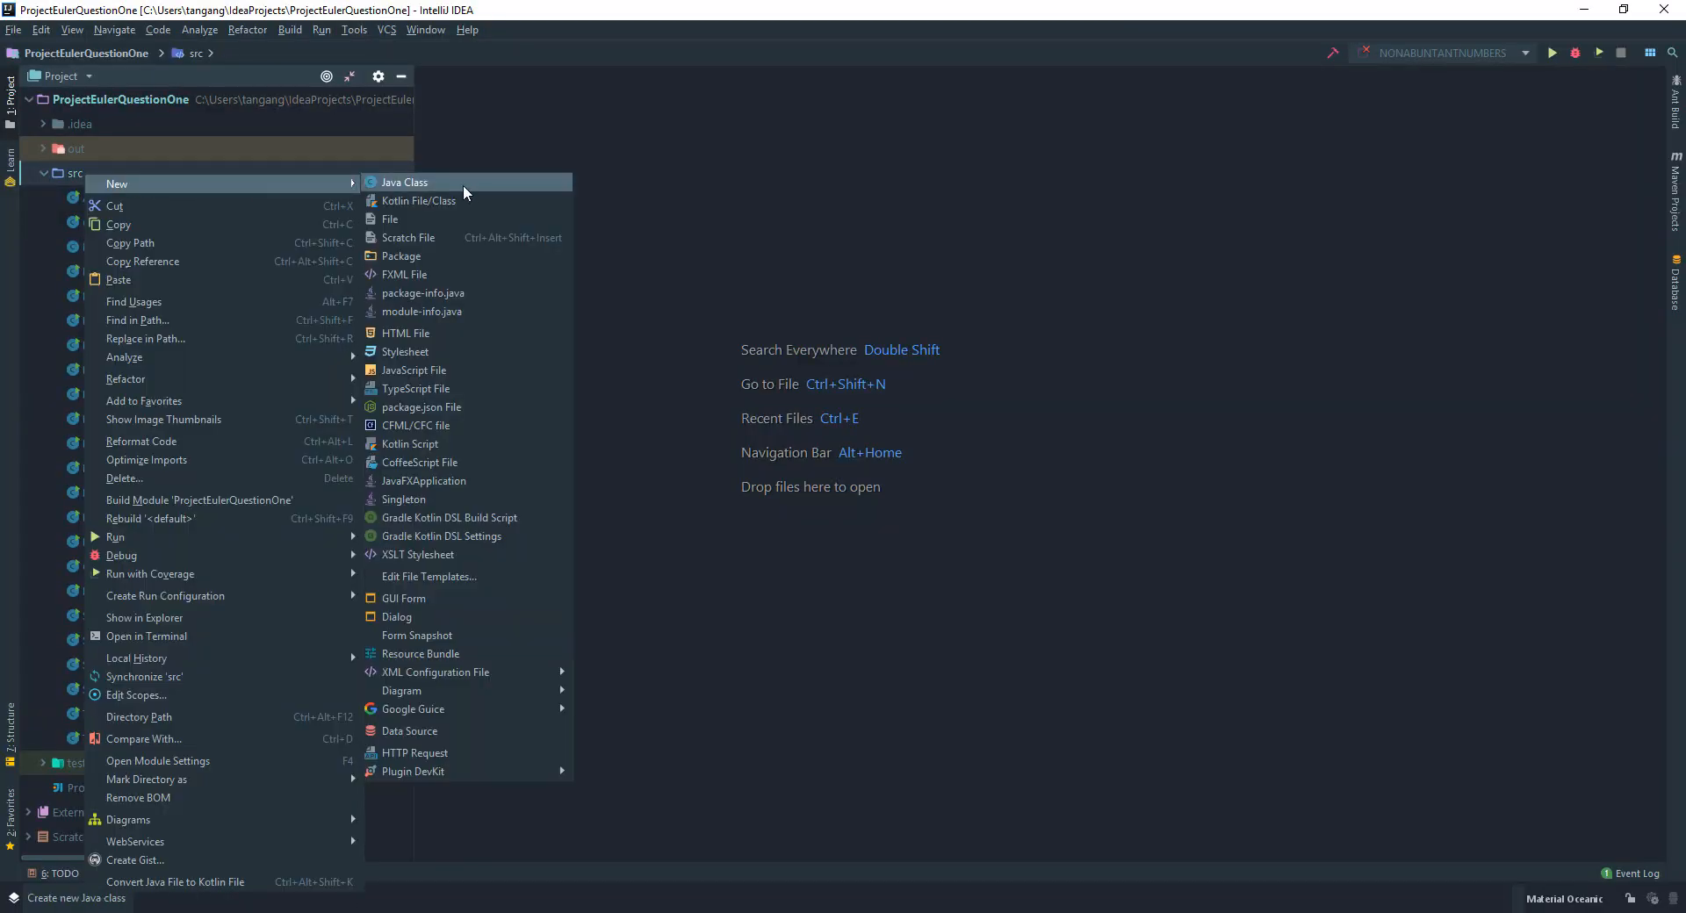
{"action": "left_click", "coordinate": [406, 183]}
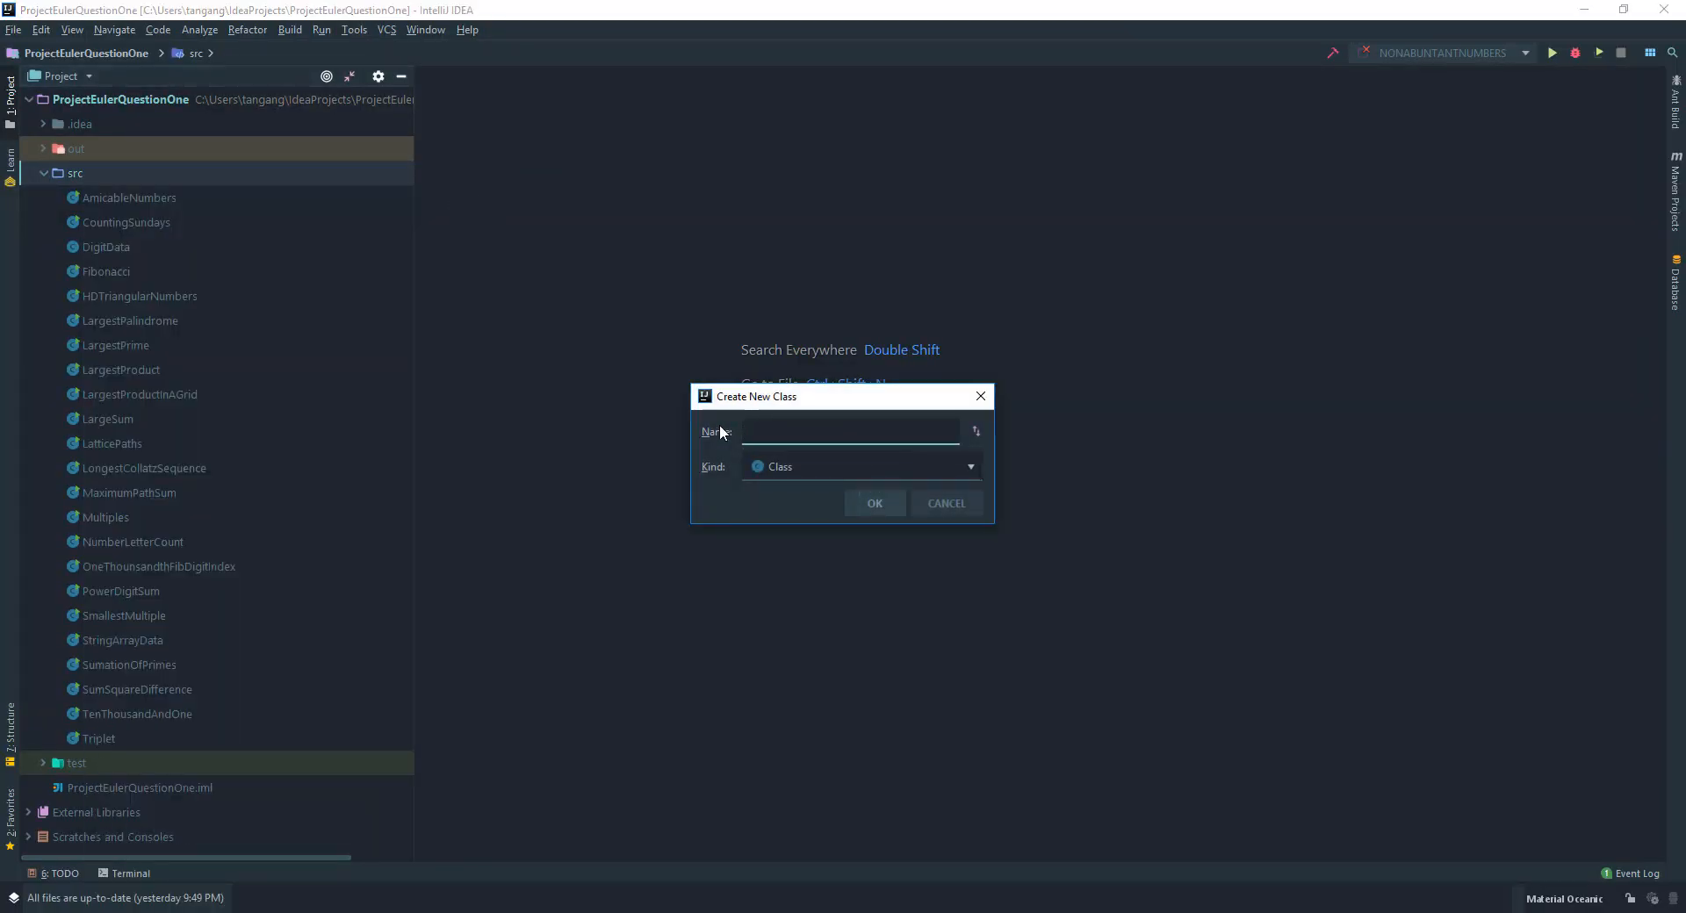
{"action": "type", "text": "Factor"}
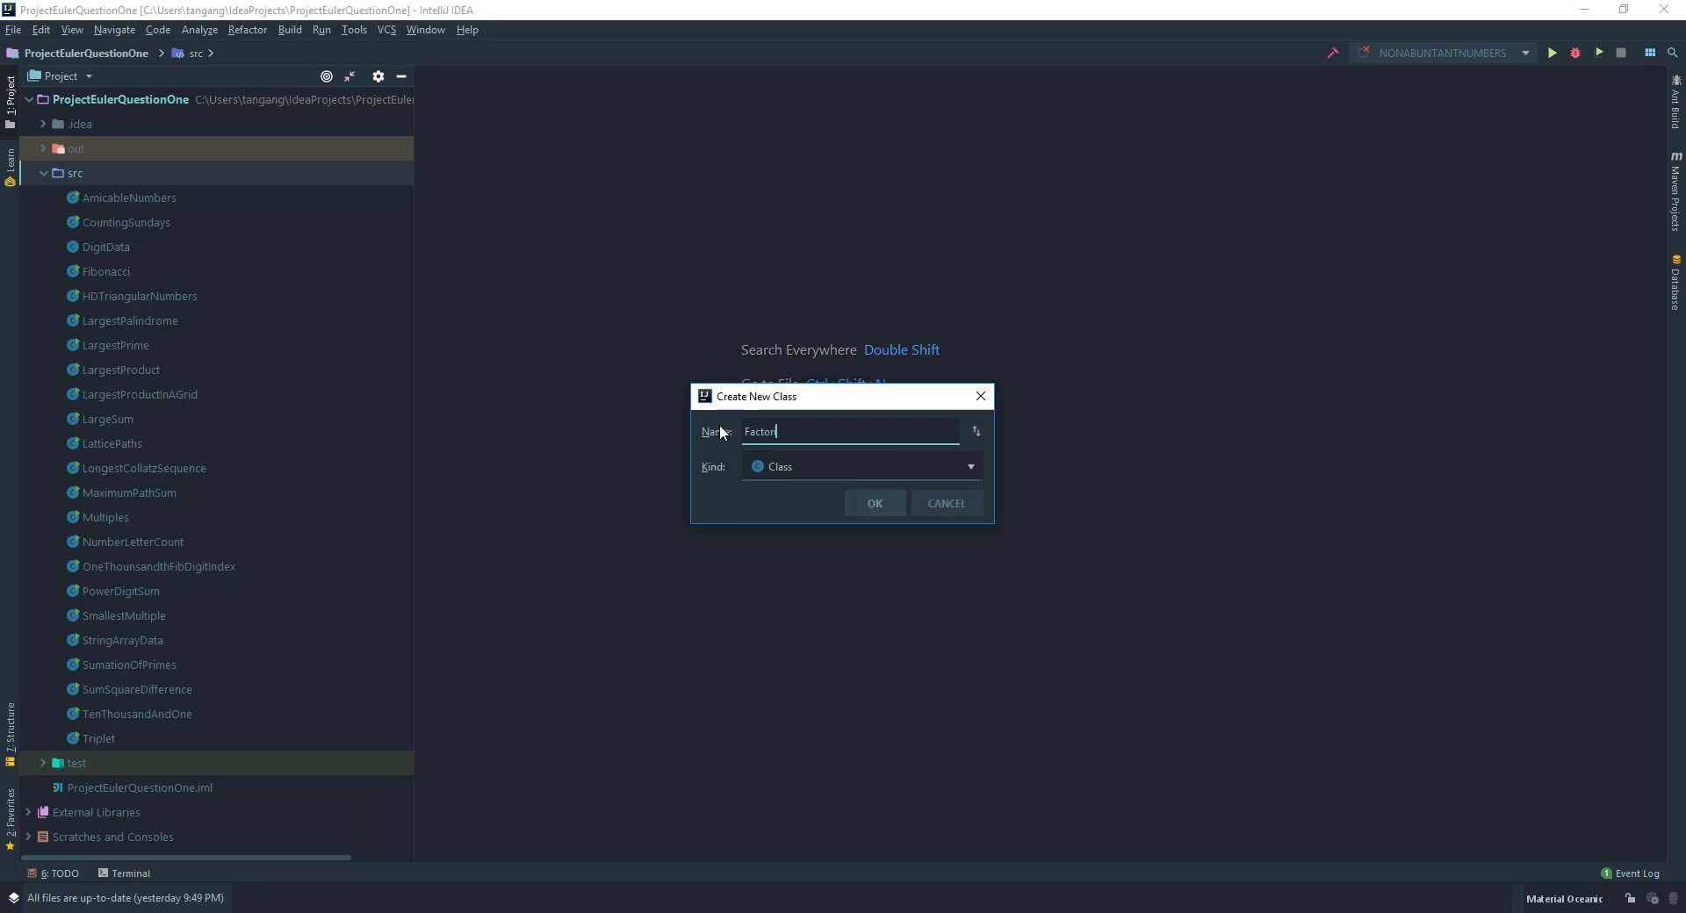
{"action": "type", "text": "ialD"}
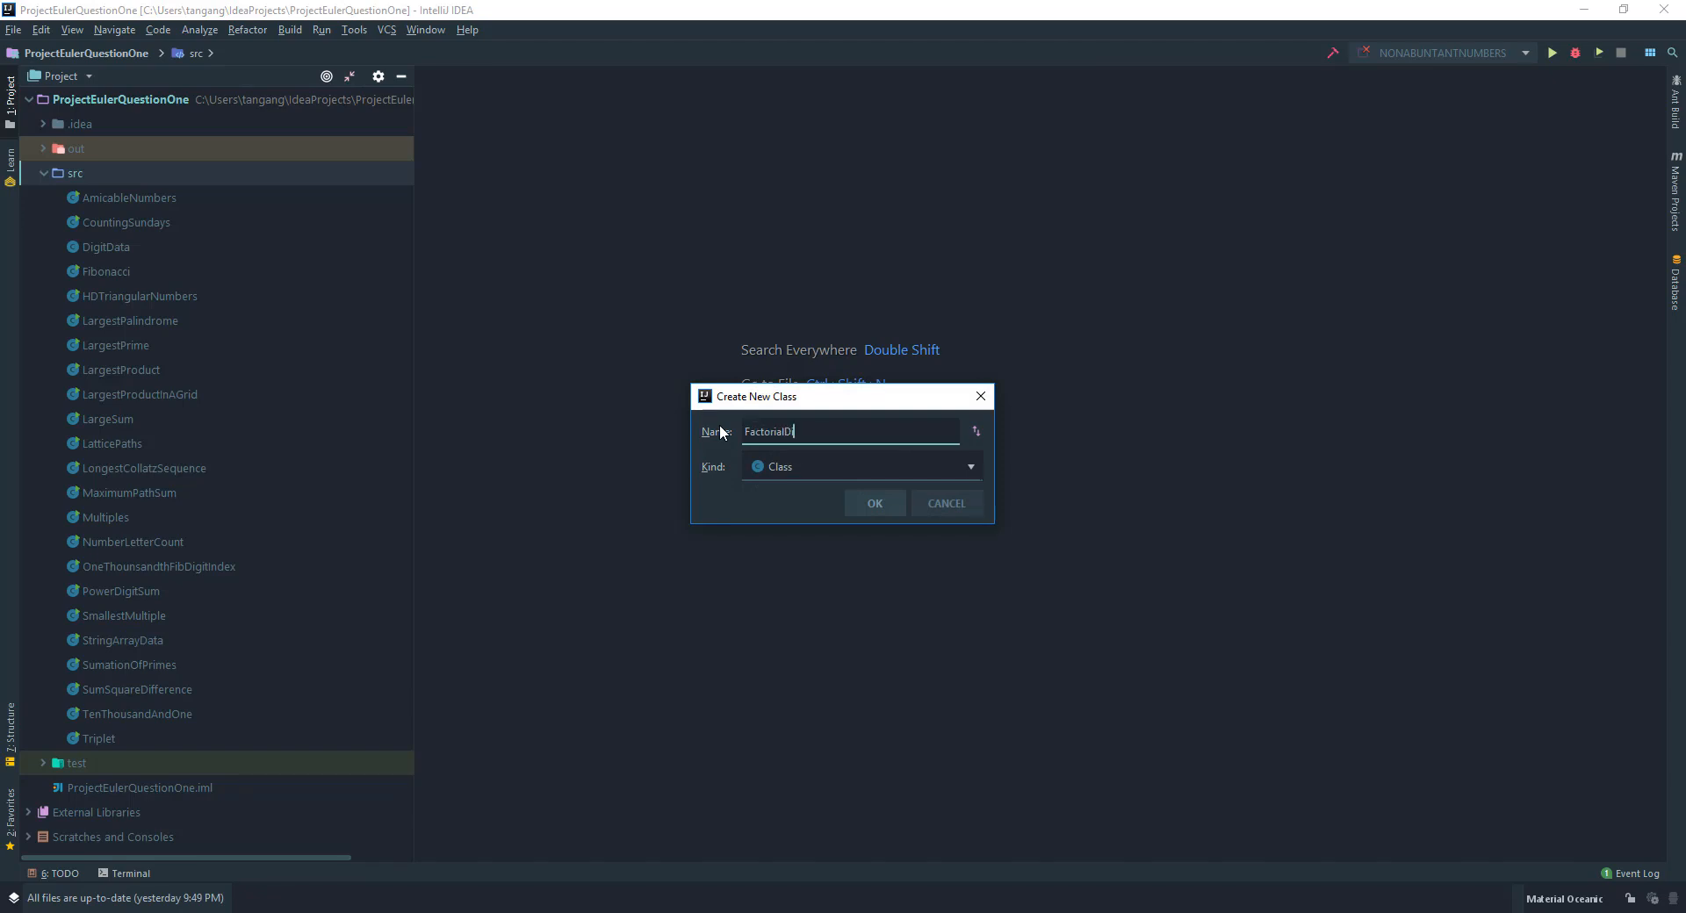
{"action": "type", "text": "igits"}
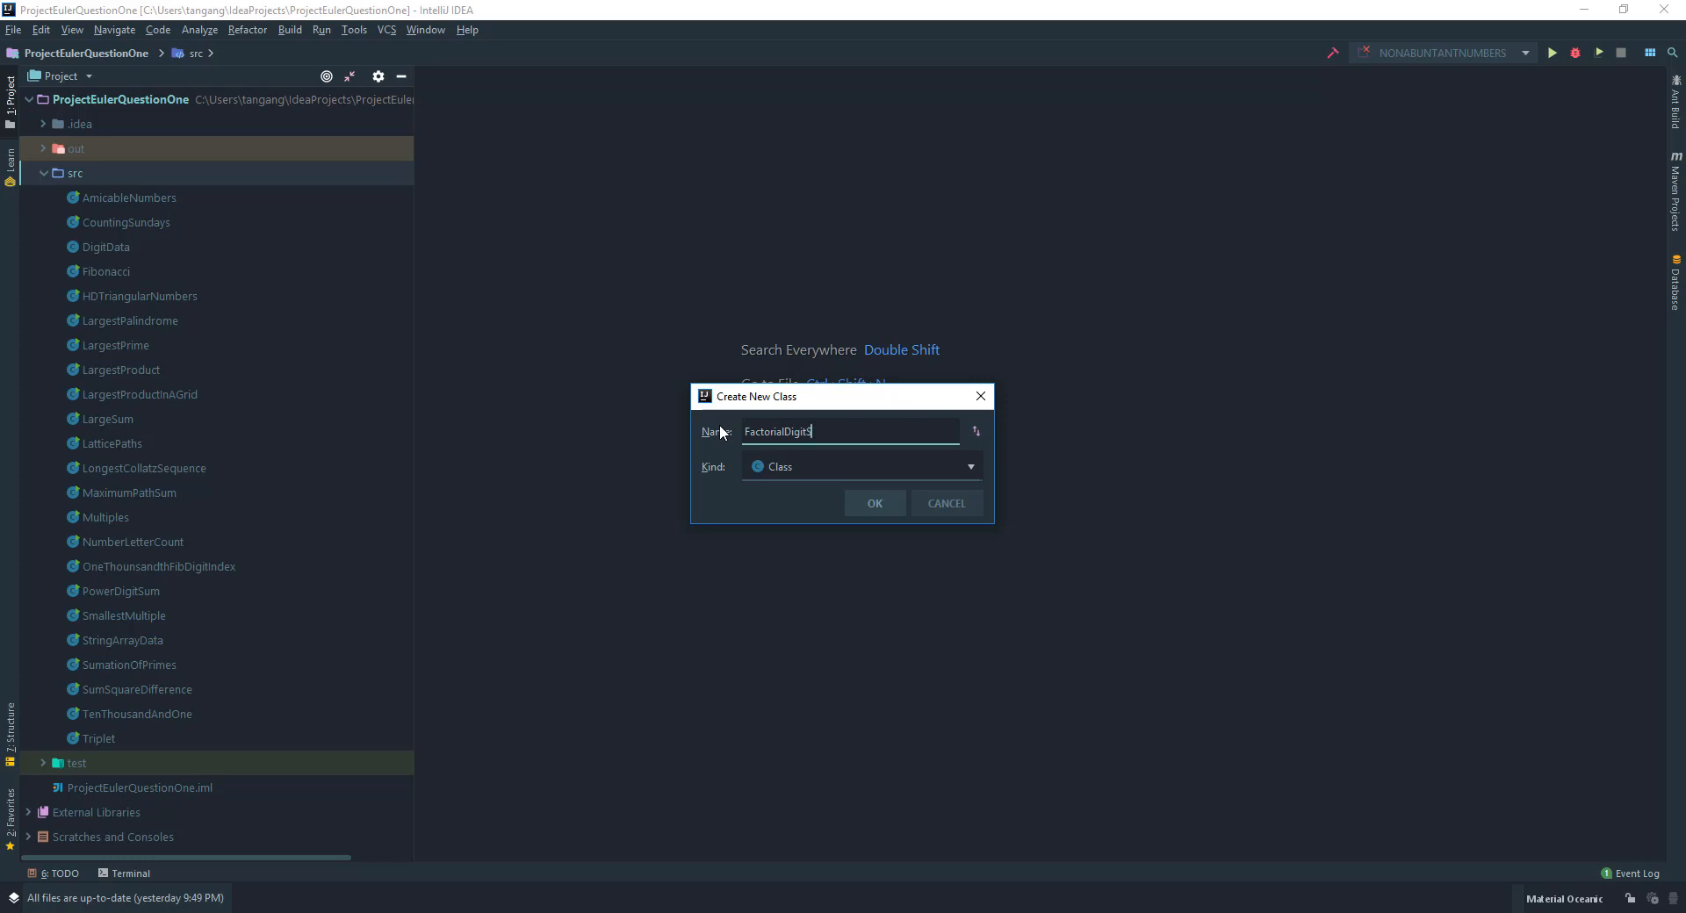
{"action": "left_click", "coordinate": [873, 502]}
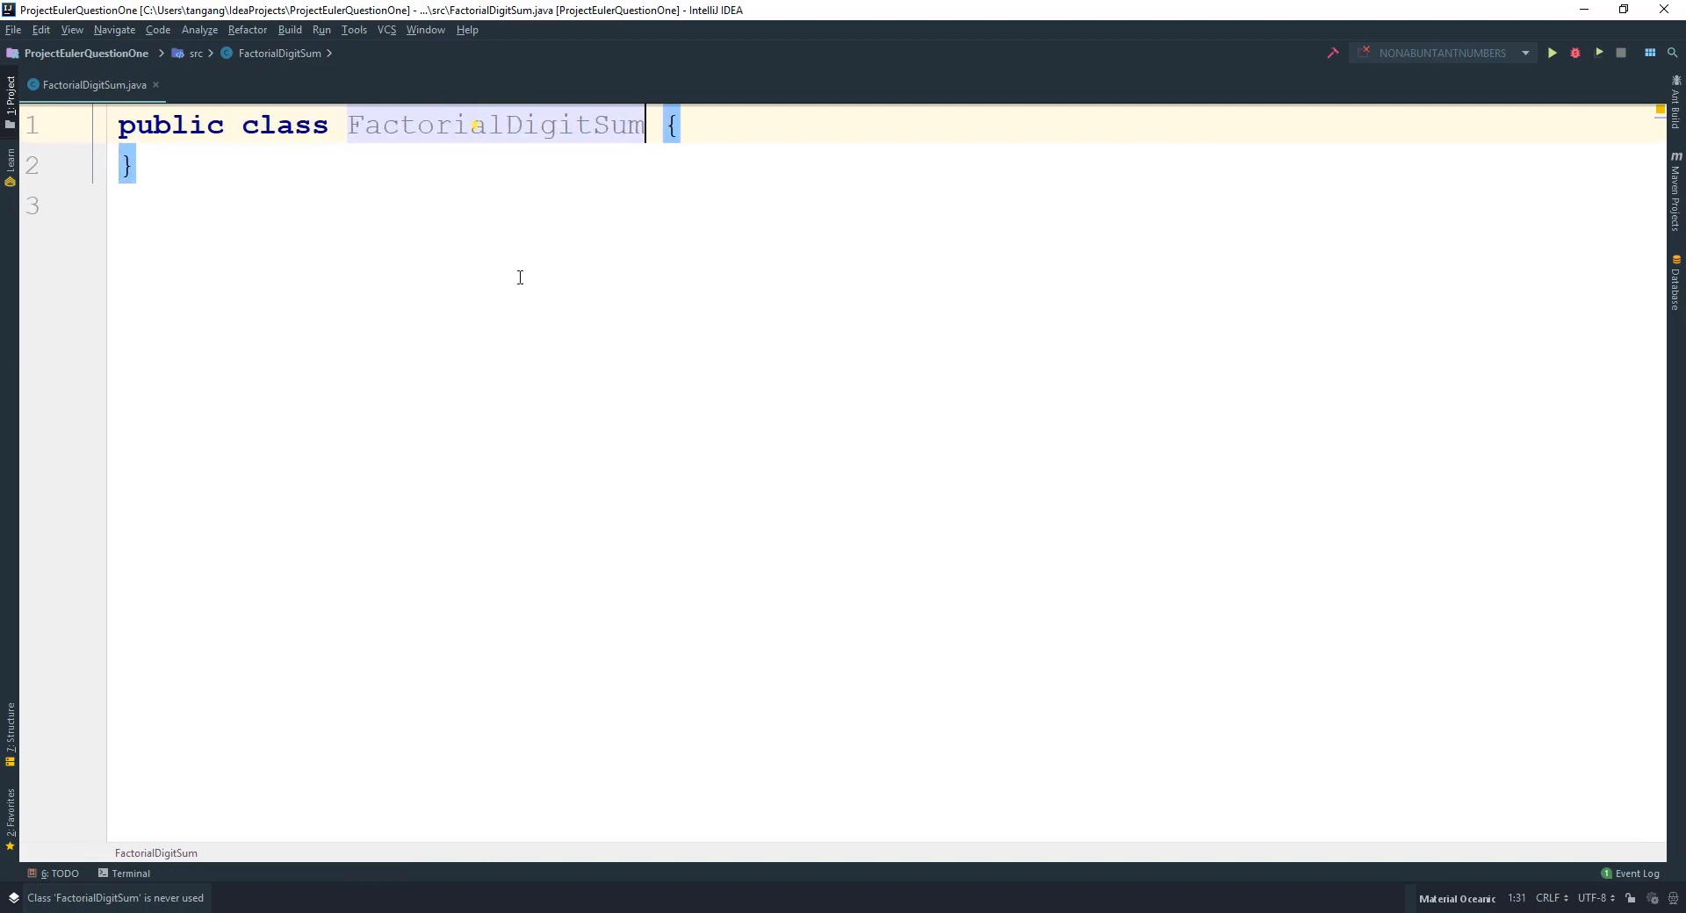
Declare private static BigInteger factor(int value) with the BigInteger import added via autocomplete.
{"action": "key", "text": "enter"}
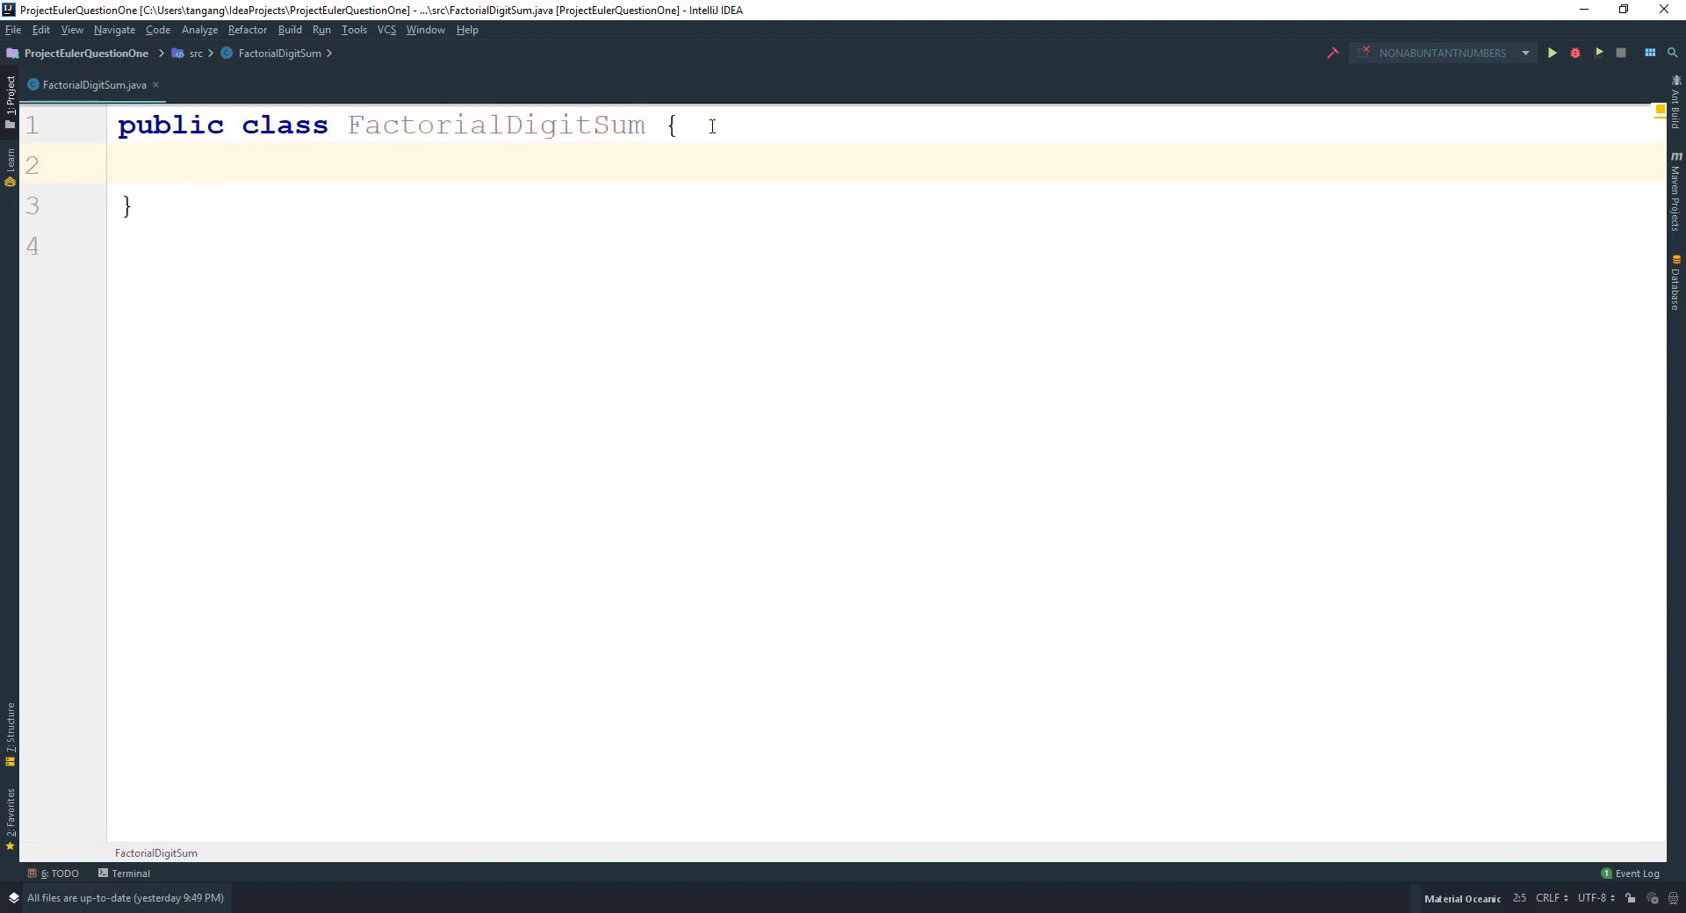
{"action": "type", "text": "private"}
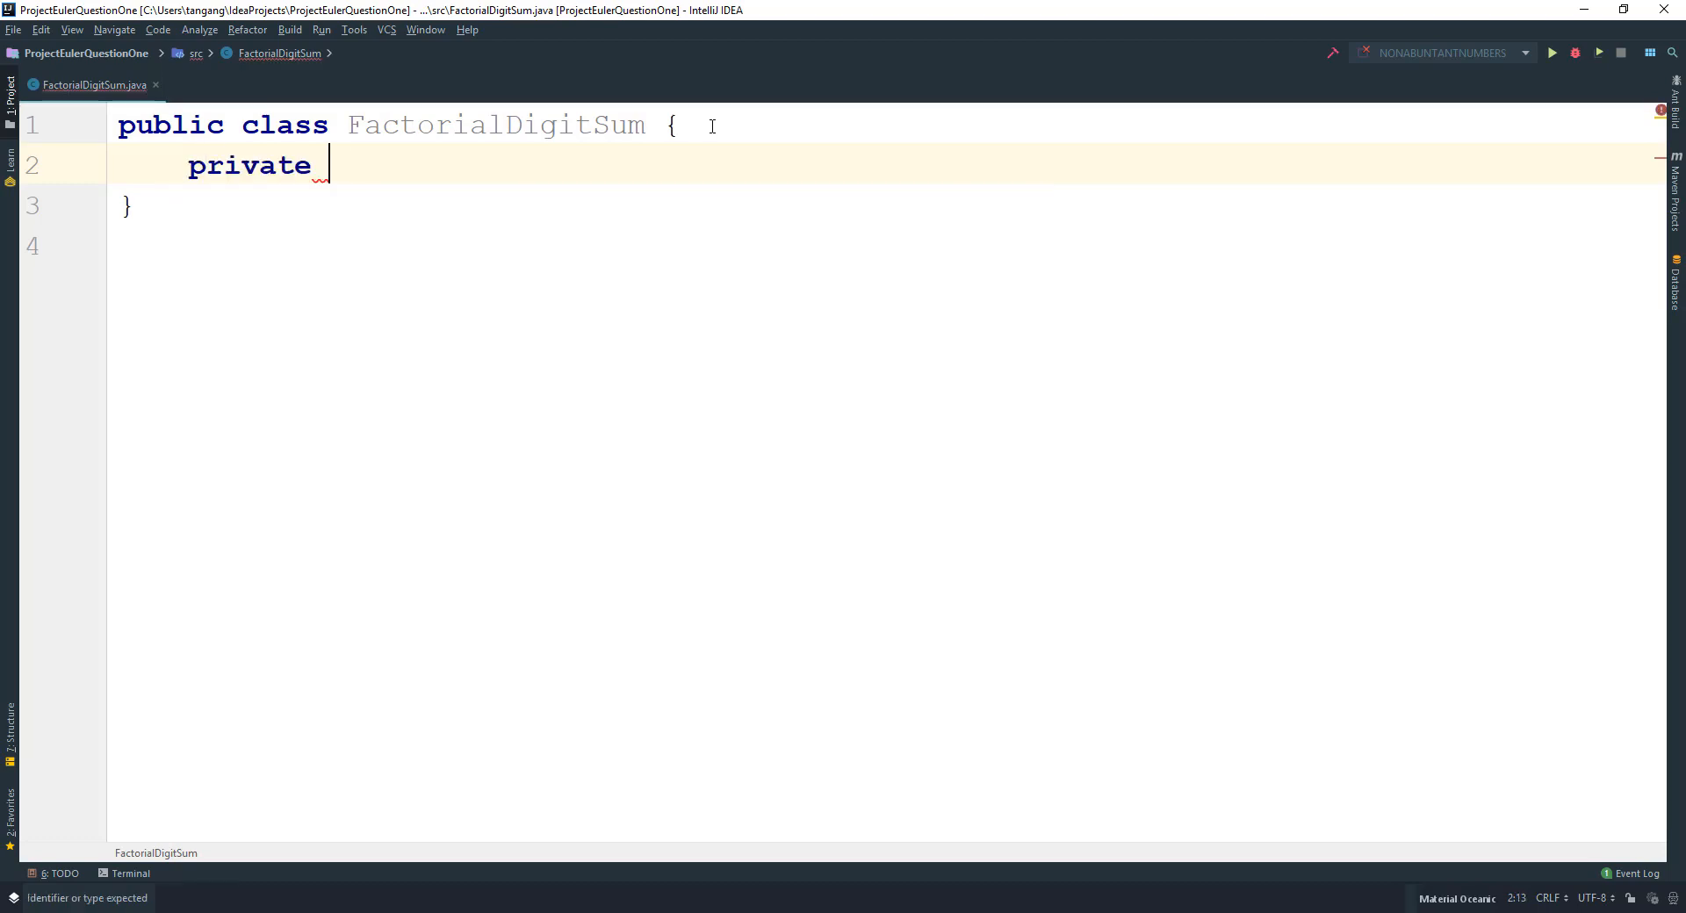
{"action": "type", "text": "static B"}
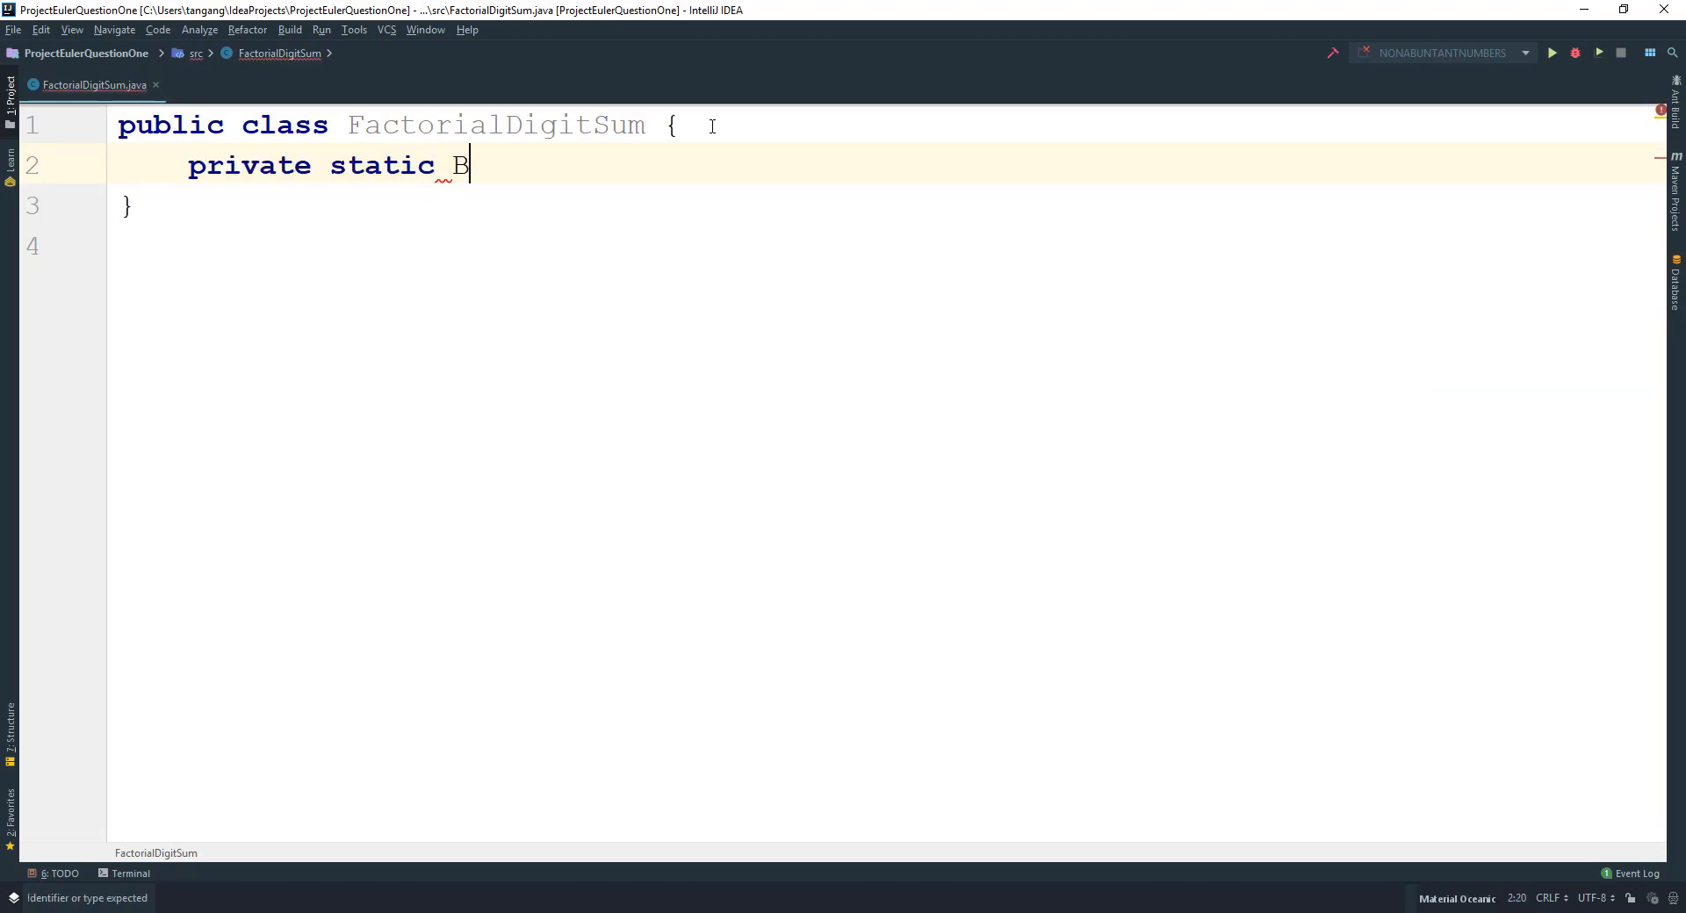
{"action": "type", "text": "i"}
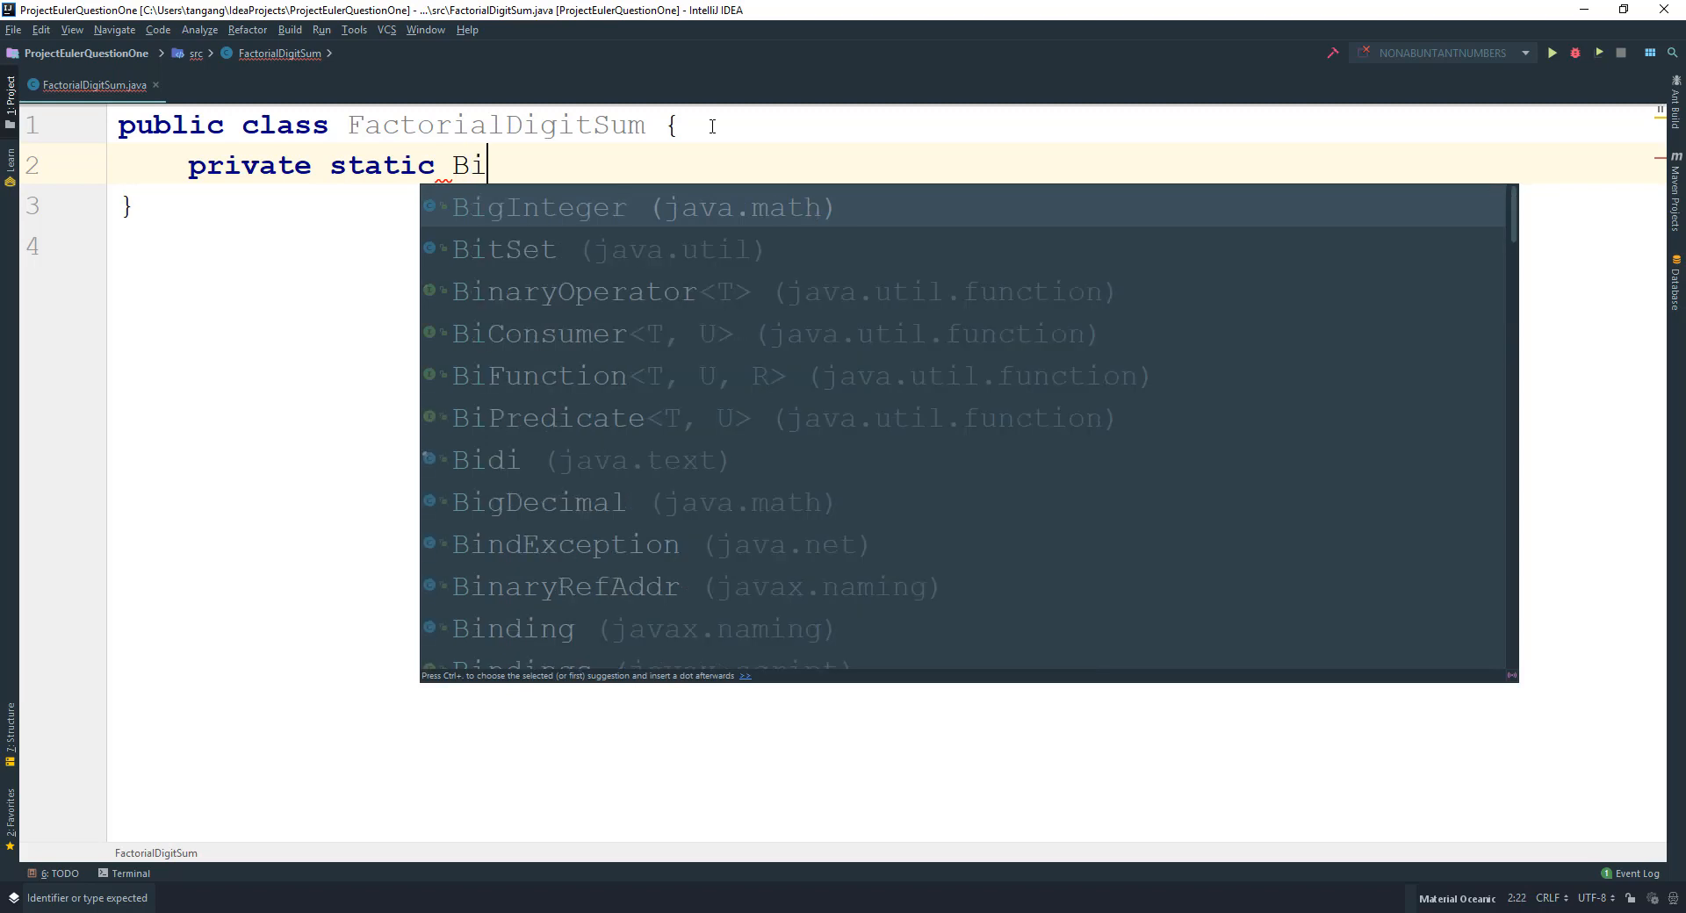
{"action": "left_click", "coordinate": [540, 207]}
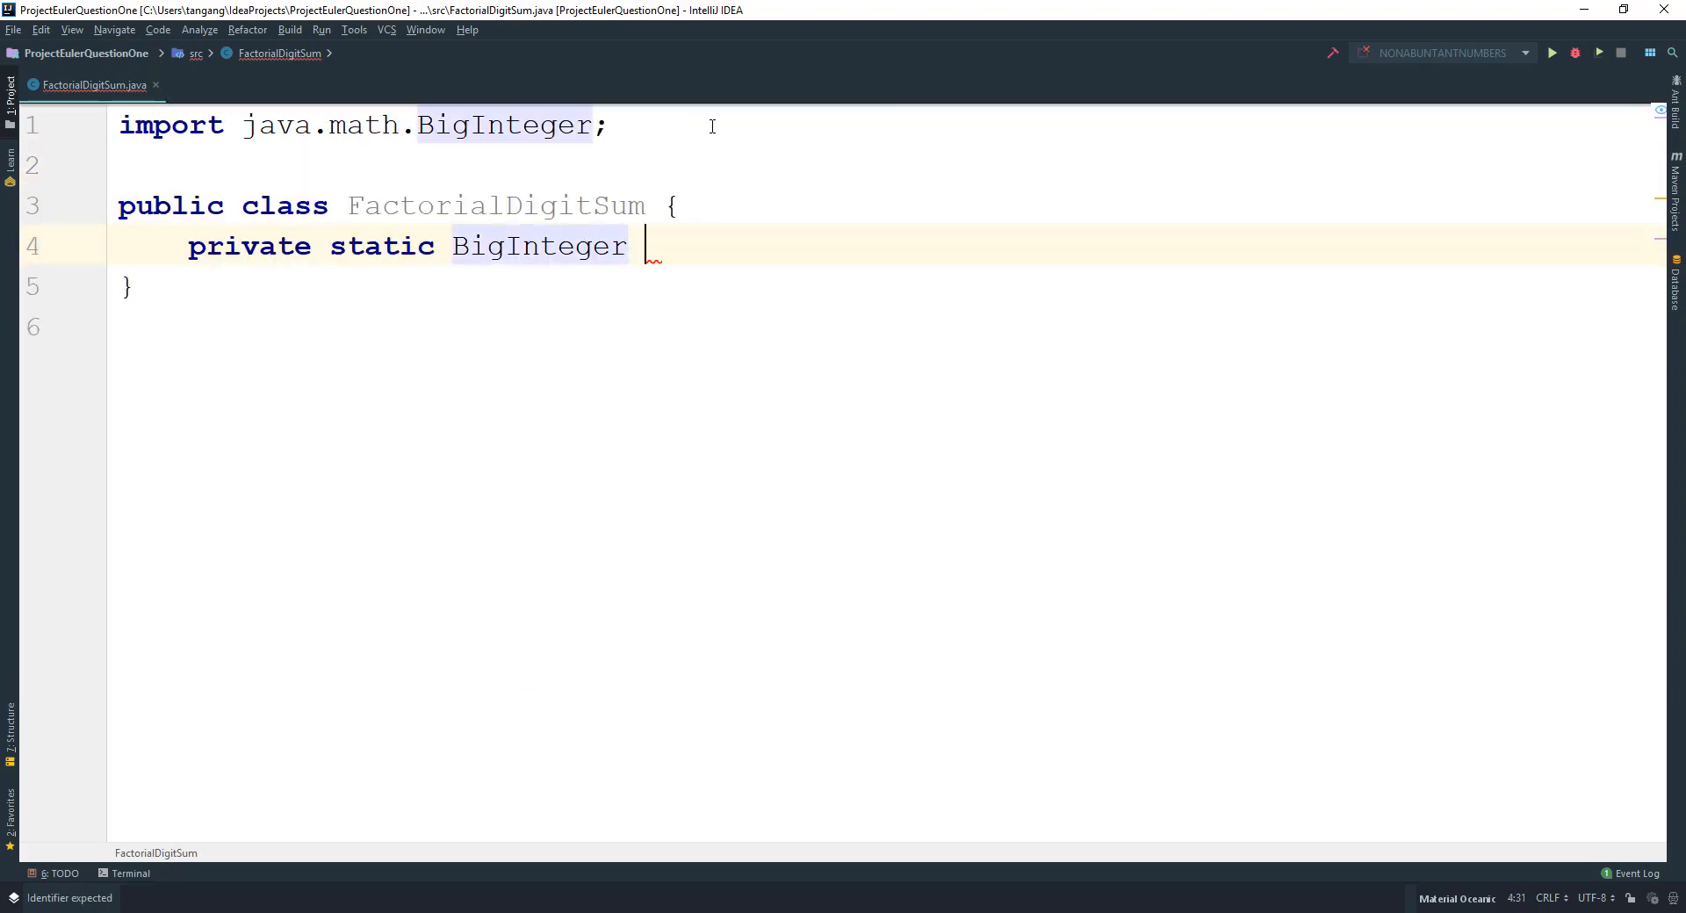
{"action": "type", "text": "facot"}
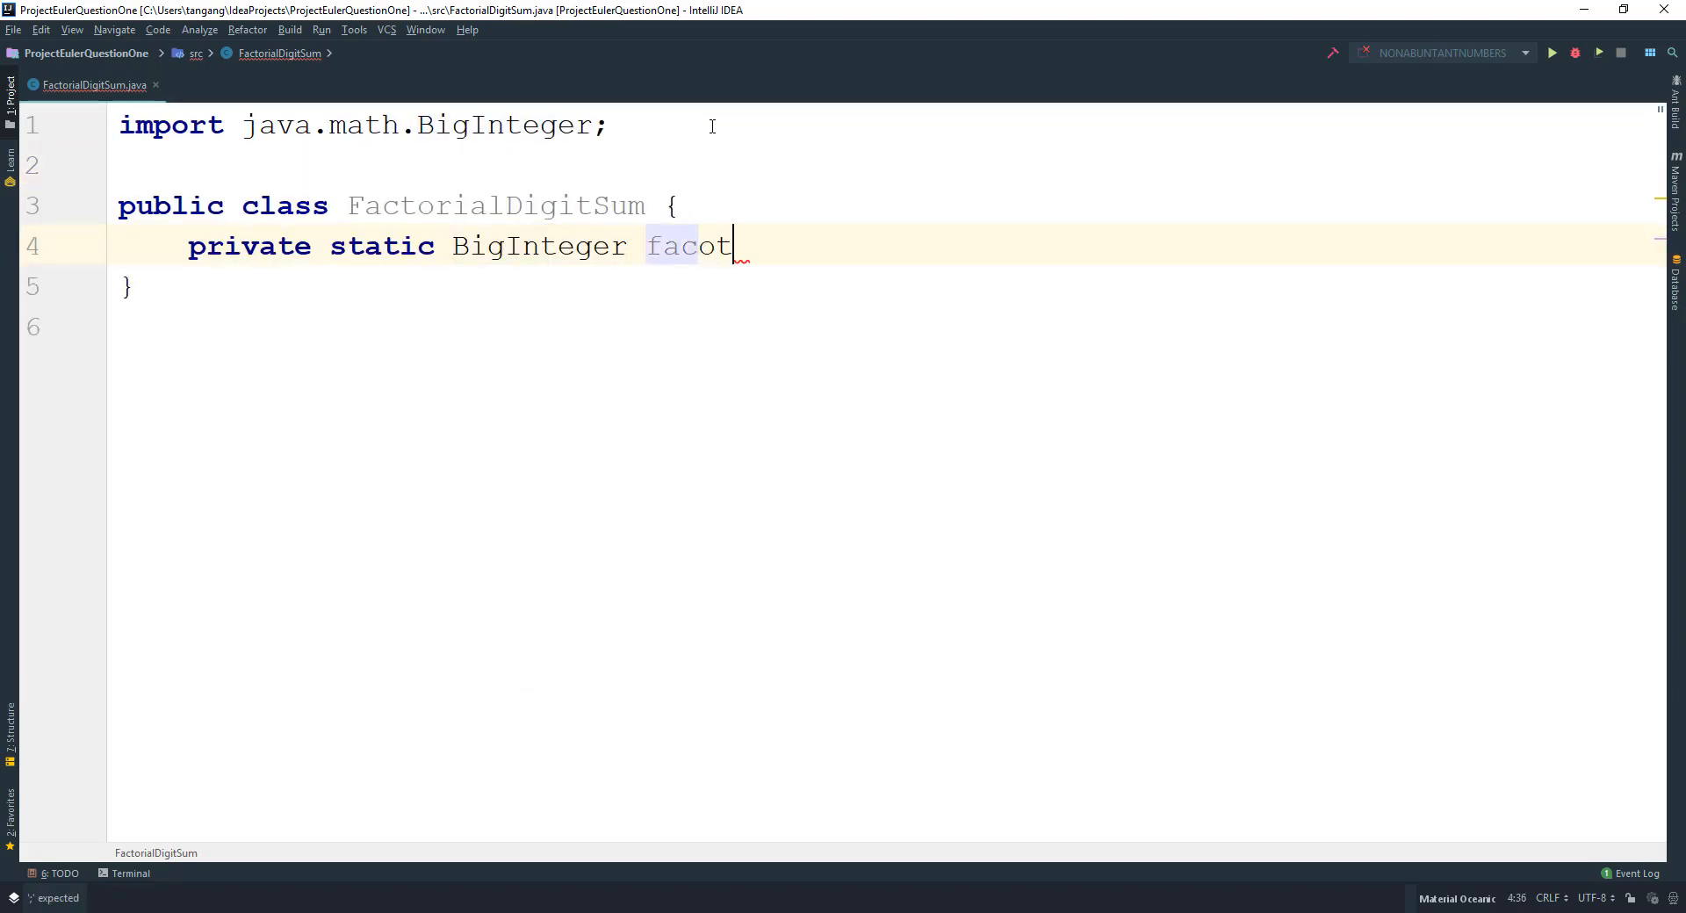
{"action": "type", "text": "or"}
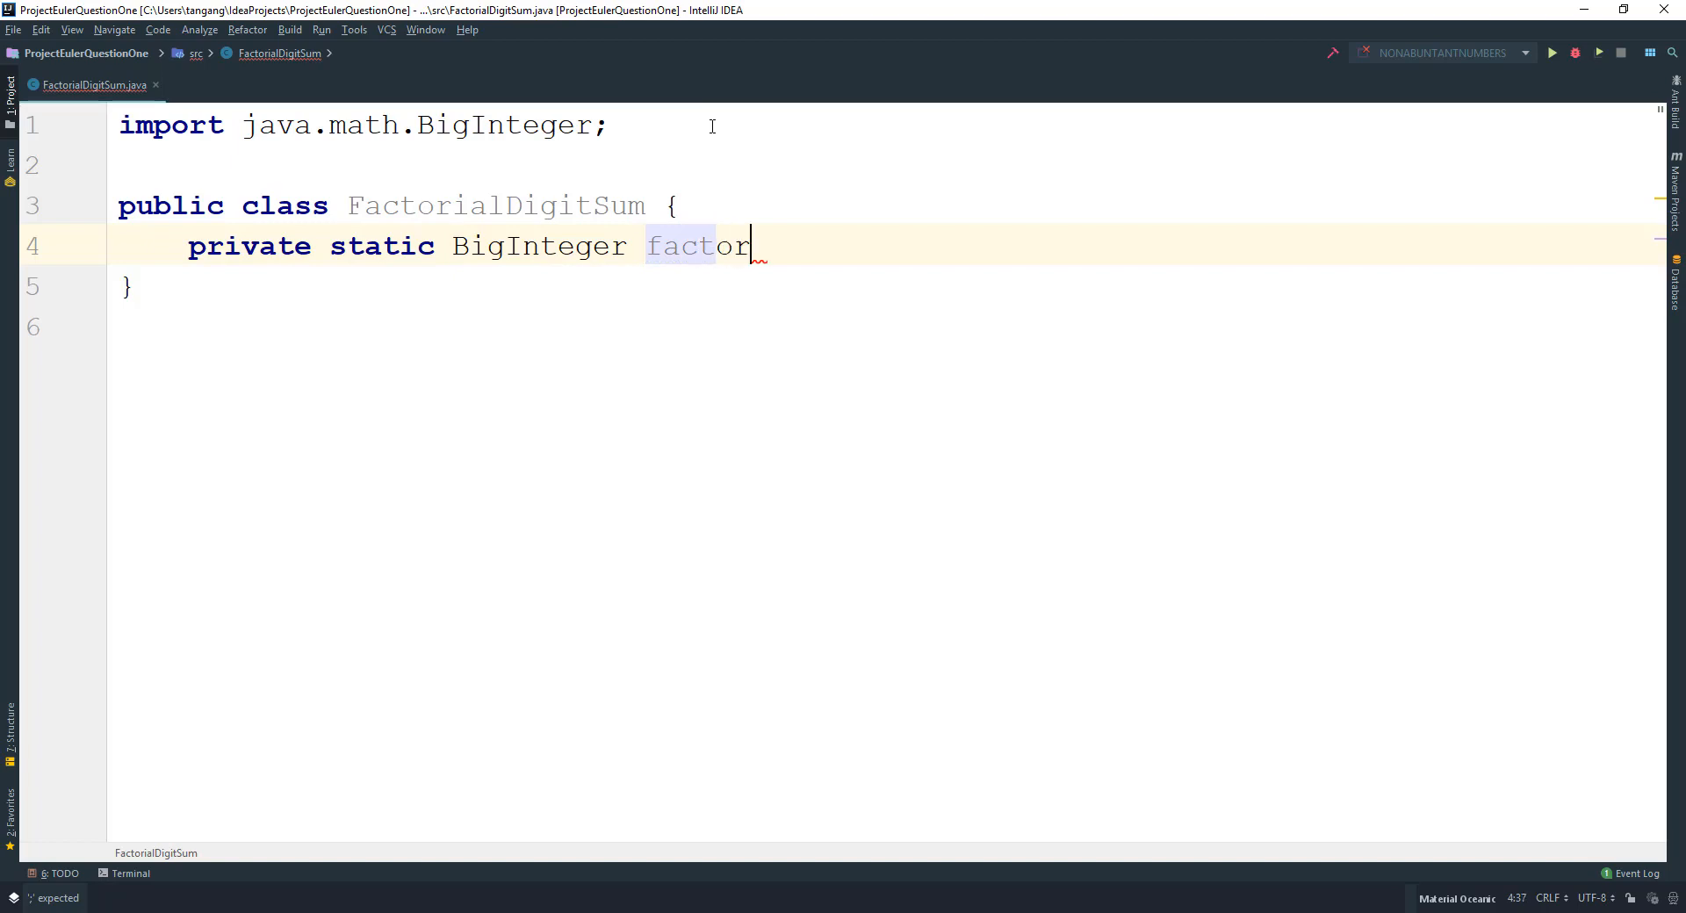
{"action": "type", "text": "()"}
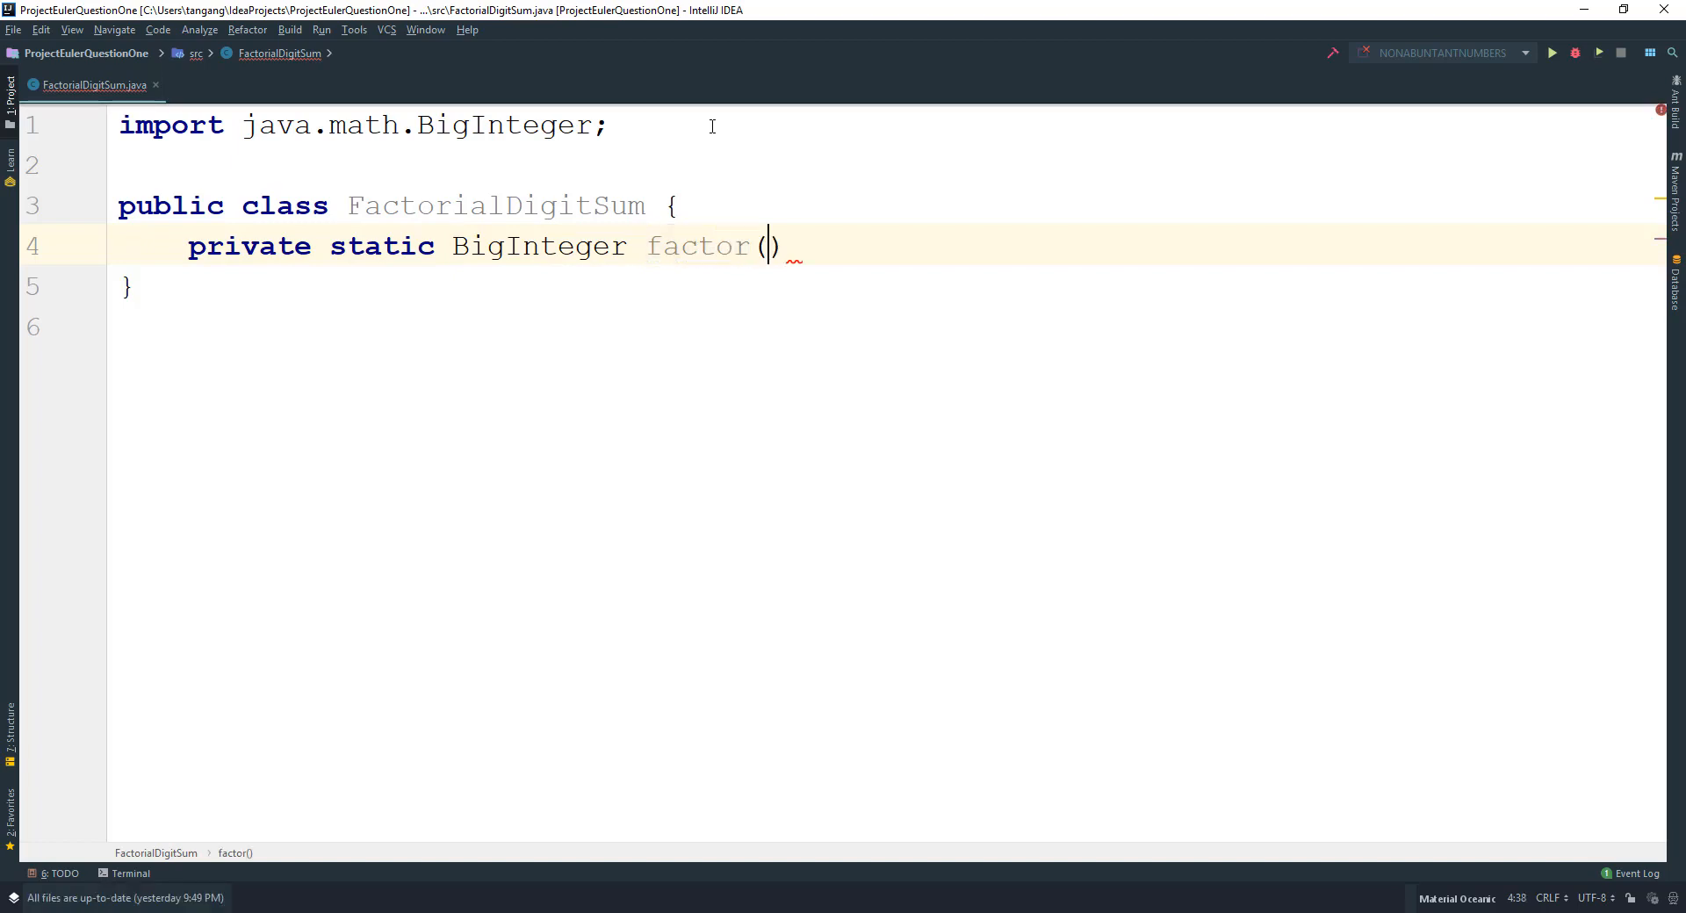
{"action": "type", "text": "int val"}
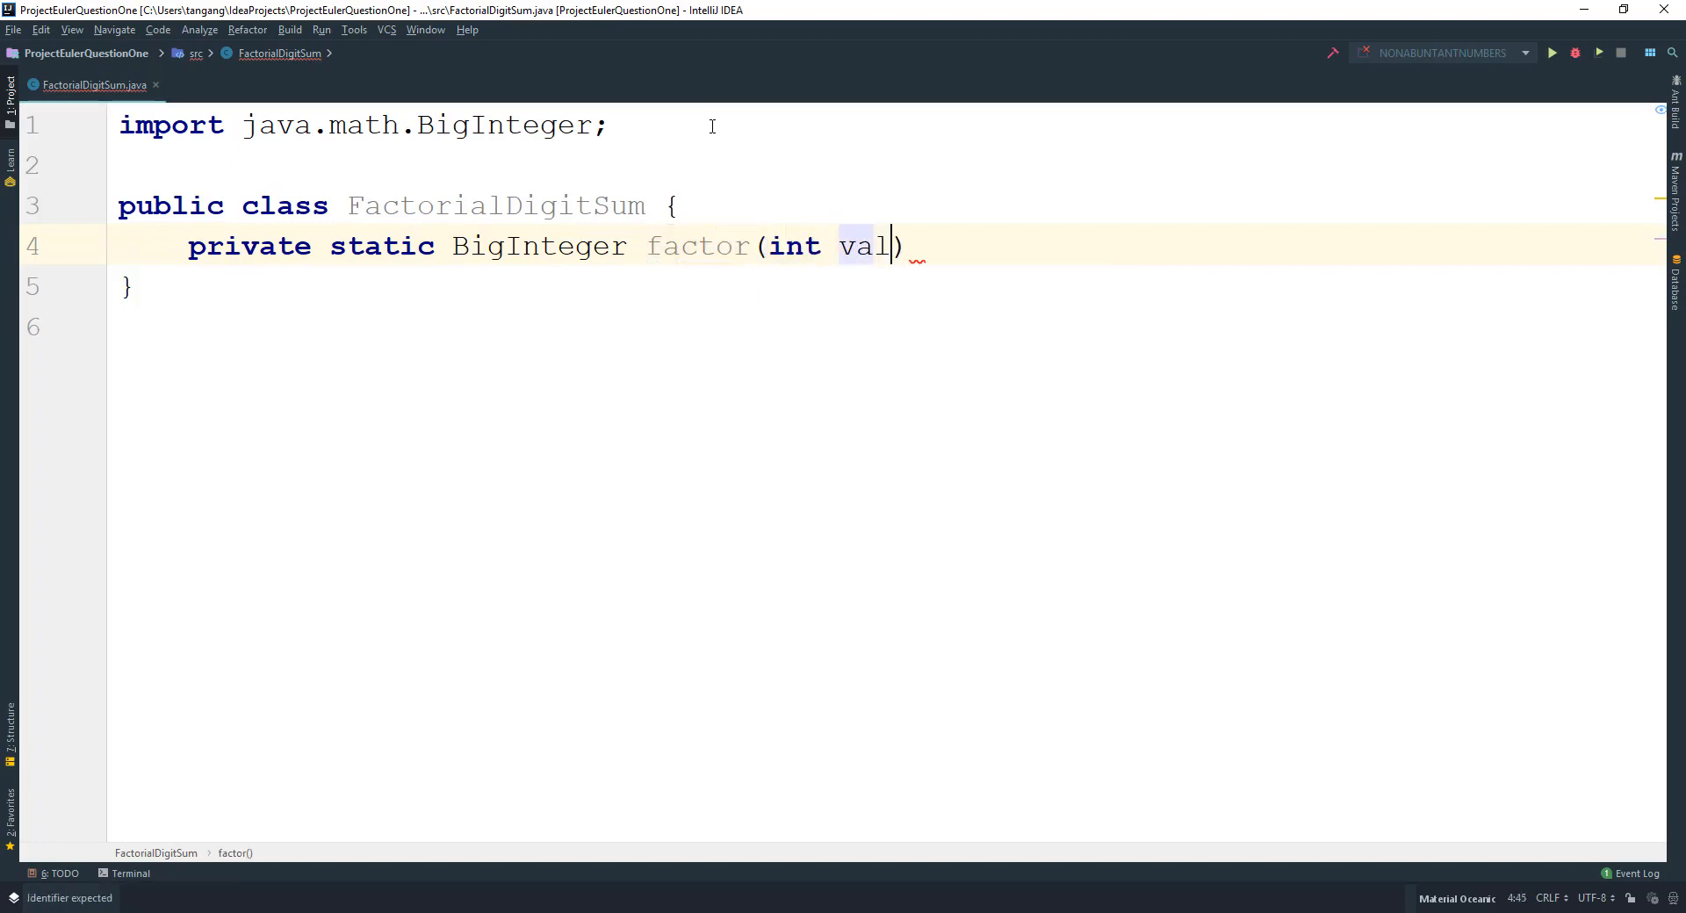
{"action": "type", "text": "ue"}
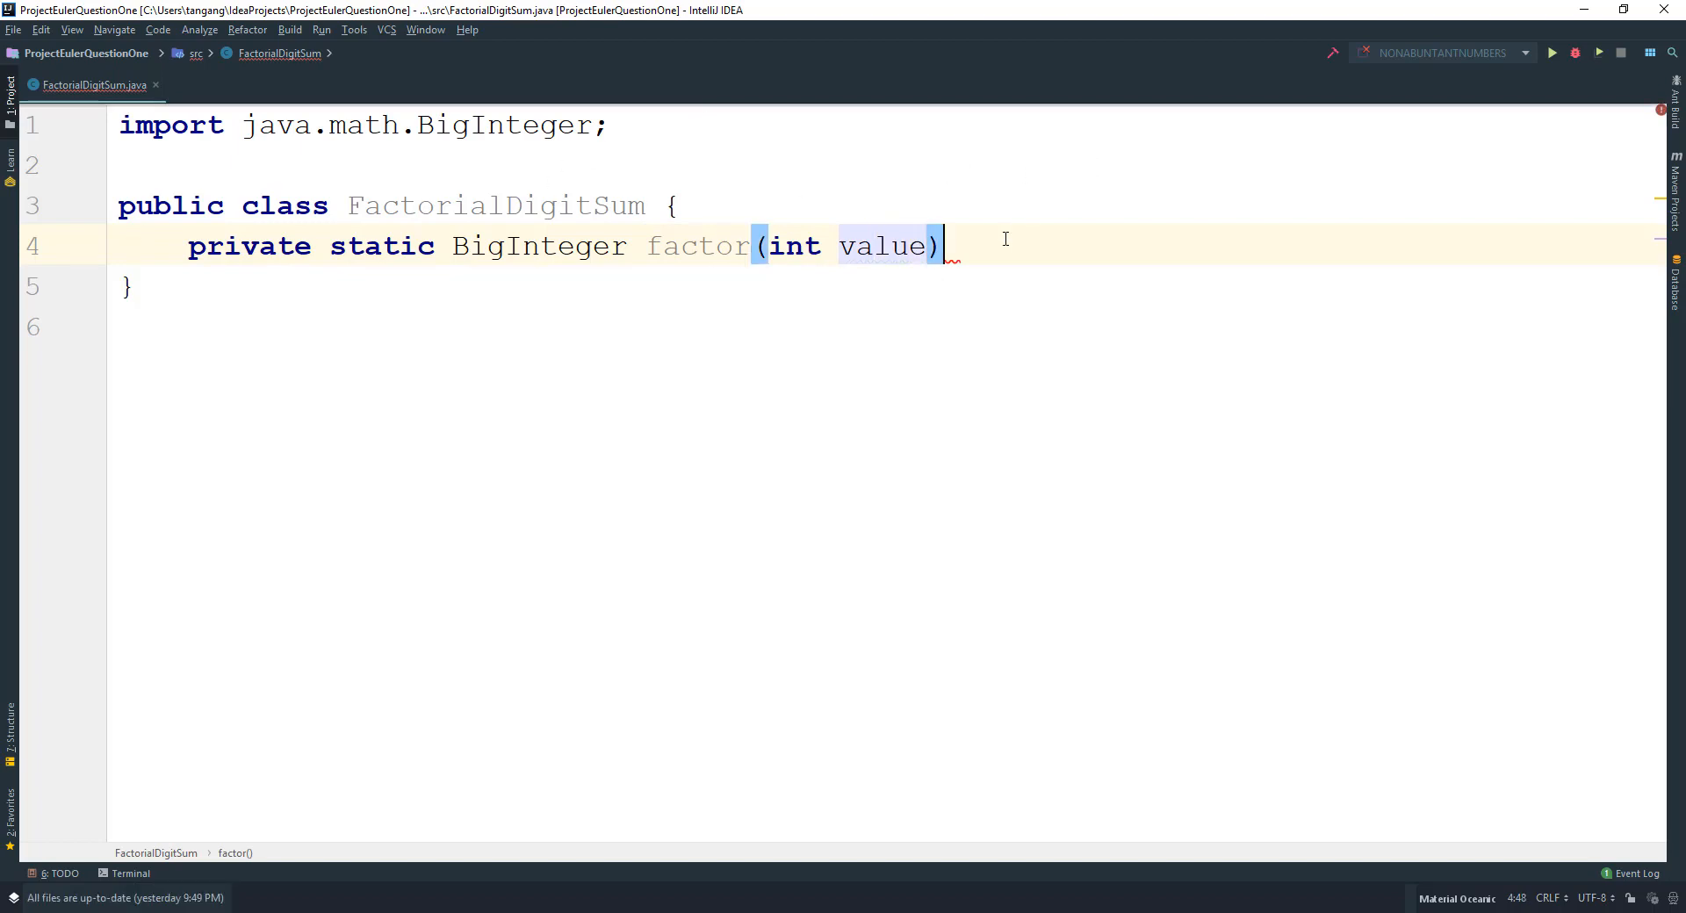
{"action": "type", "text": "{"}
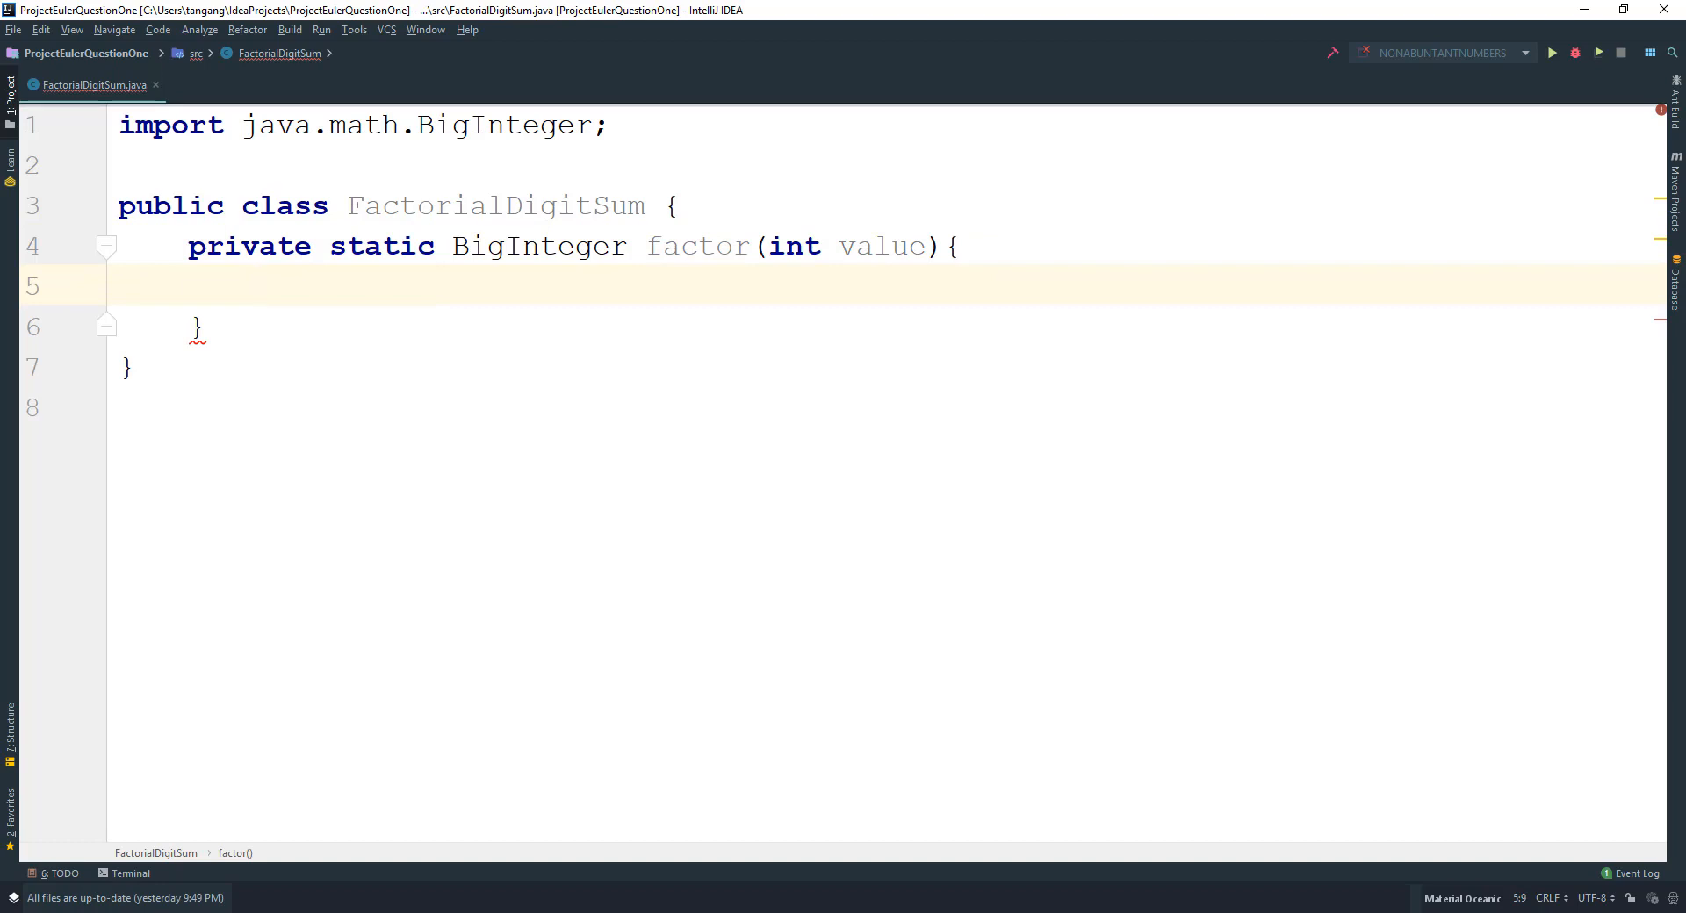
Declare var summation = BigInteger.ONE as the first line of factor.
{"action": "type", "text": "var su"}
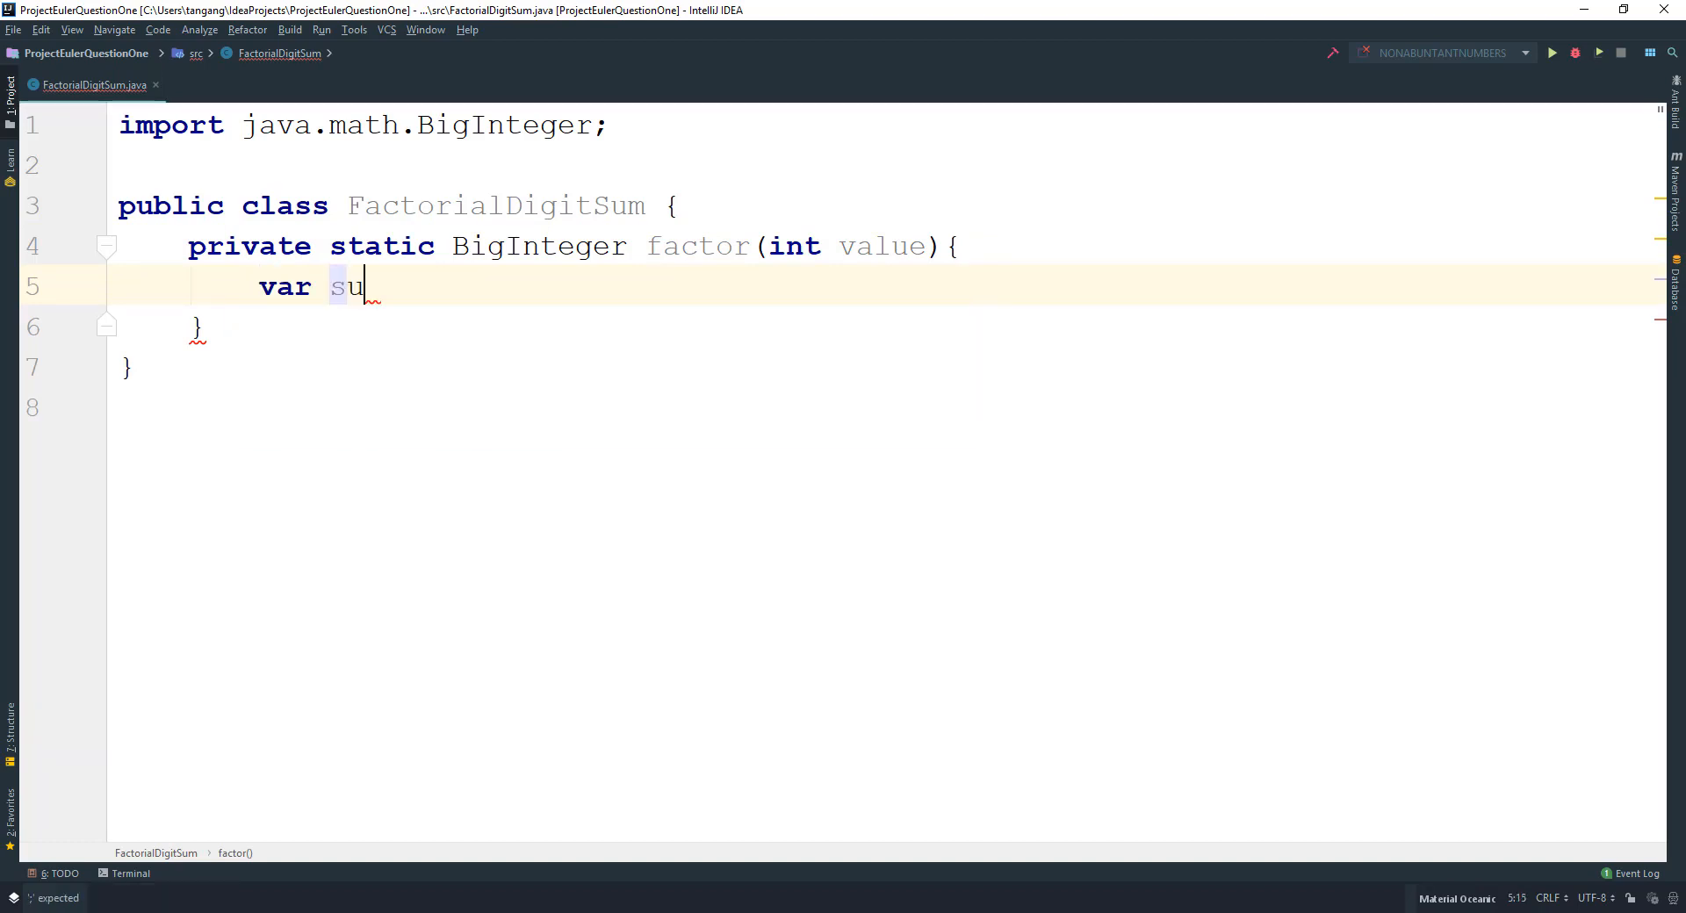
{"action": "type", "text": "mmation"}
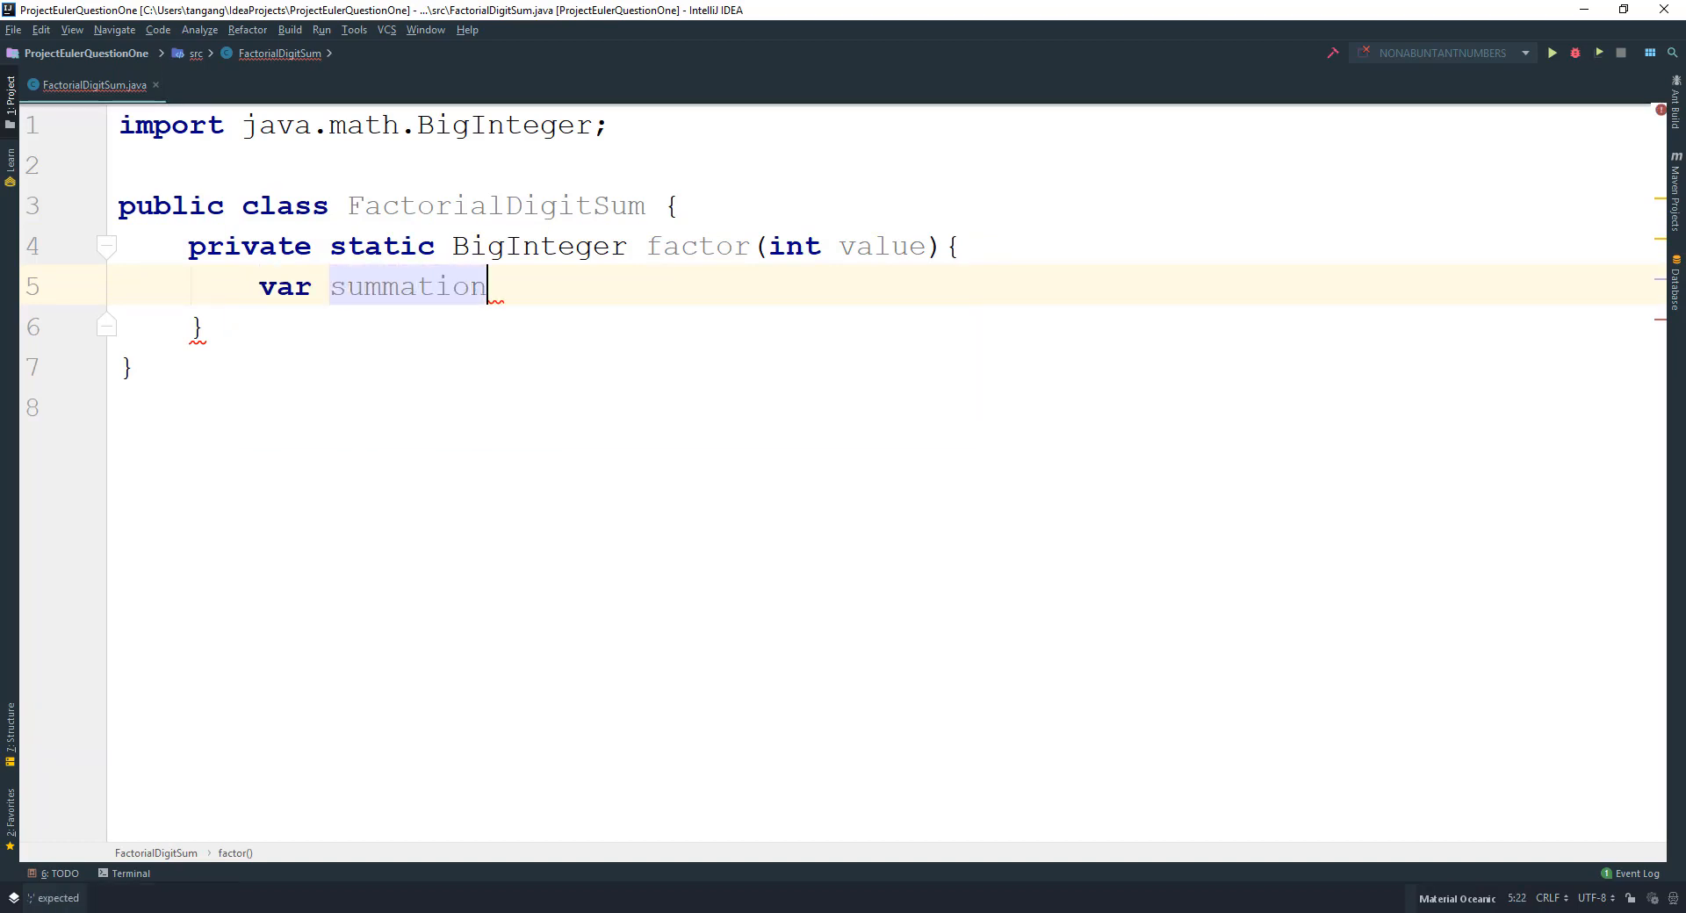
{"action": "type", "text": "= B"}
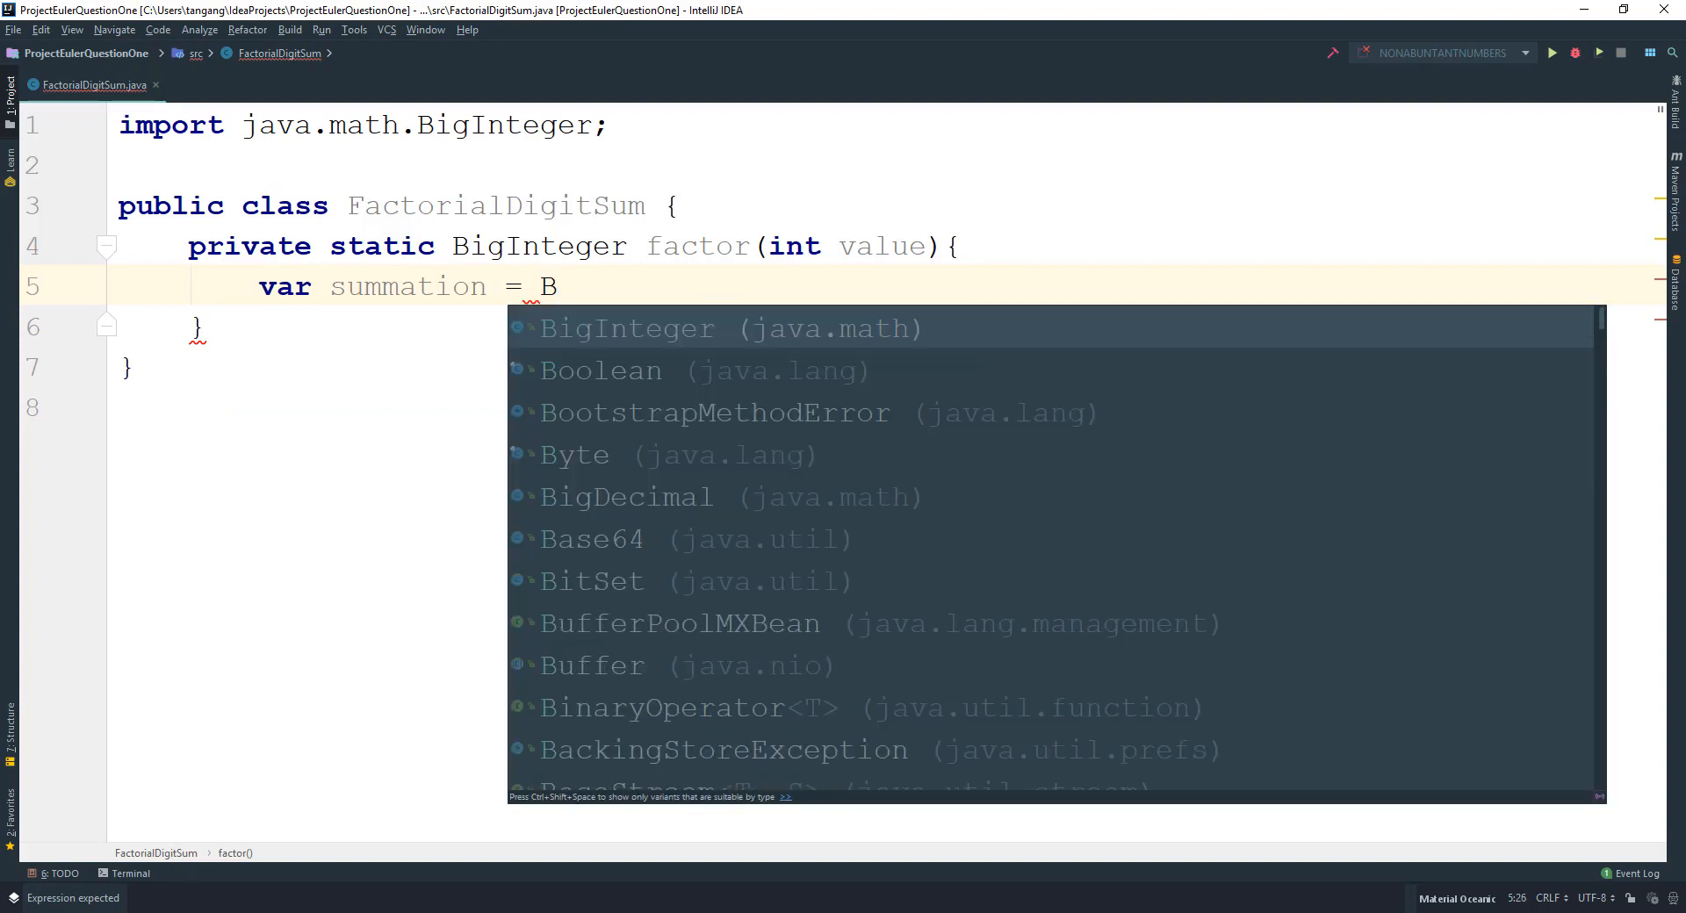
{"action": "type", "text": "igInteger."}
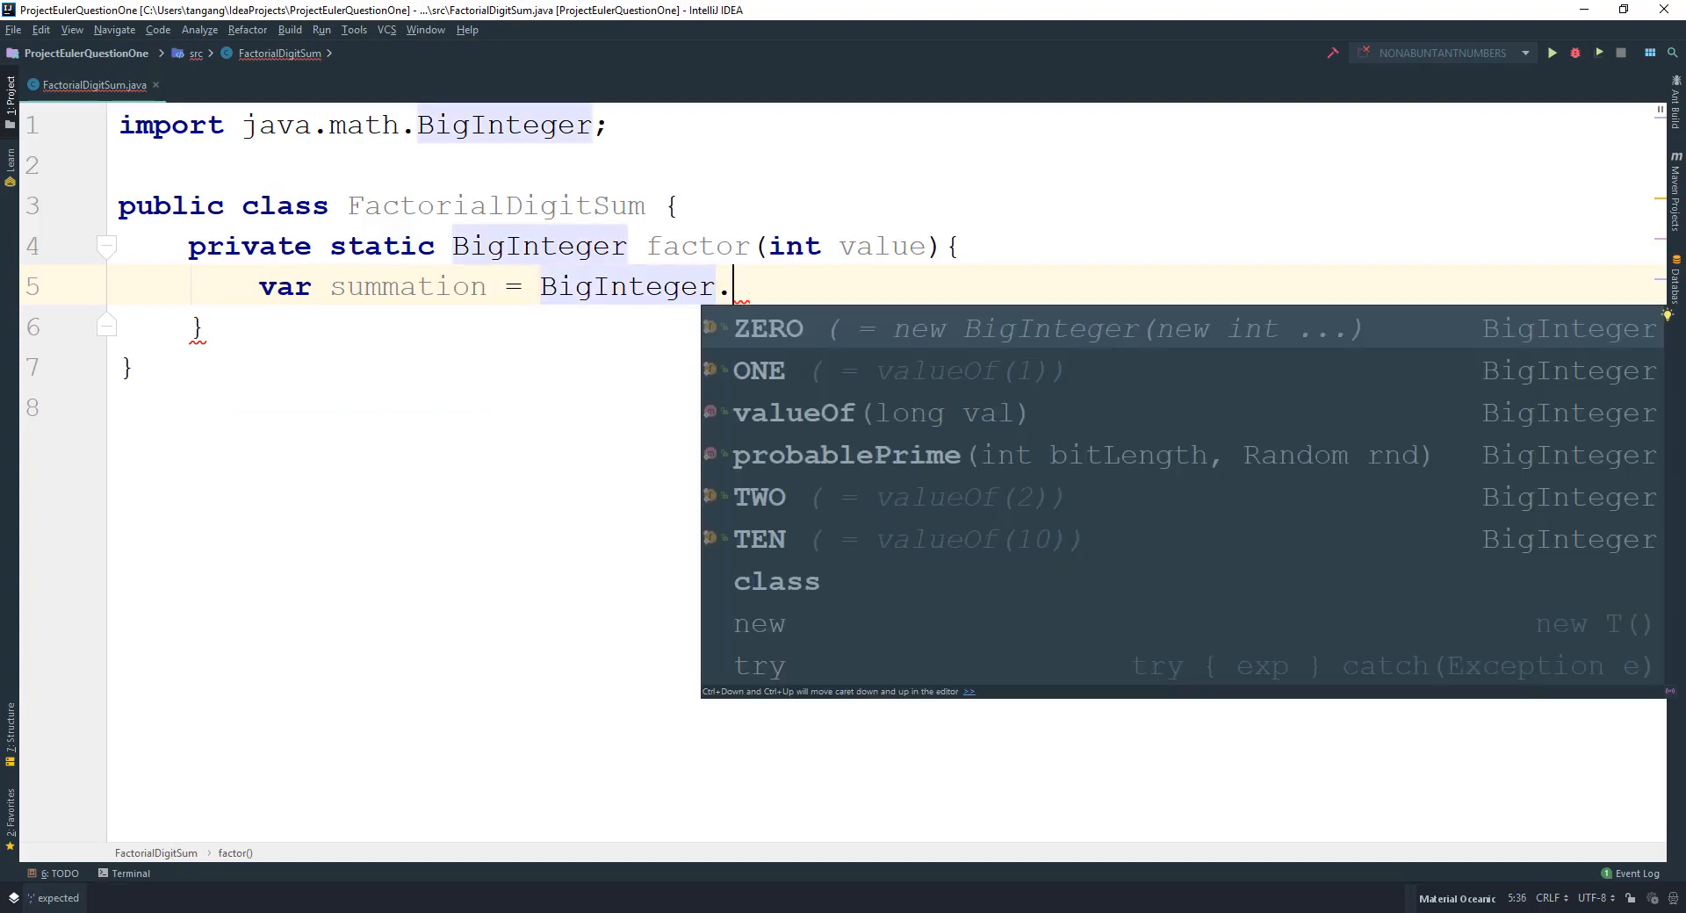
{"action": "left_click", "coordinate": [758, 370]}
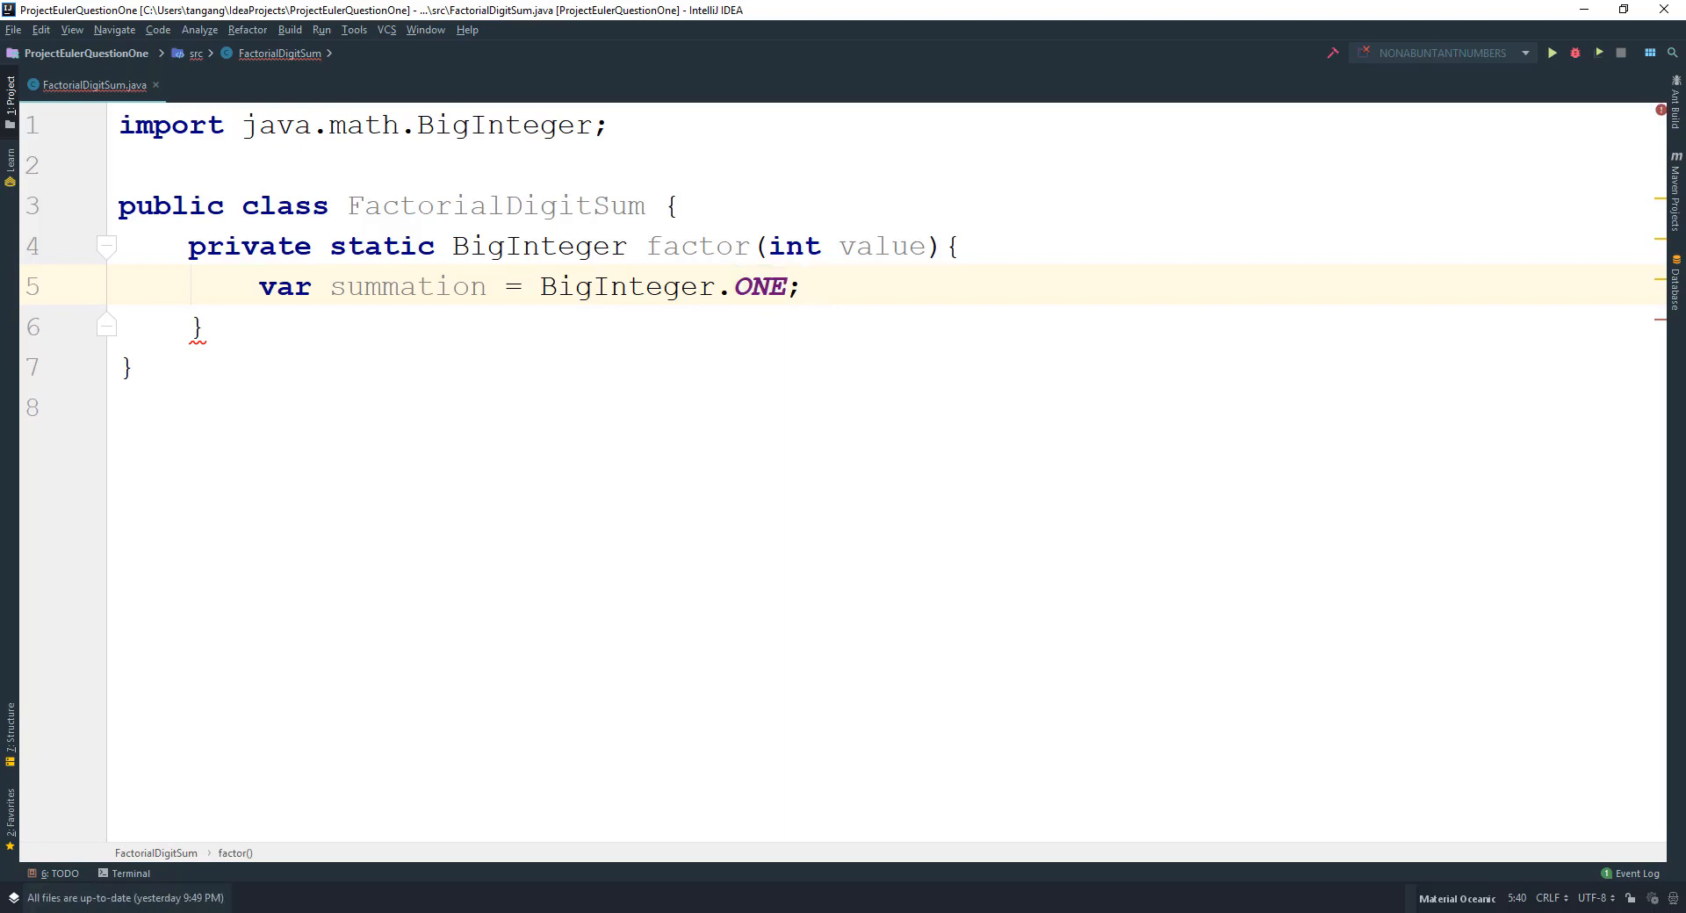
Write a for loop from x = value downward multiplying summation by BigInteger.valueOf(x).
{"action": "type", "text": "for(var"}
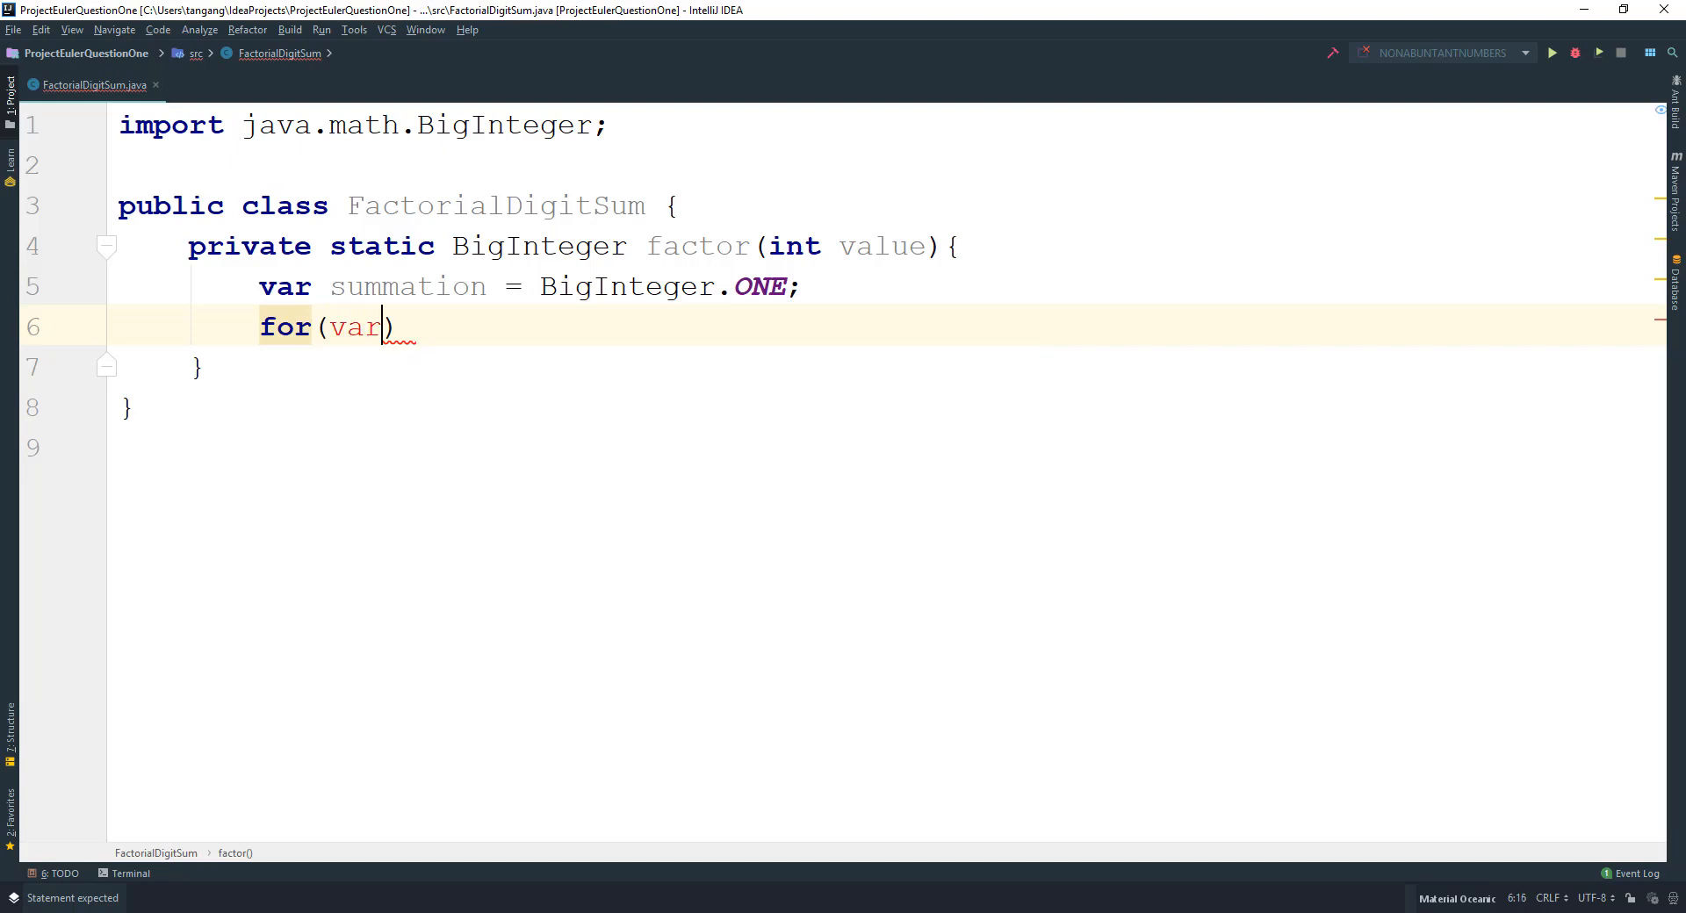
{"action": "type", "text": "x ="}
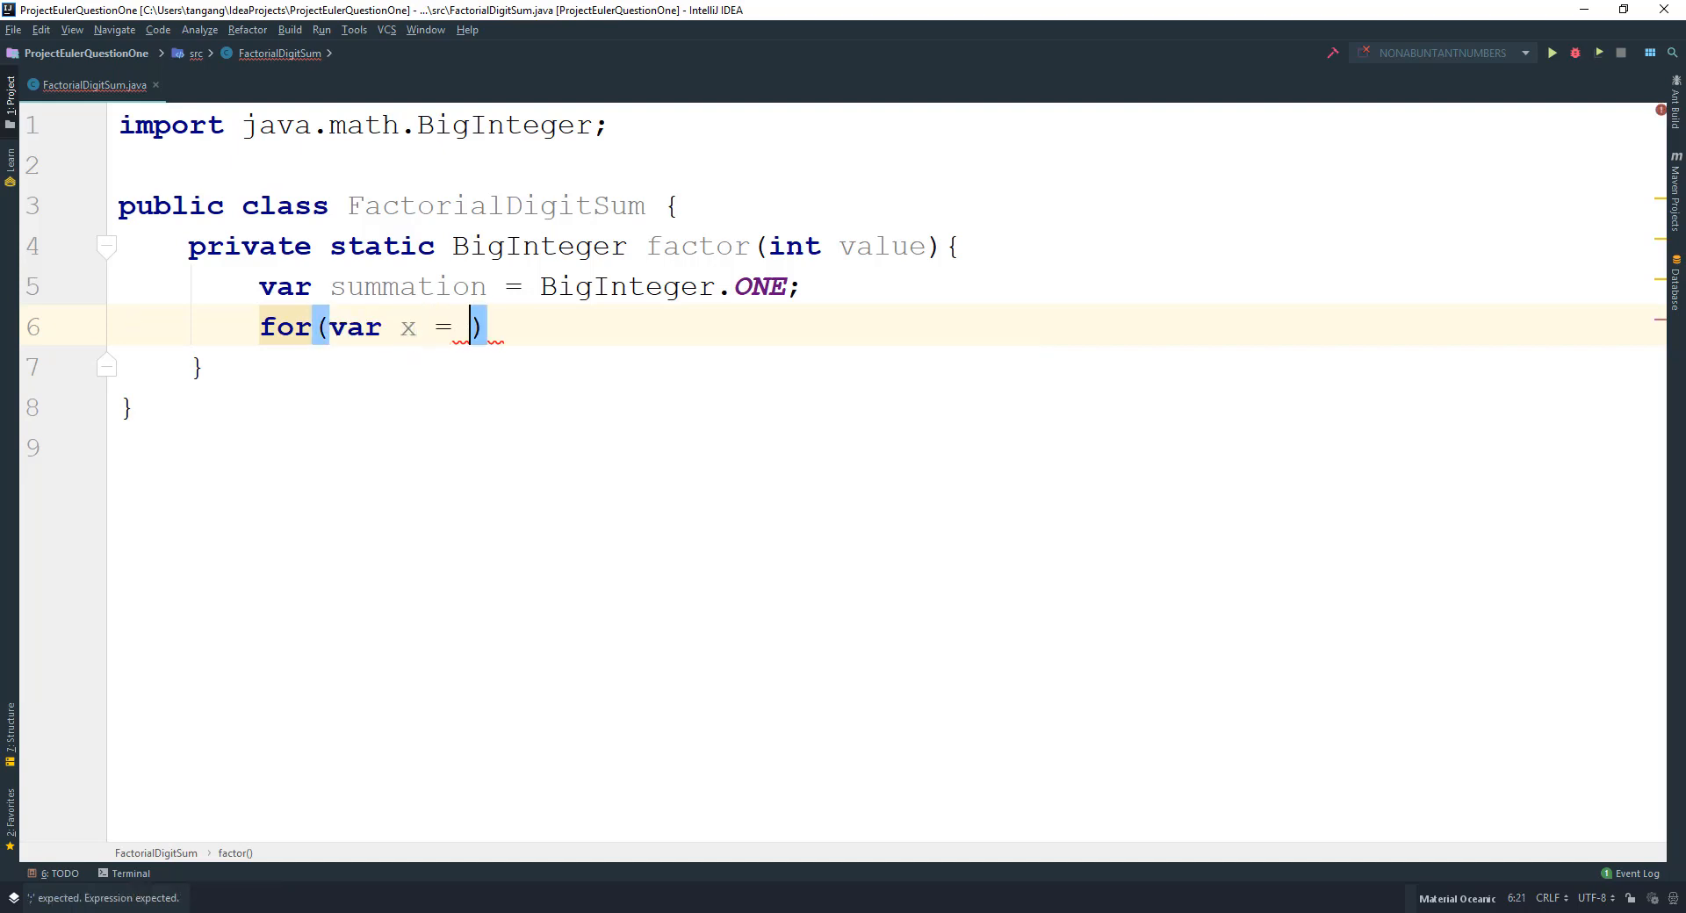
{"action": "type", "text": "value;"}
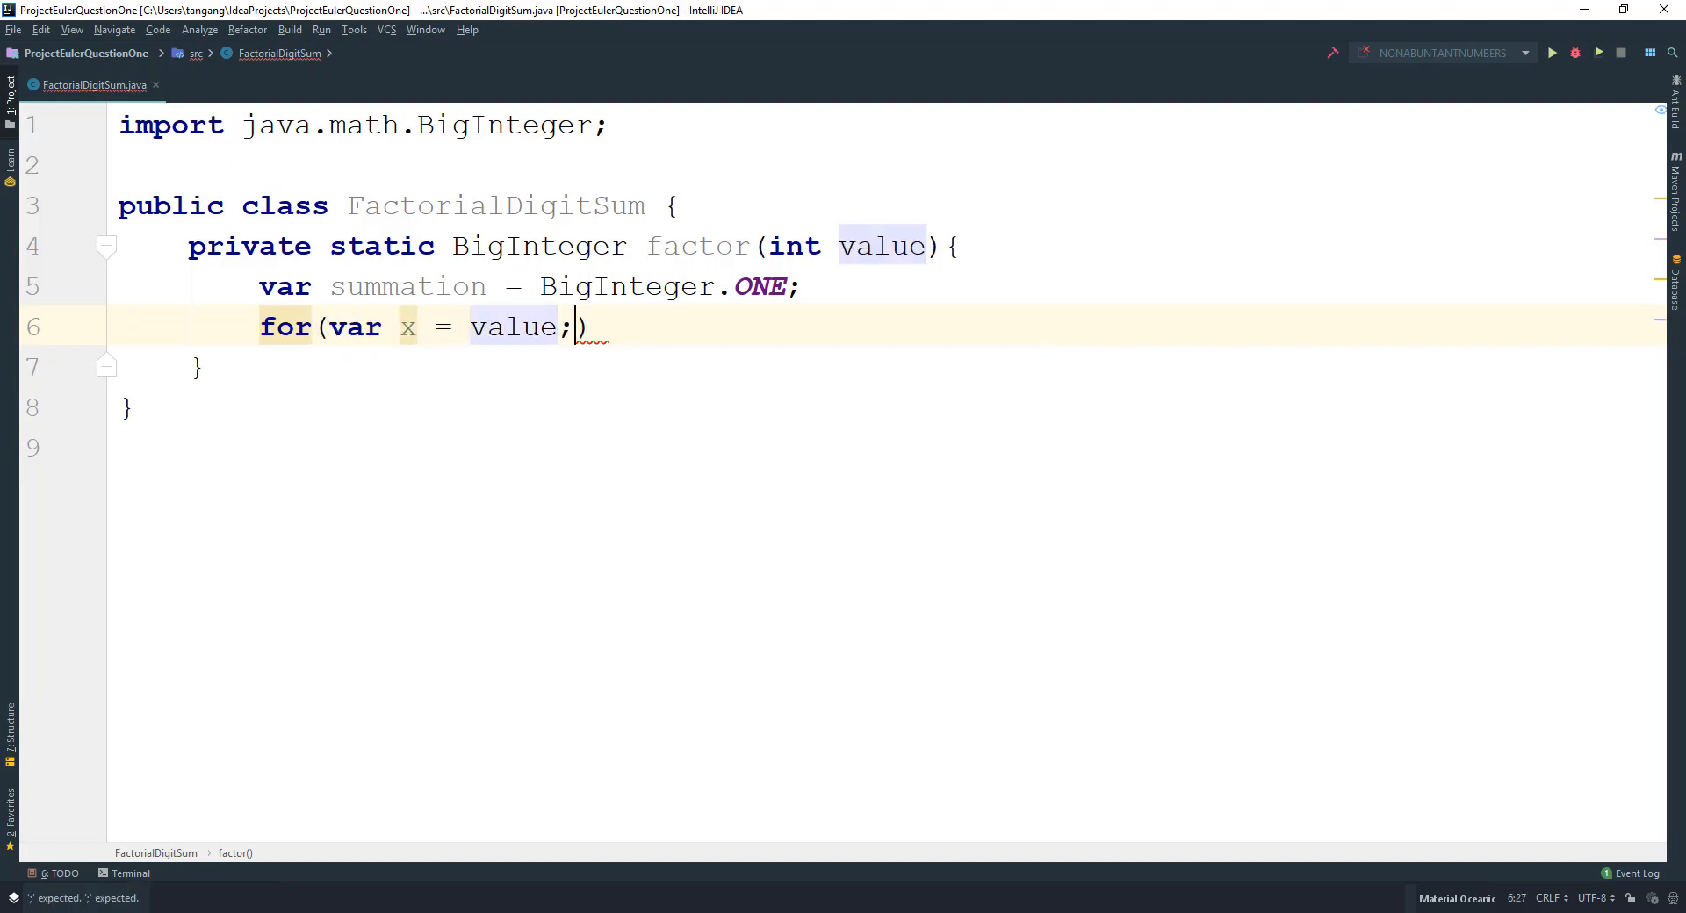
{"action": "type", "text": "x > 0"}
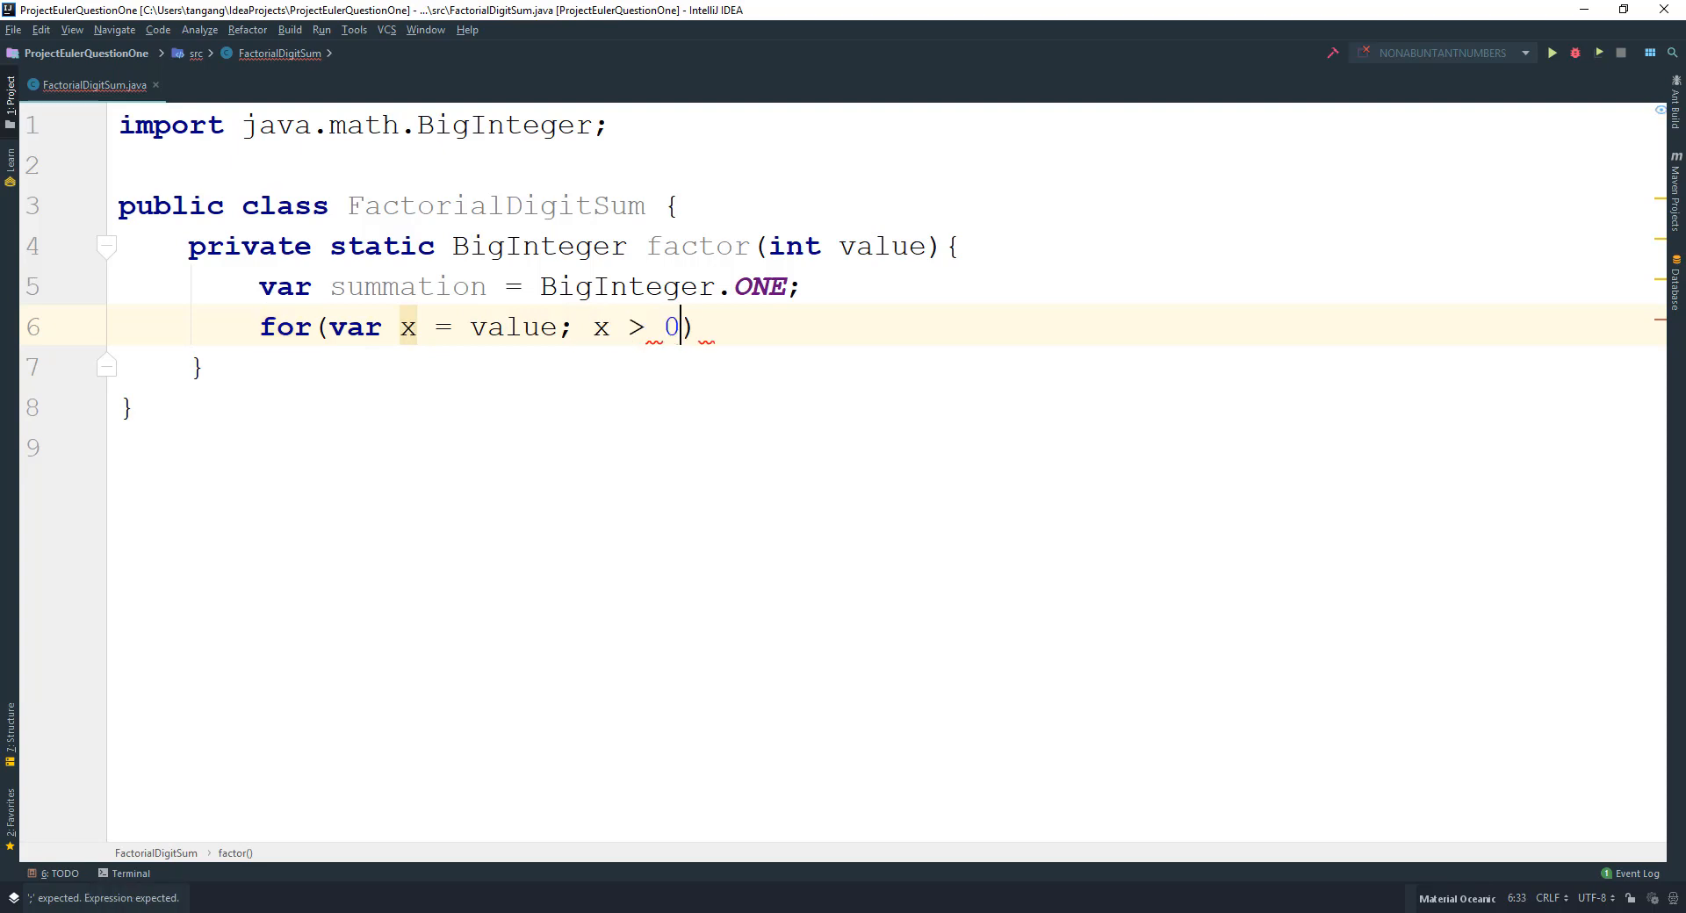
{"action": "type", "text": ";"}
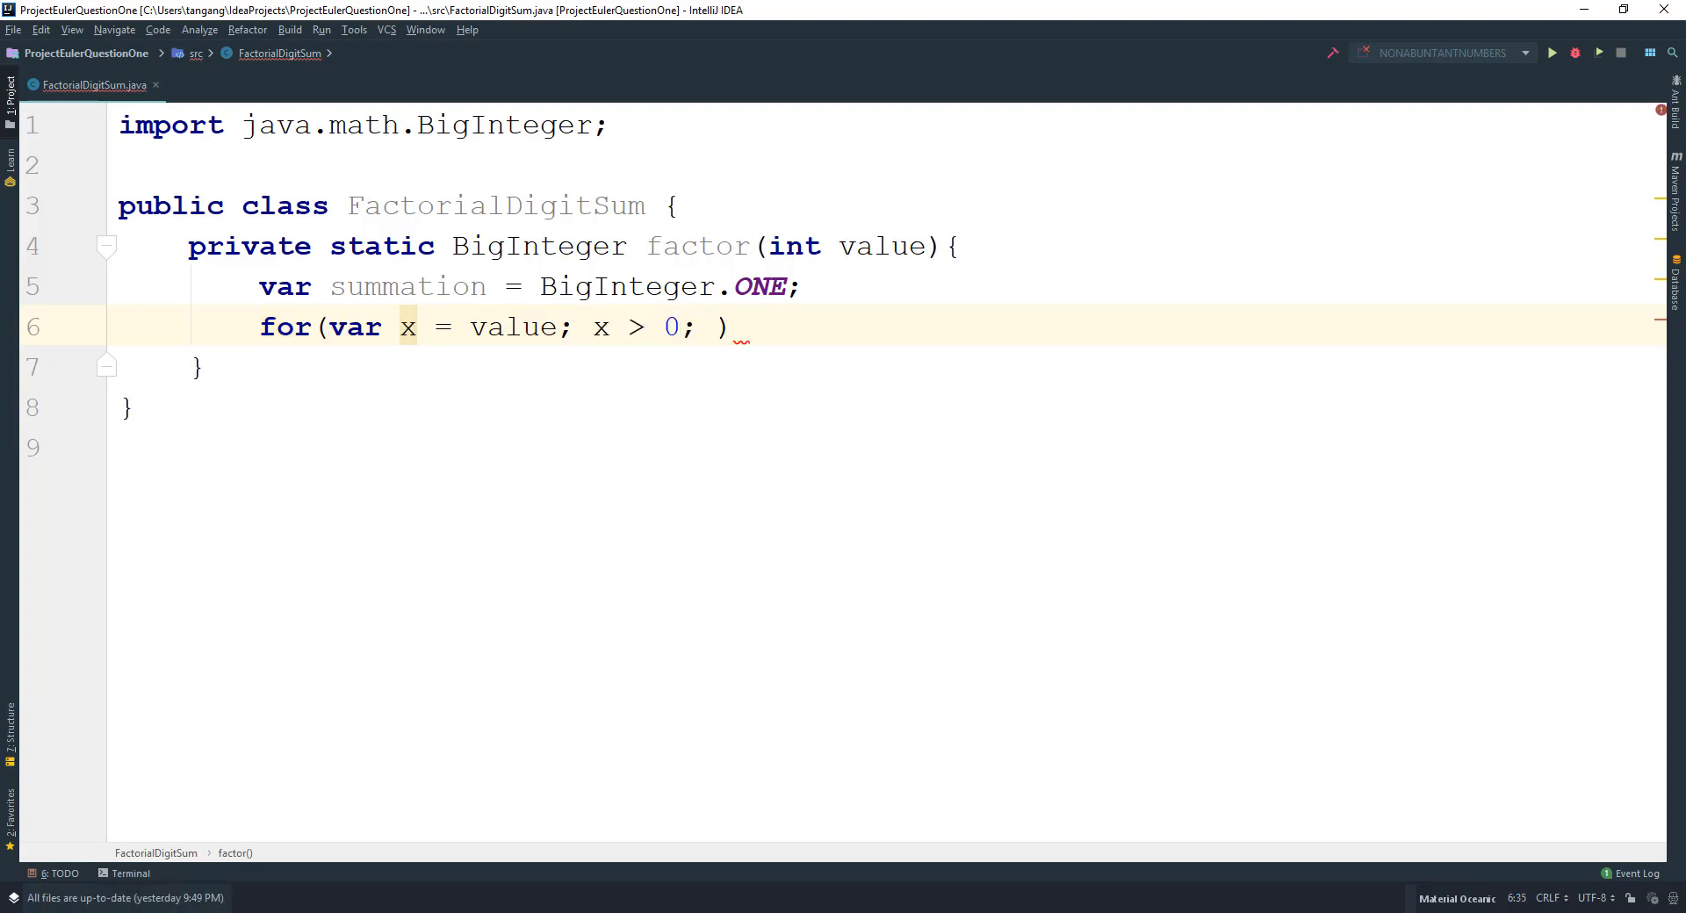
{"action": "type", "text": "x--"}
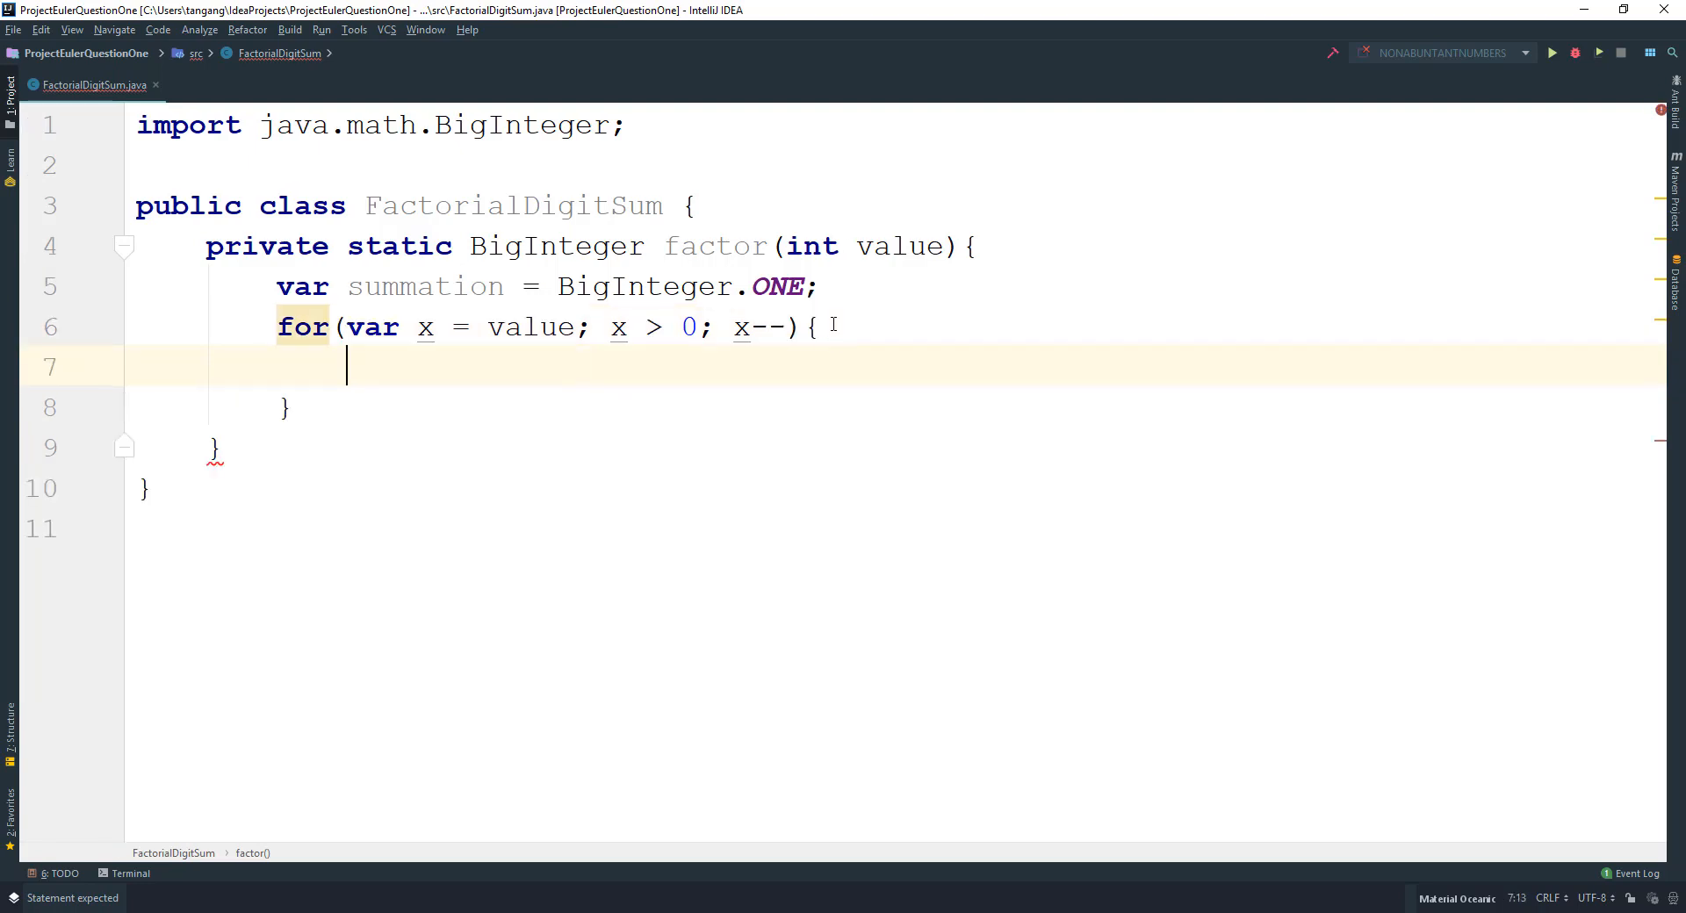
{"action": "type", "text": "summation = summation.multiply("}
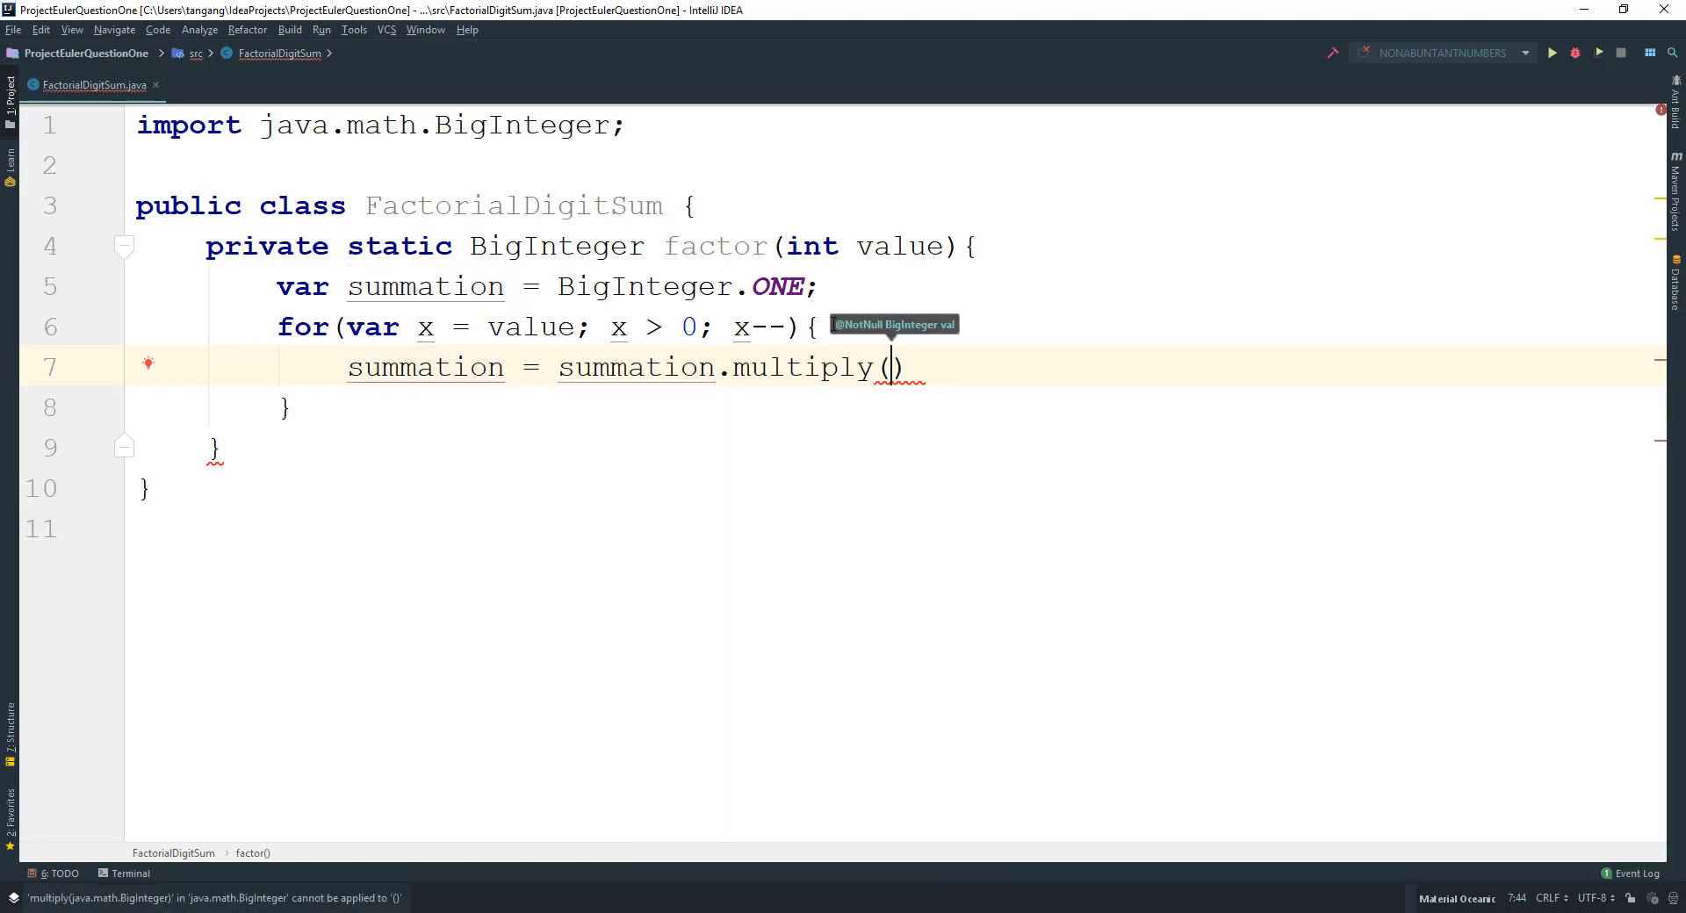
{"action": "type", "text": "BigInteger"}
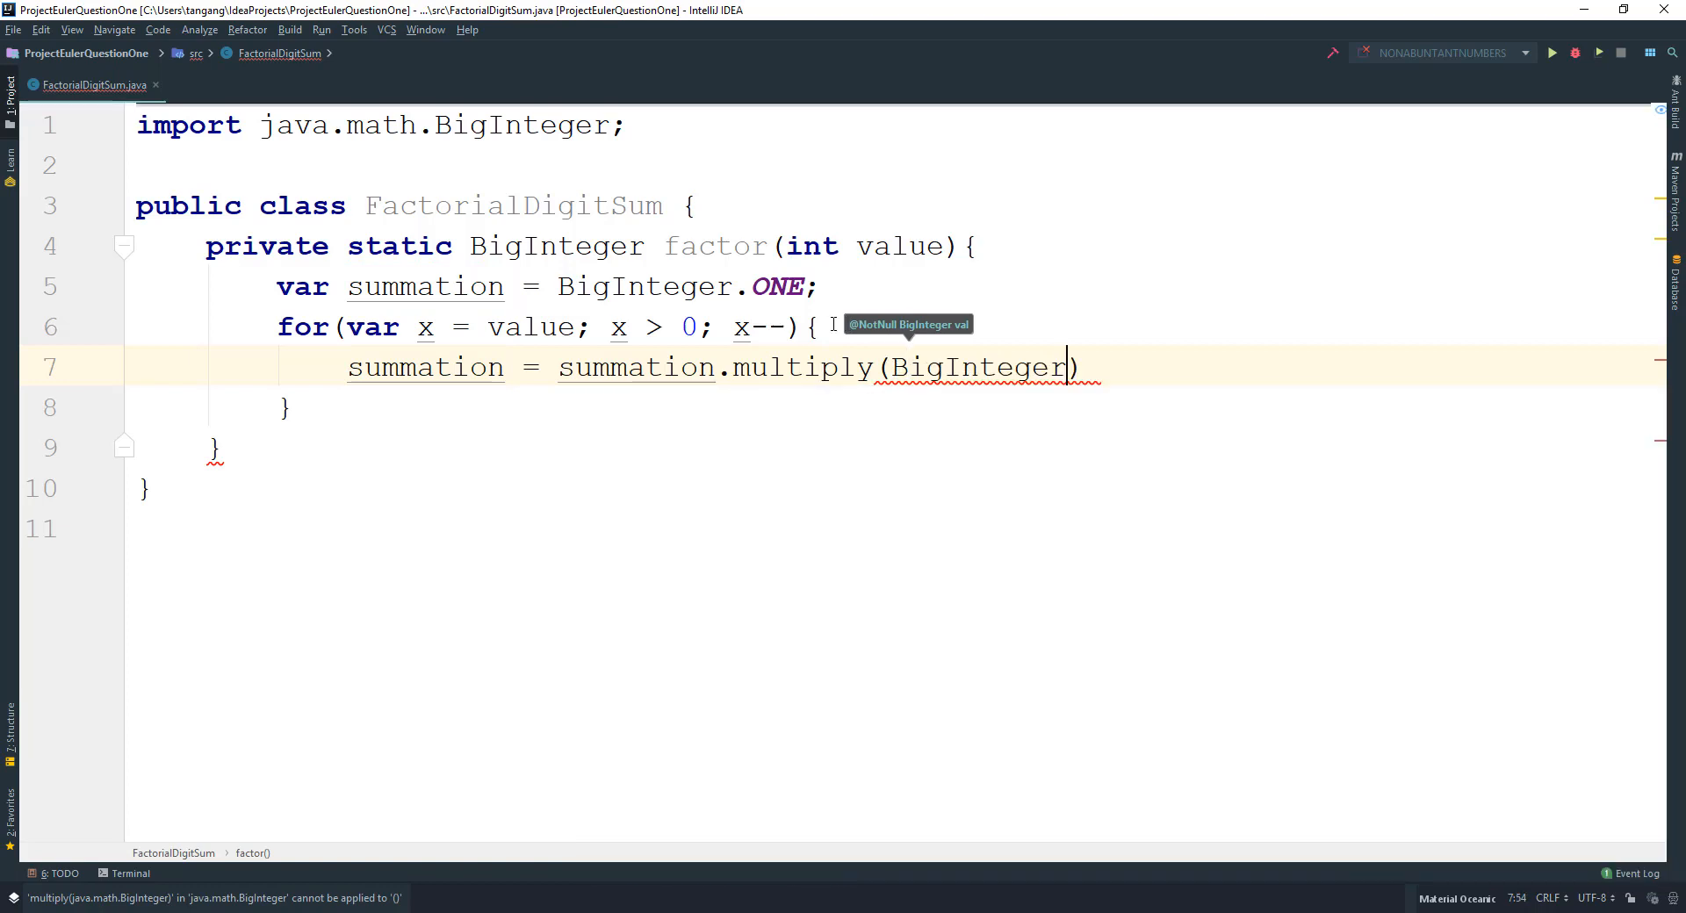
{"action": "type", "text": ".valueOf(x"}
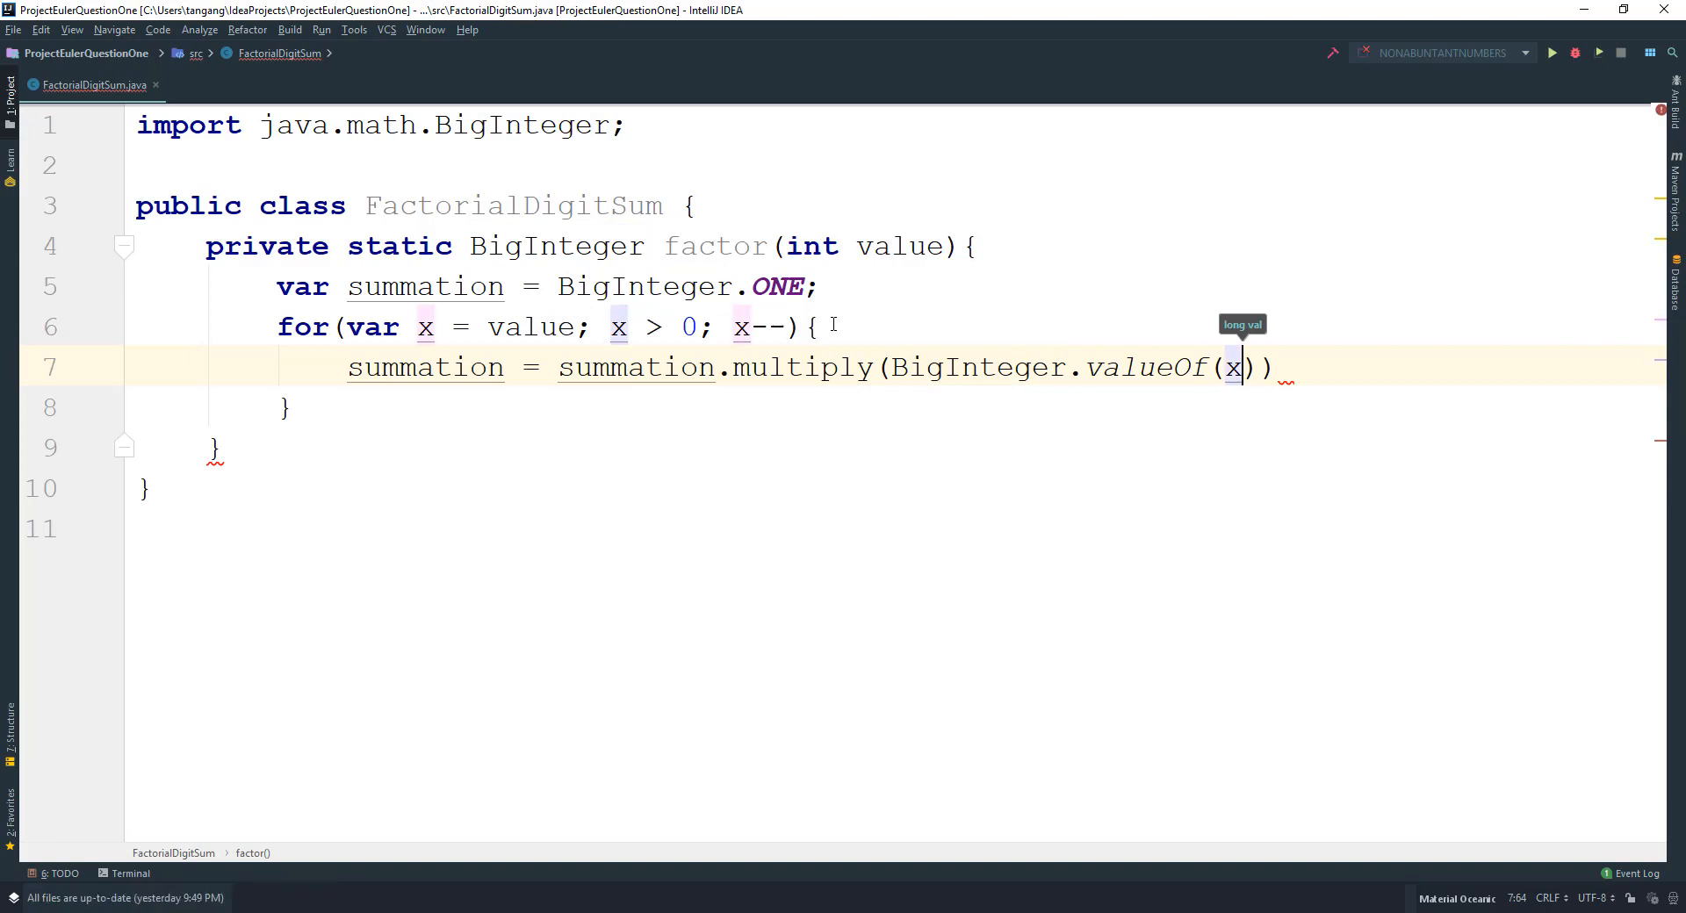
{"action": "type", "text": ");"}
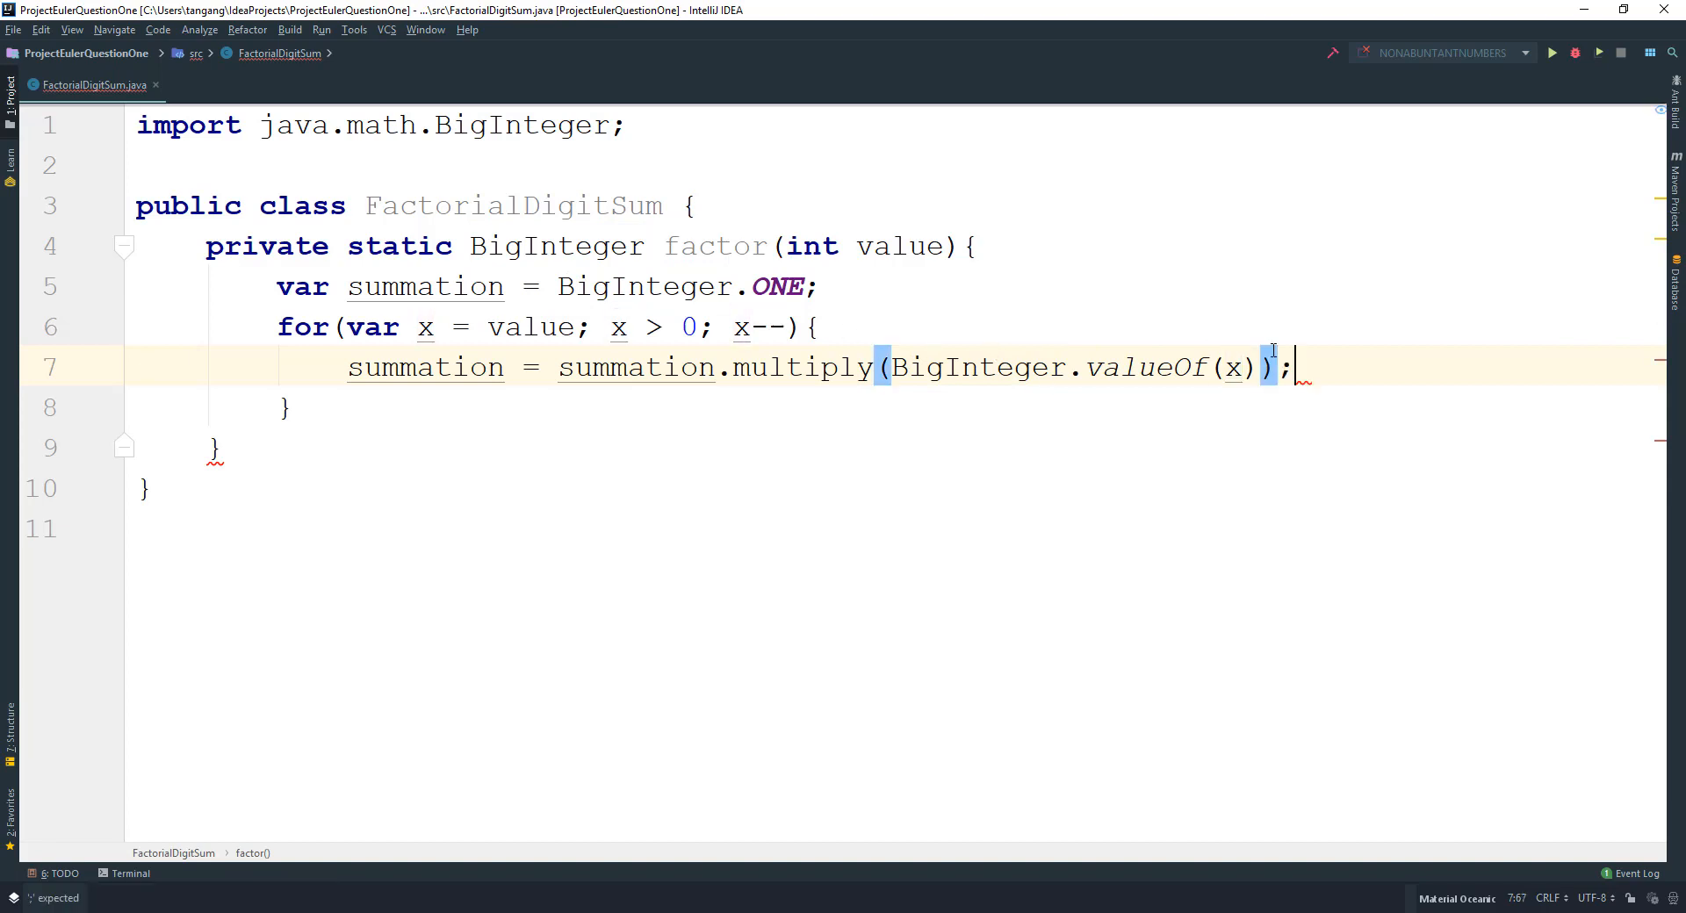
Return summation after the loop to finish the factor method.
{"action": "left_click", "coordinate": [288, 407]}
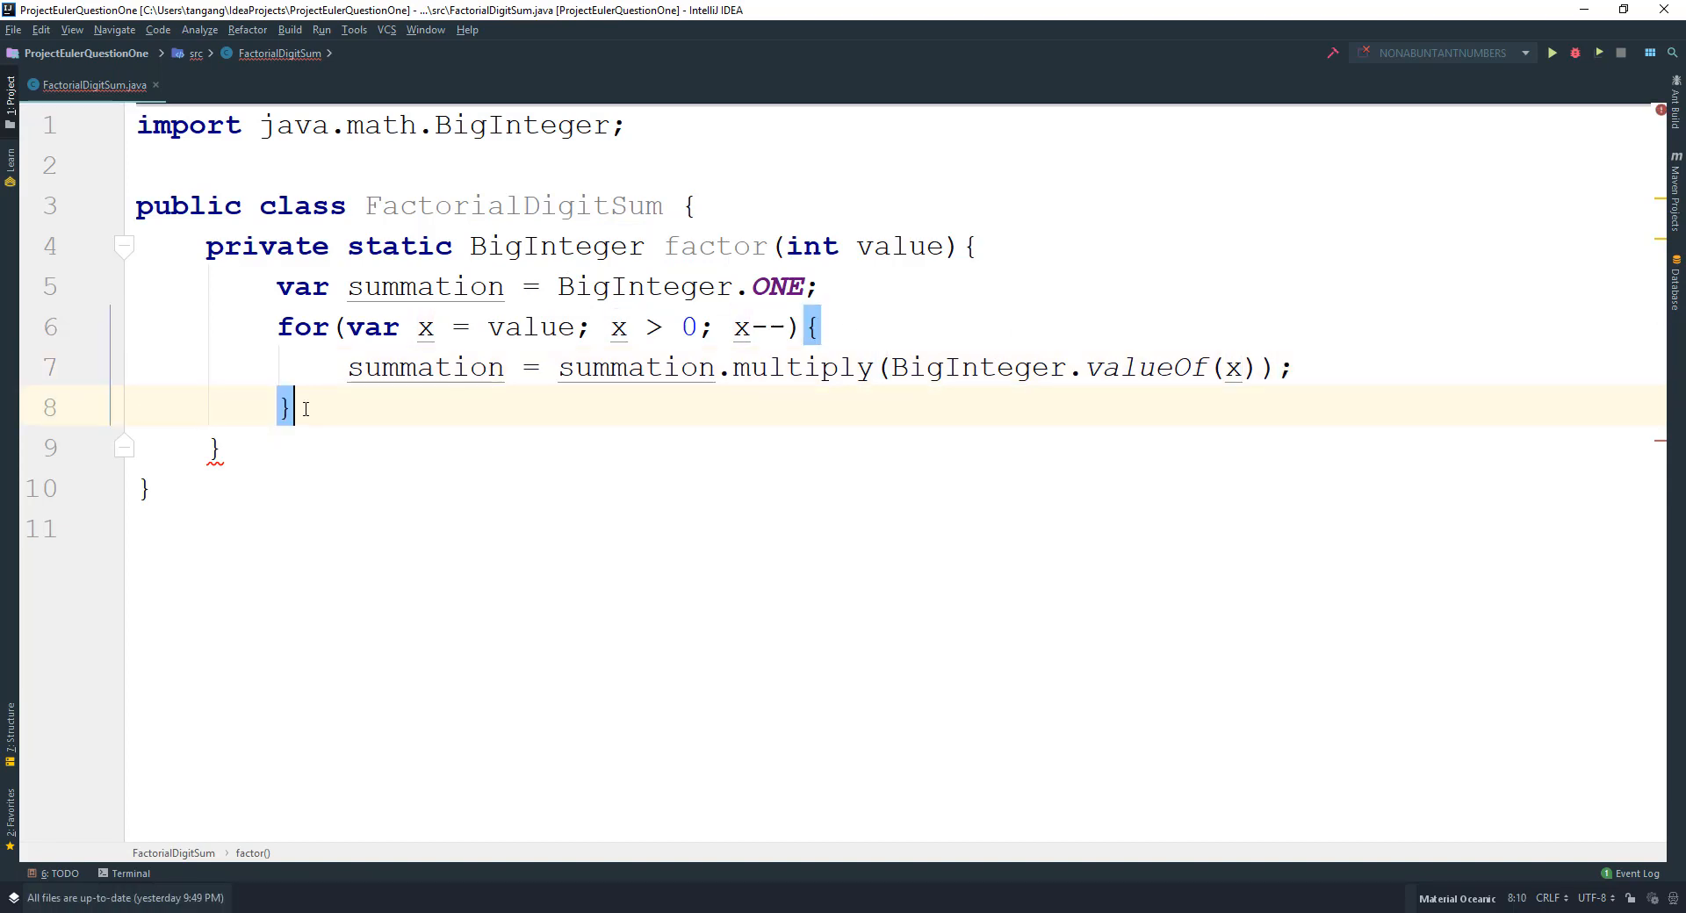
{"action": "type", "text": "return"}
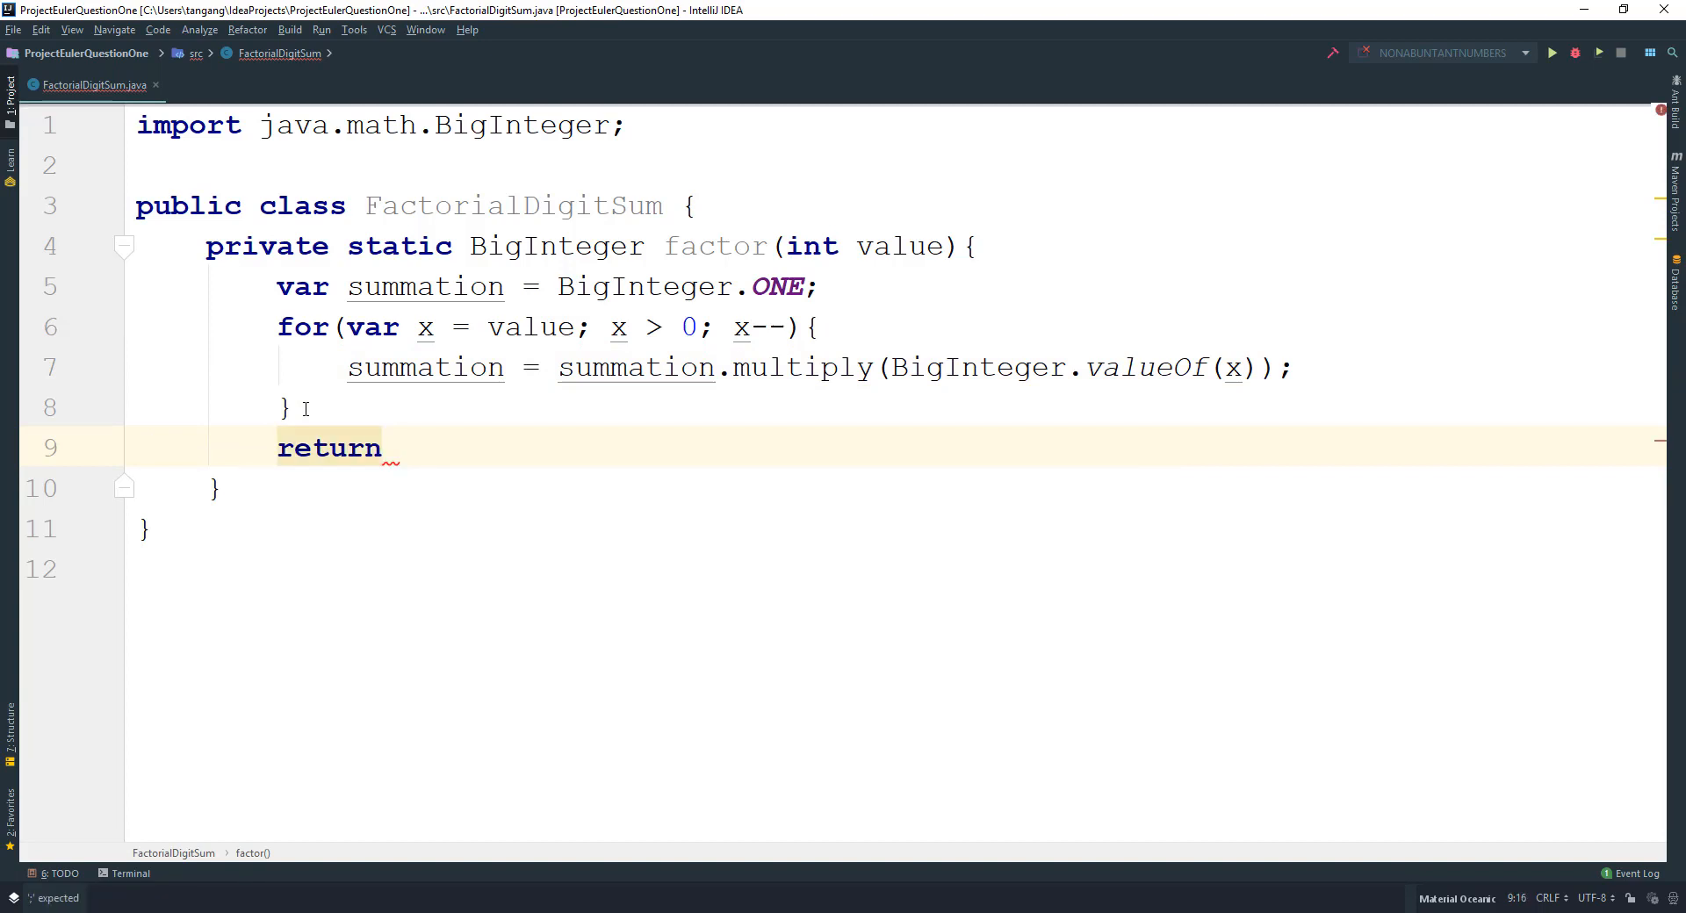
{"action": "type", "text": "summation"}
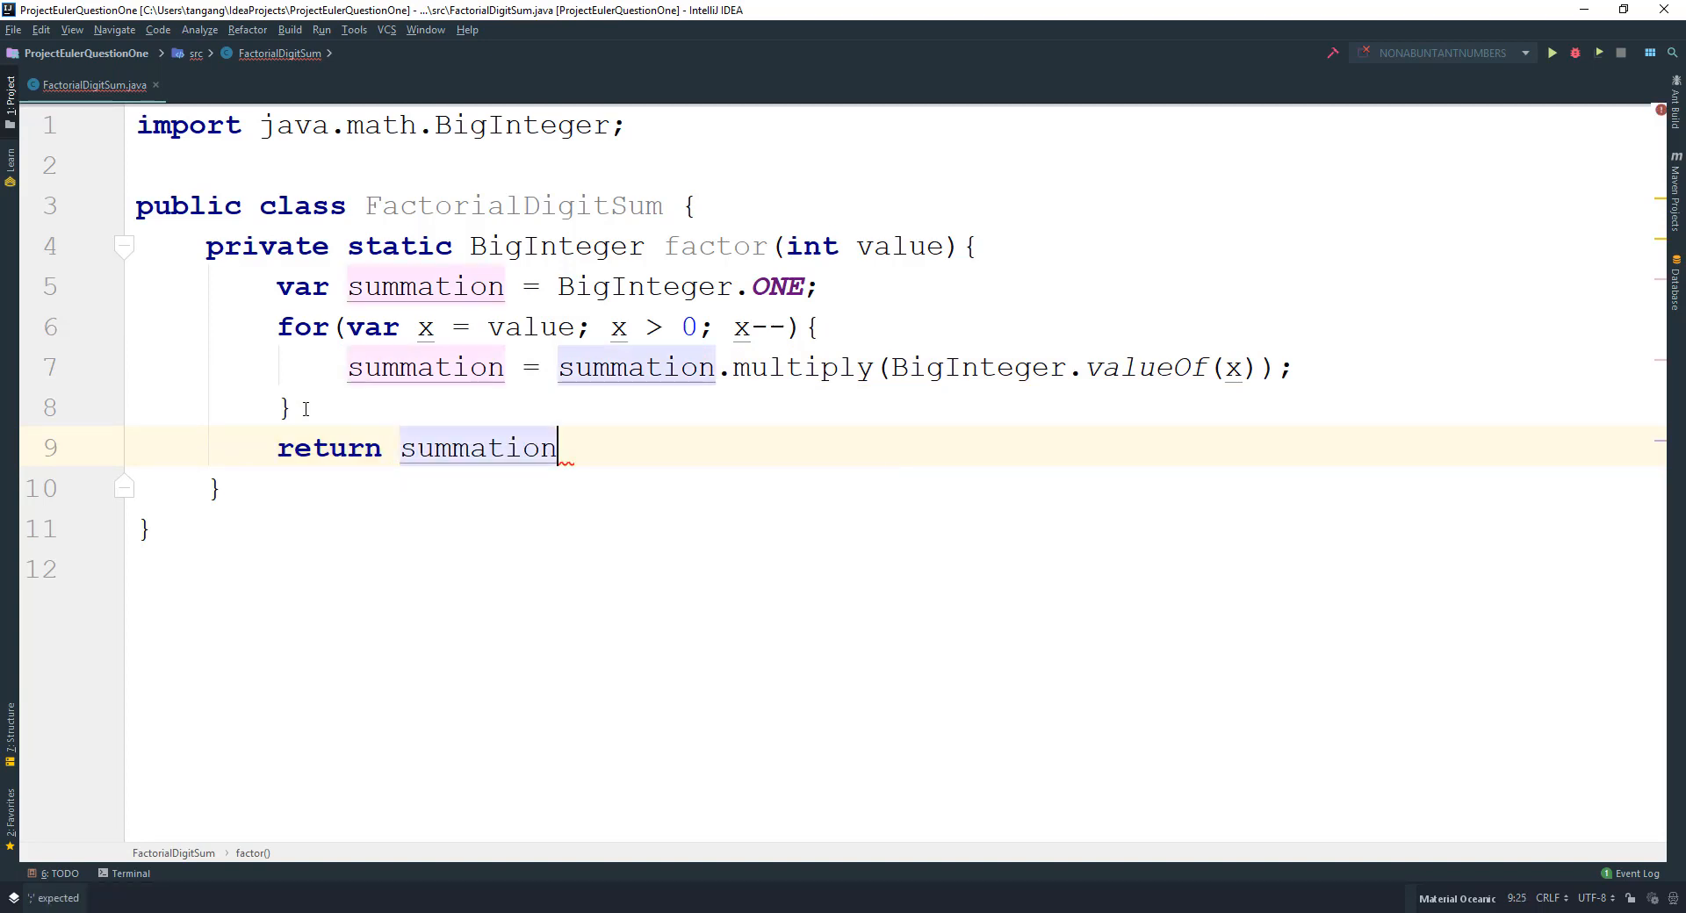
{"action": "type", "text": ";"}
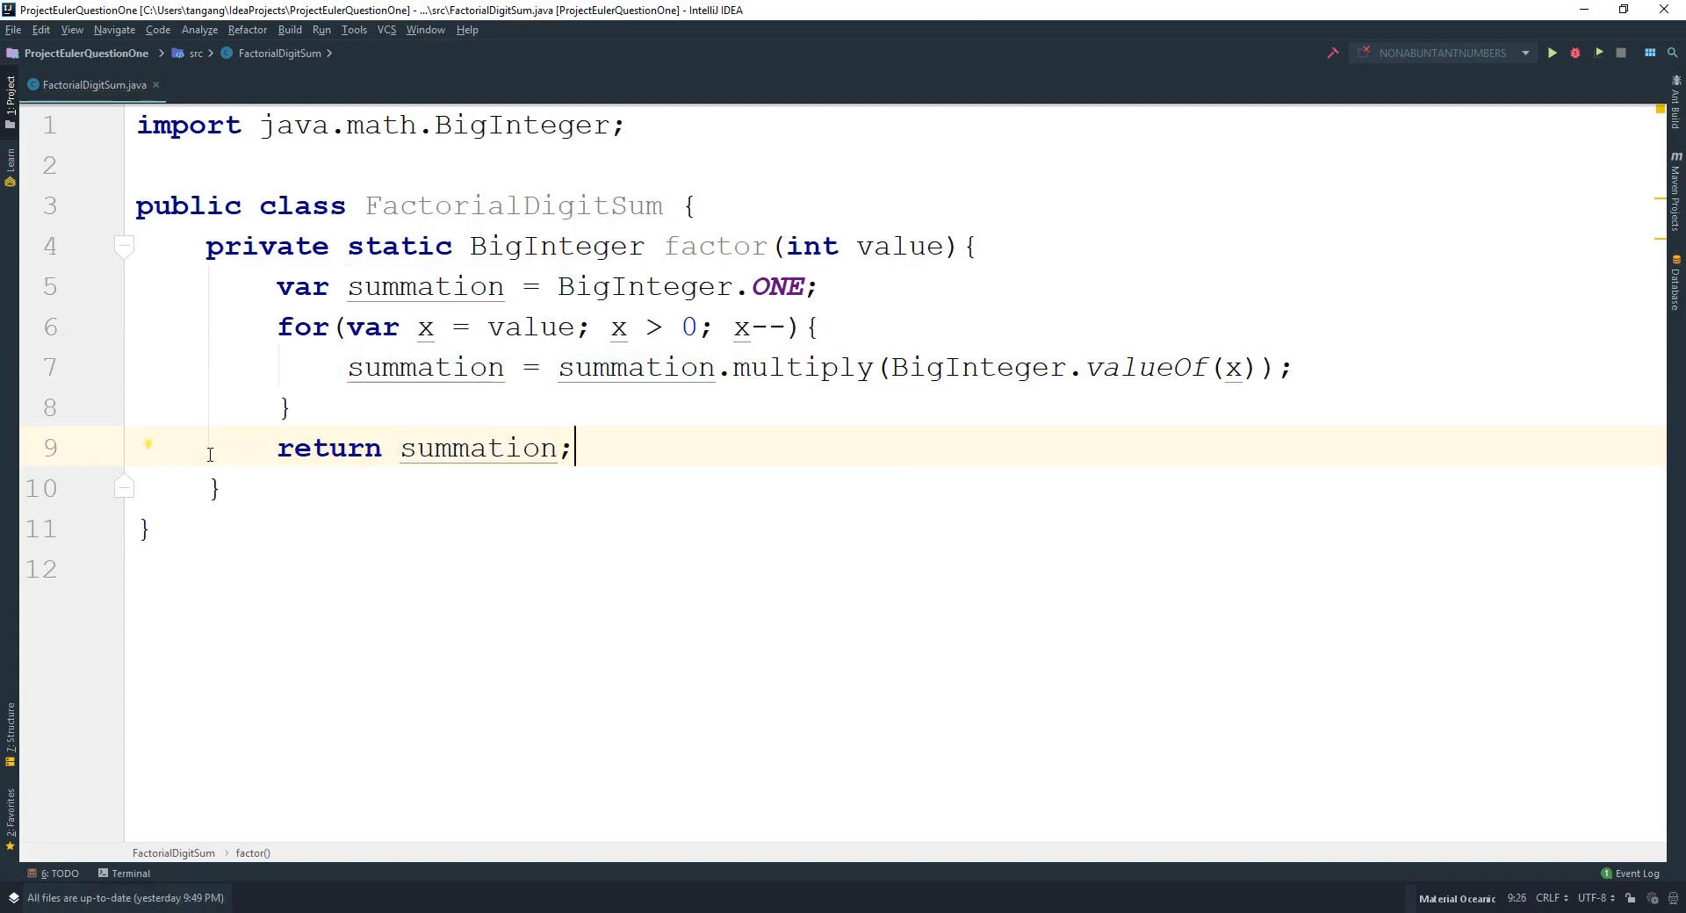
{"action": "left_click", "coordinate": [214, 487]}
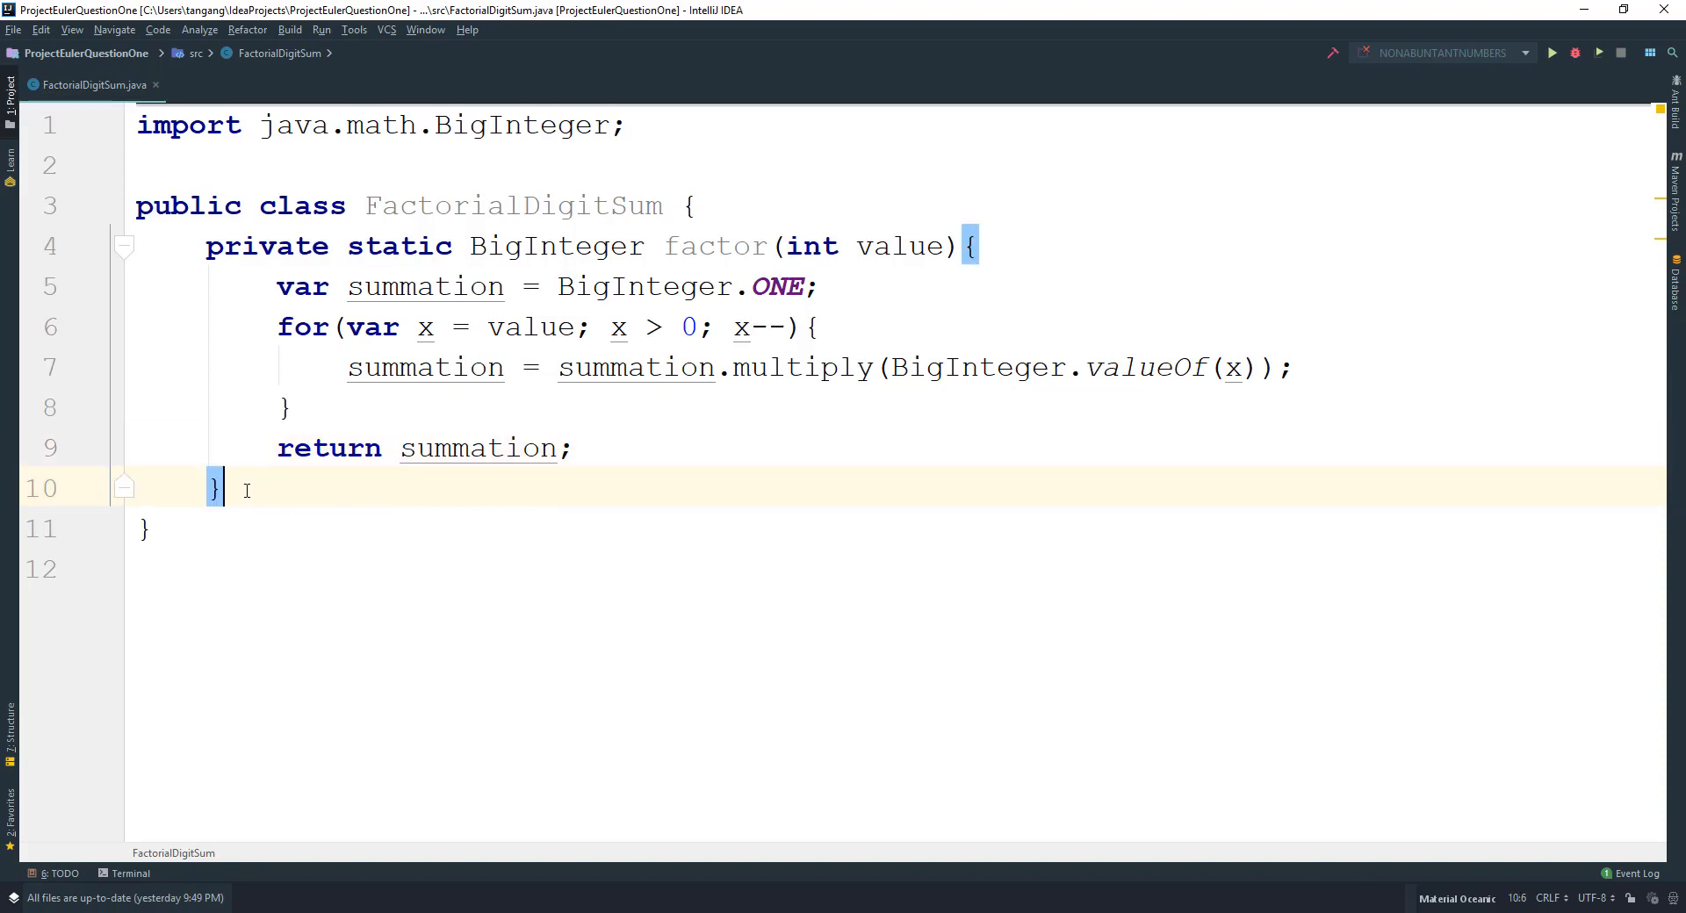
Declare private static int sumFactorialDigit(int value) with an empty body below factor.
{"action": "key", "text": "Enter"}
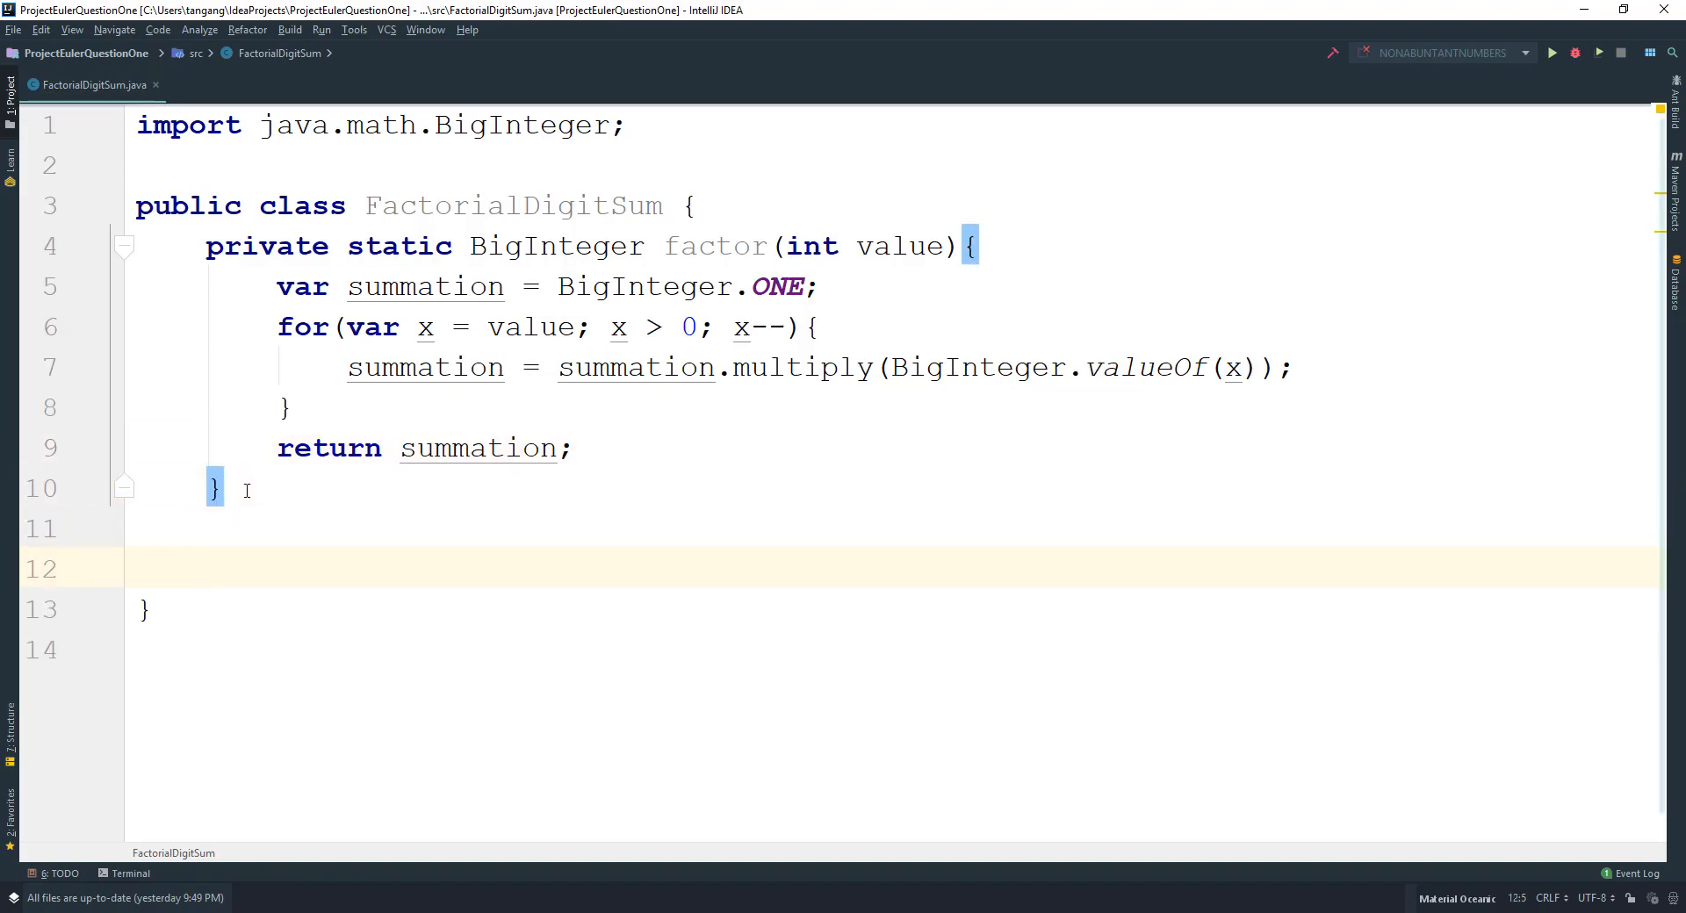
{"action": "type", "text": "private"}
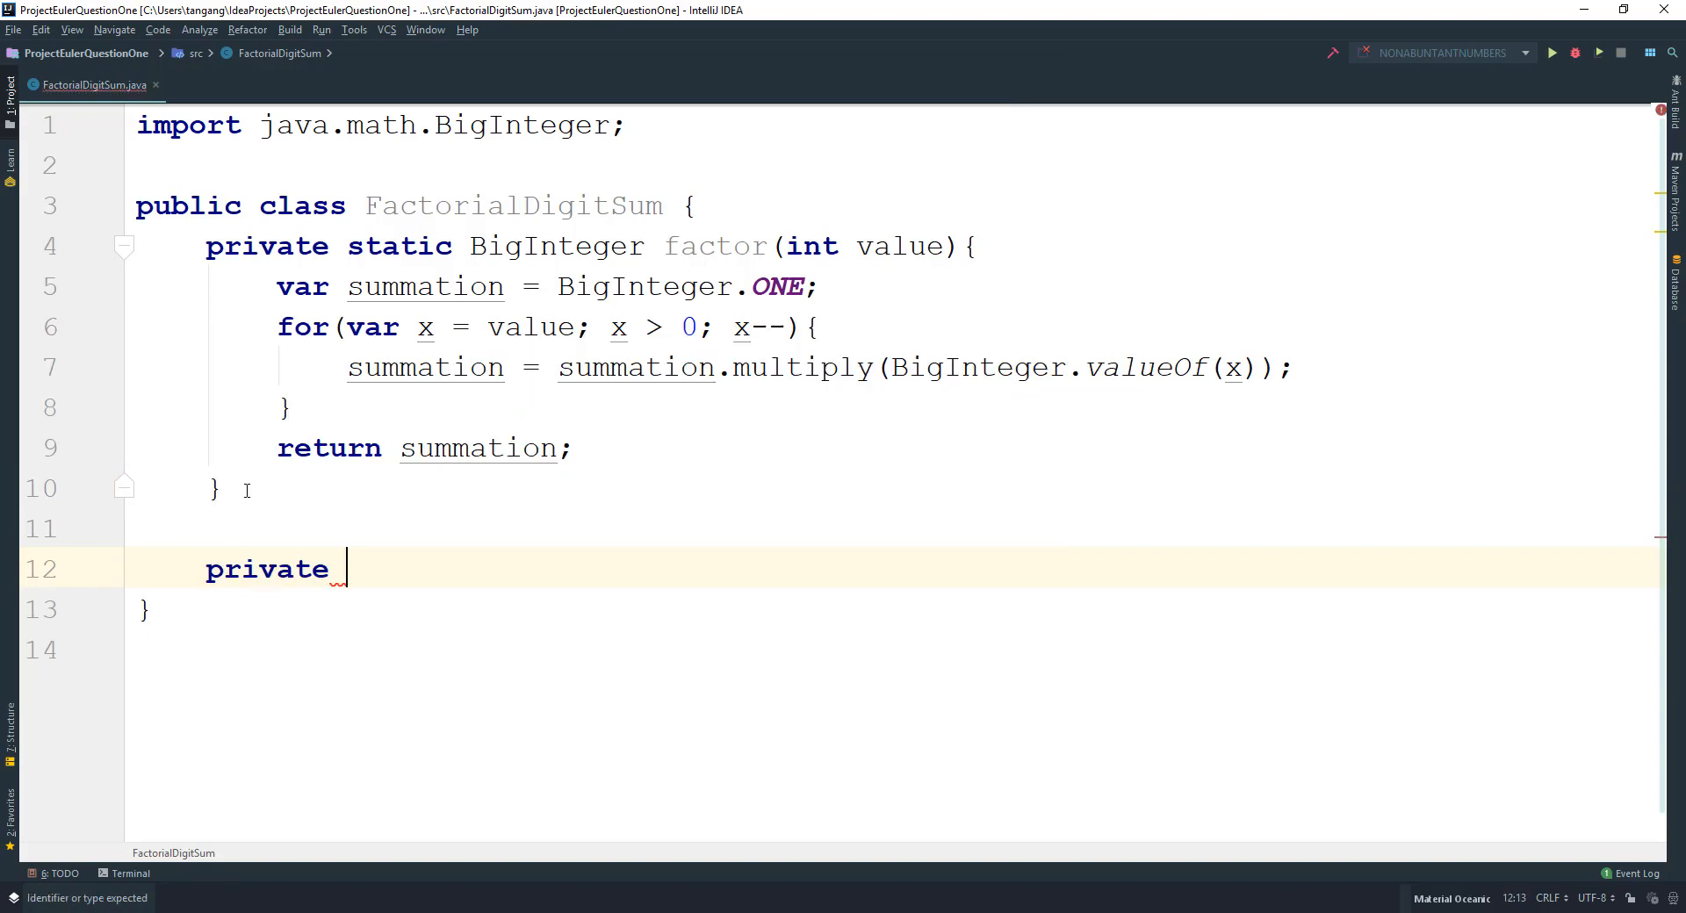
{"action": "type", "text": "stat"}
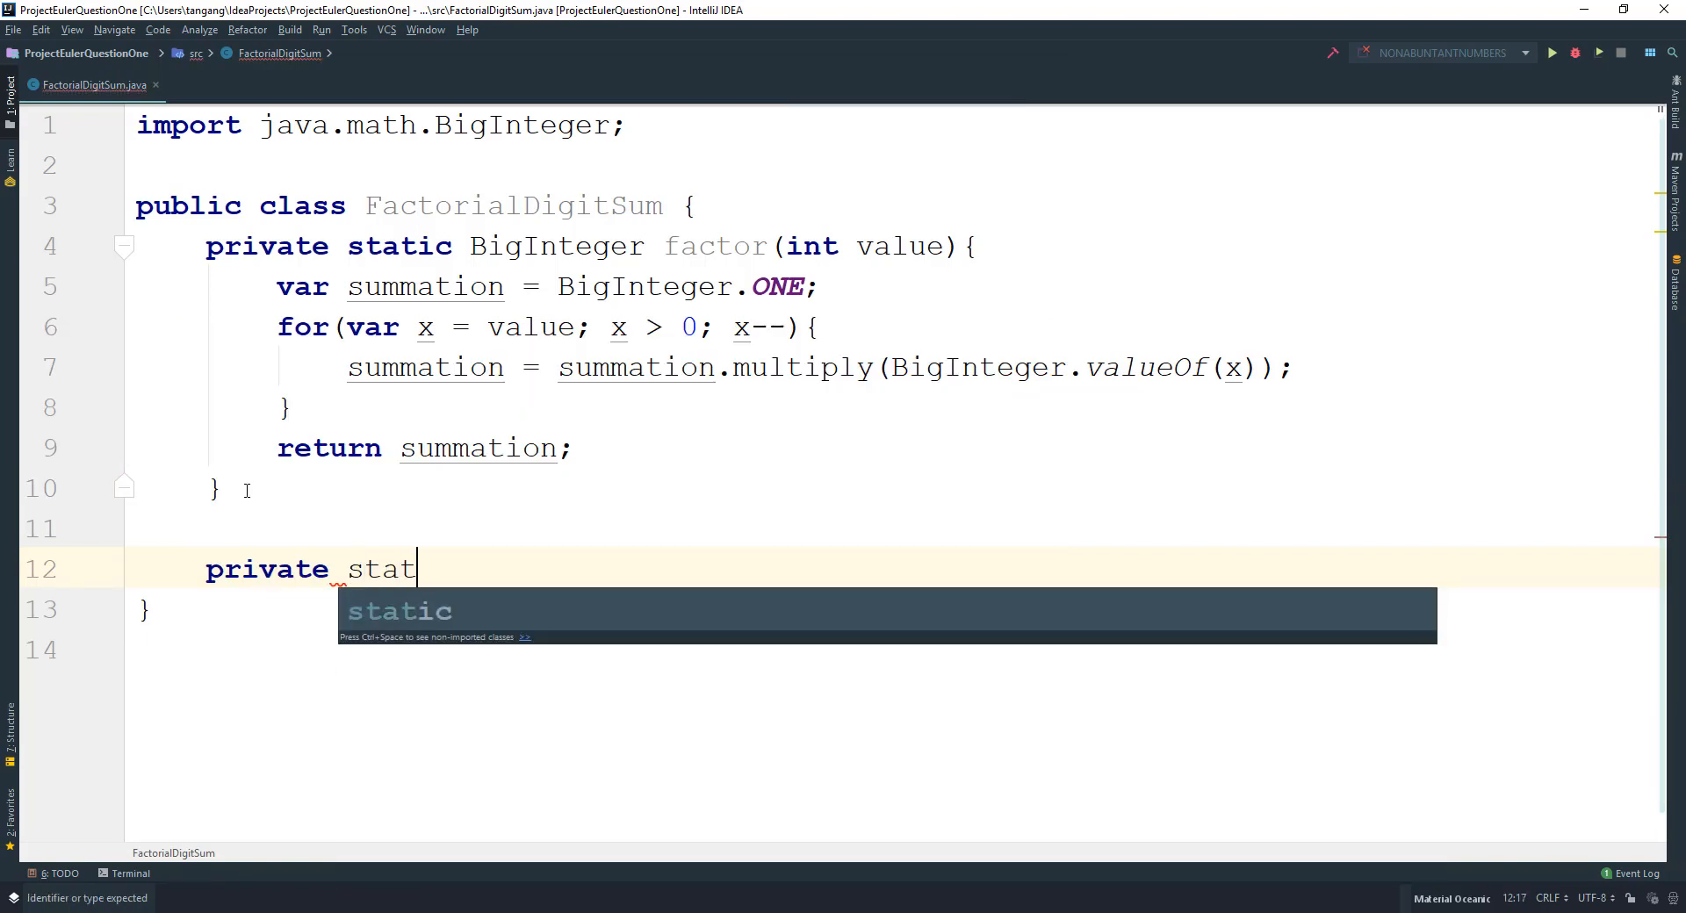
{"action": "type", "text": "ic int"}
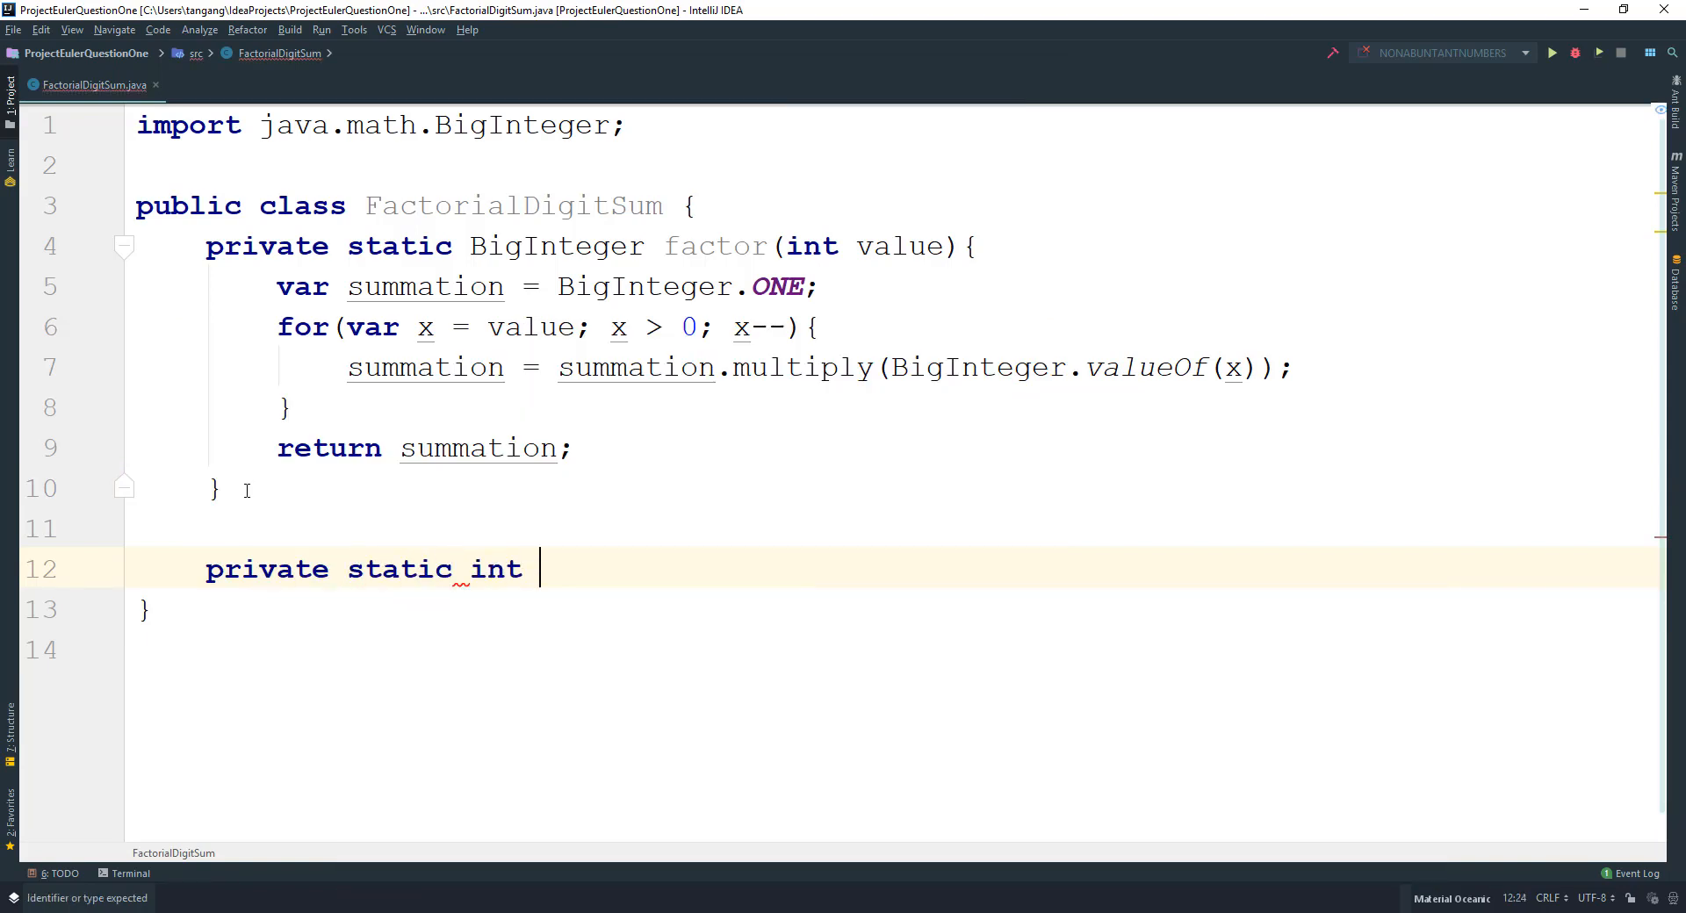
{"action": "type", "text": "sum"}
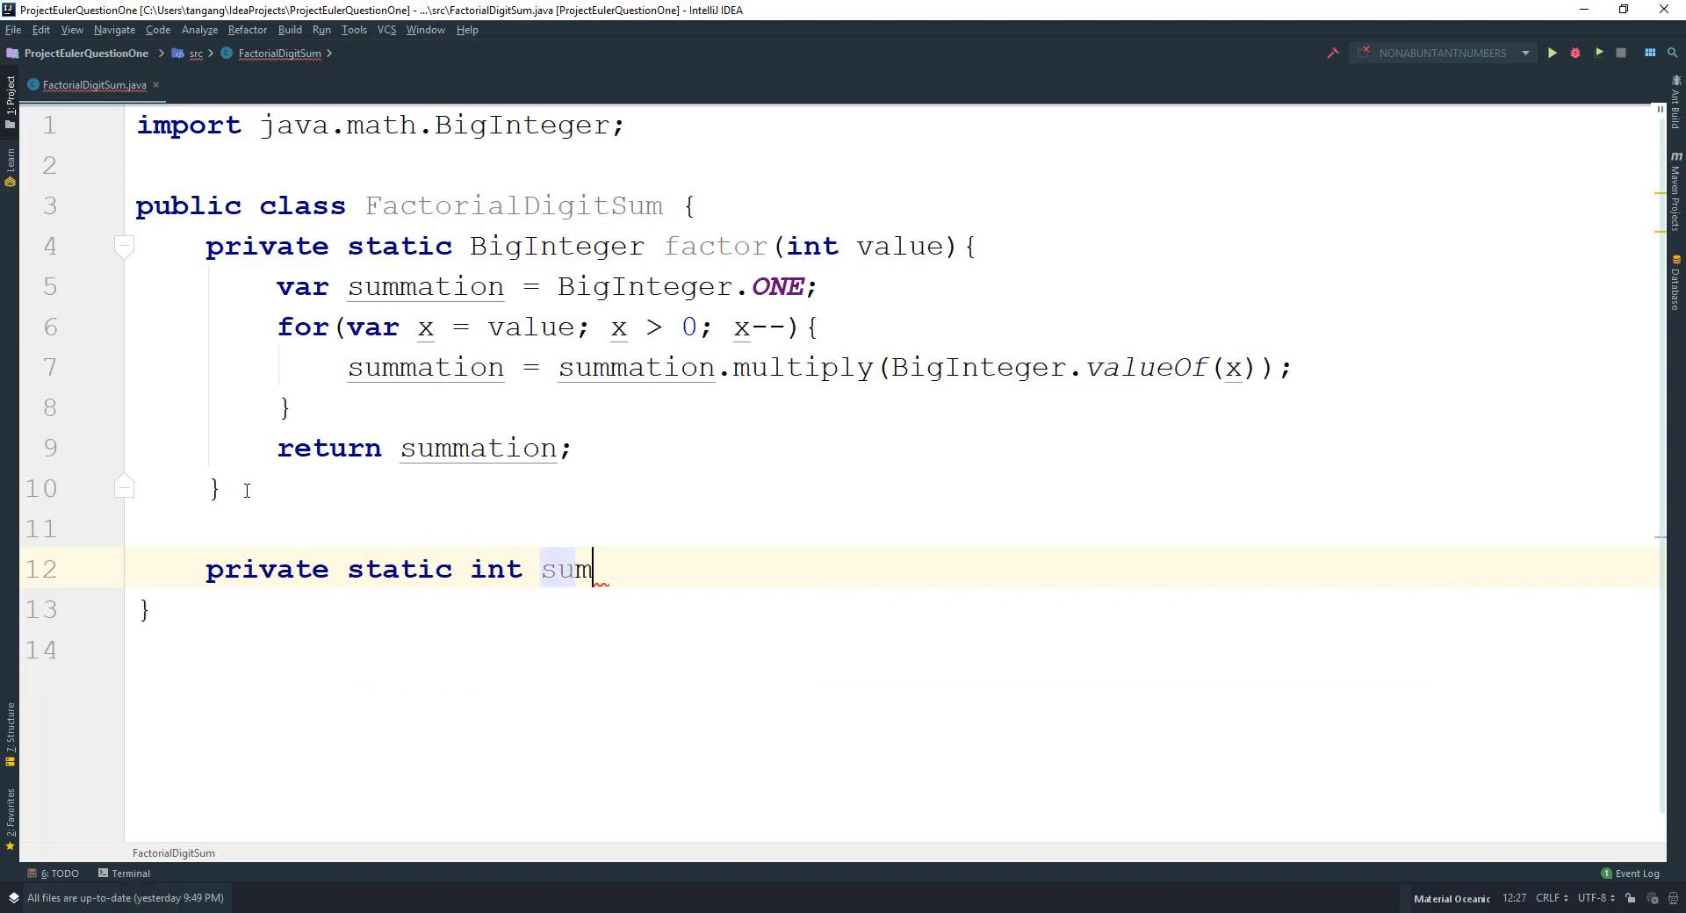
{"action": "type", "text": "F"}
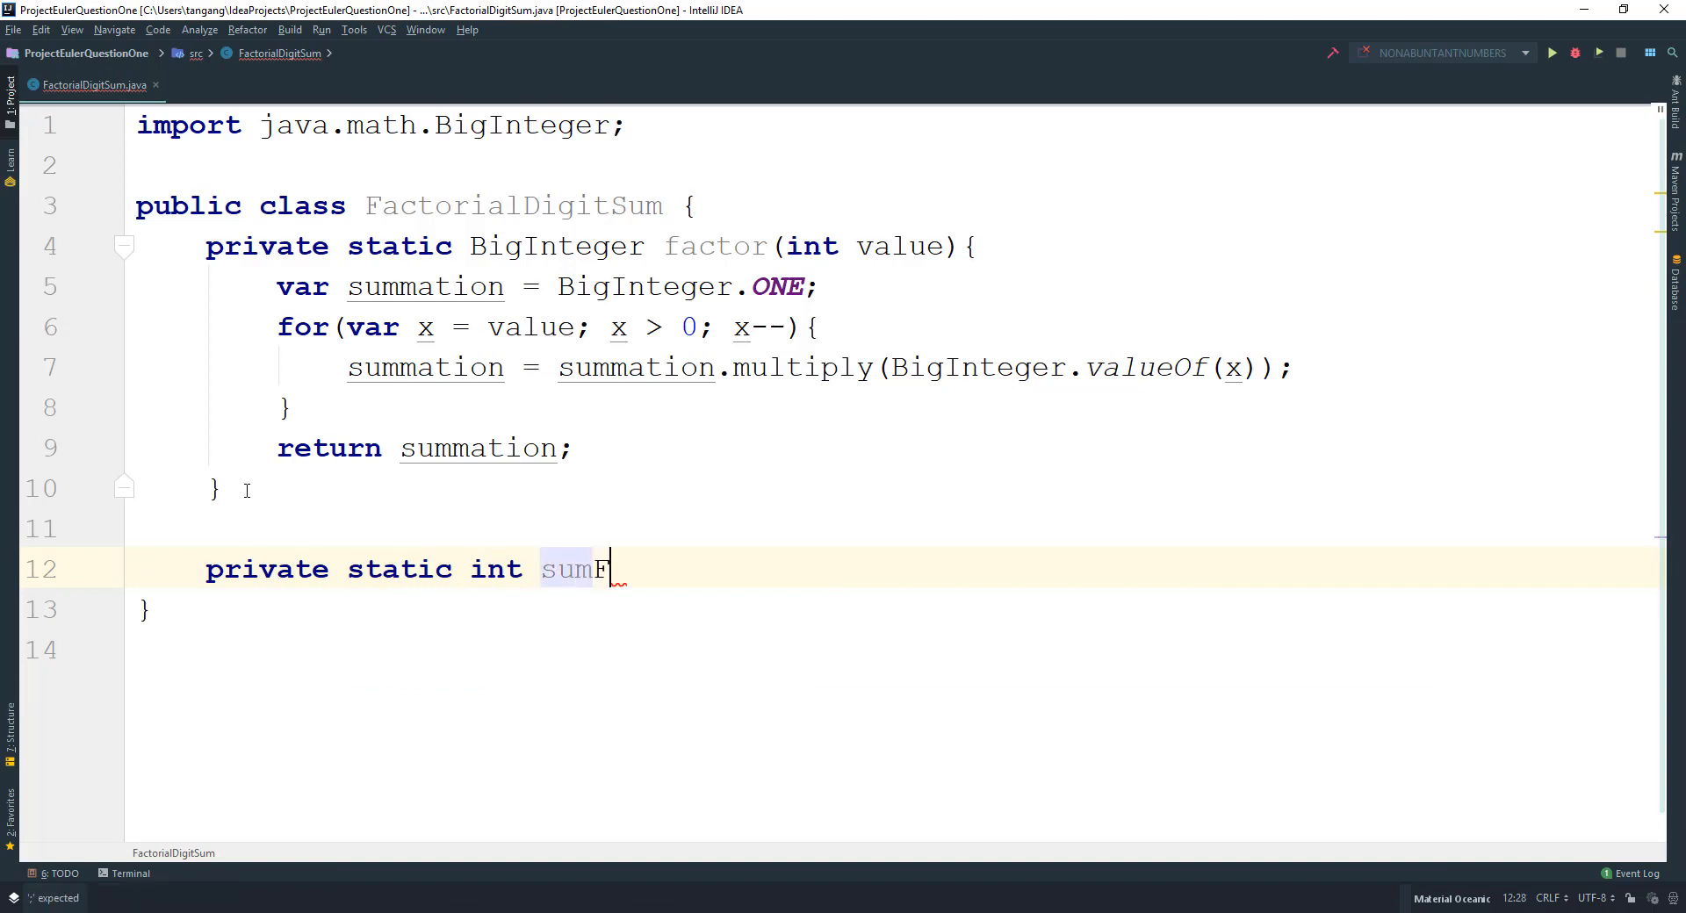
{"action": "type", "text": "act"}
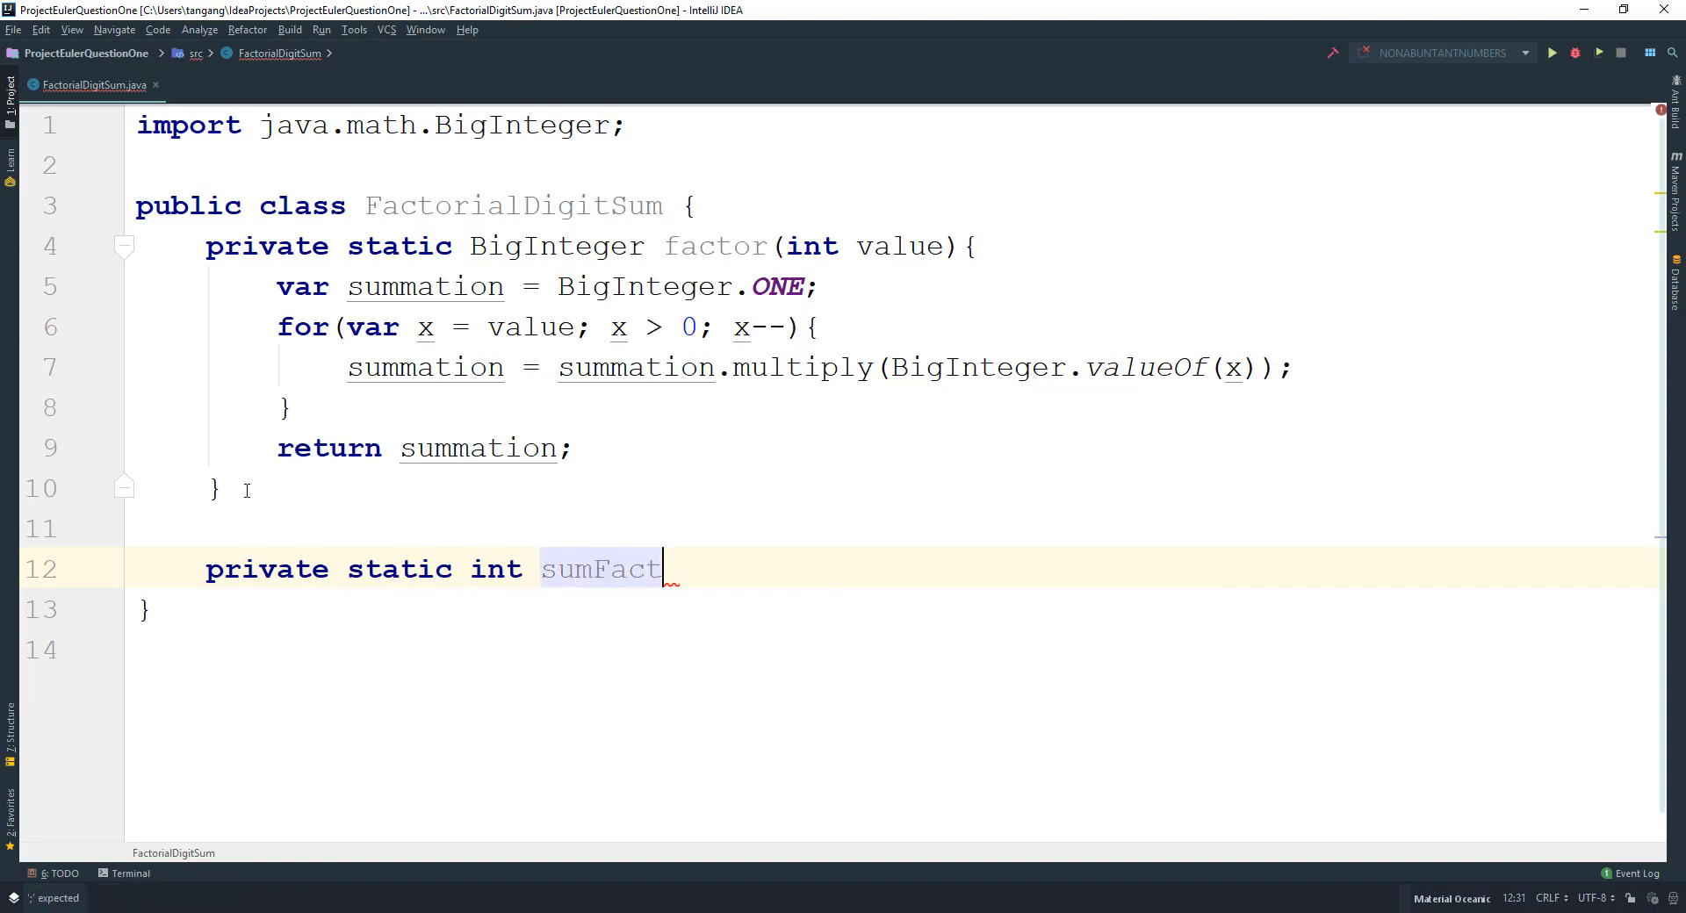
{"action": "type", "text": "orial"}
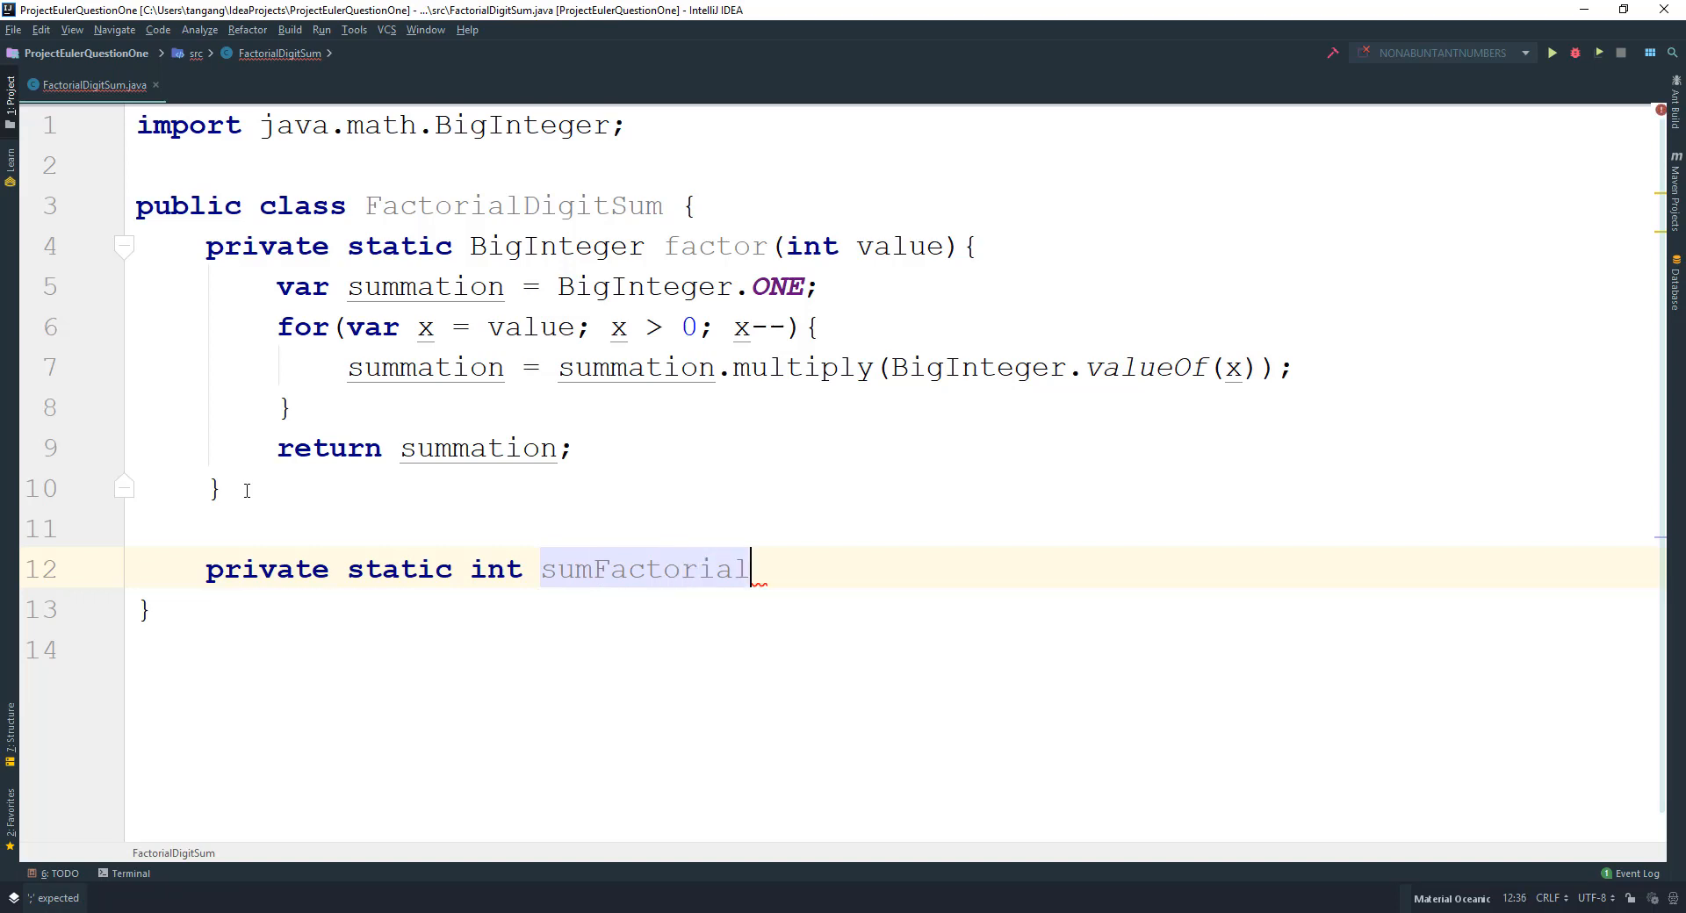
{"action": "type", "text": "Digi"}
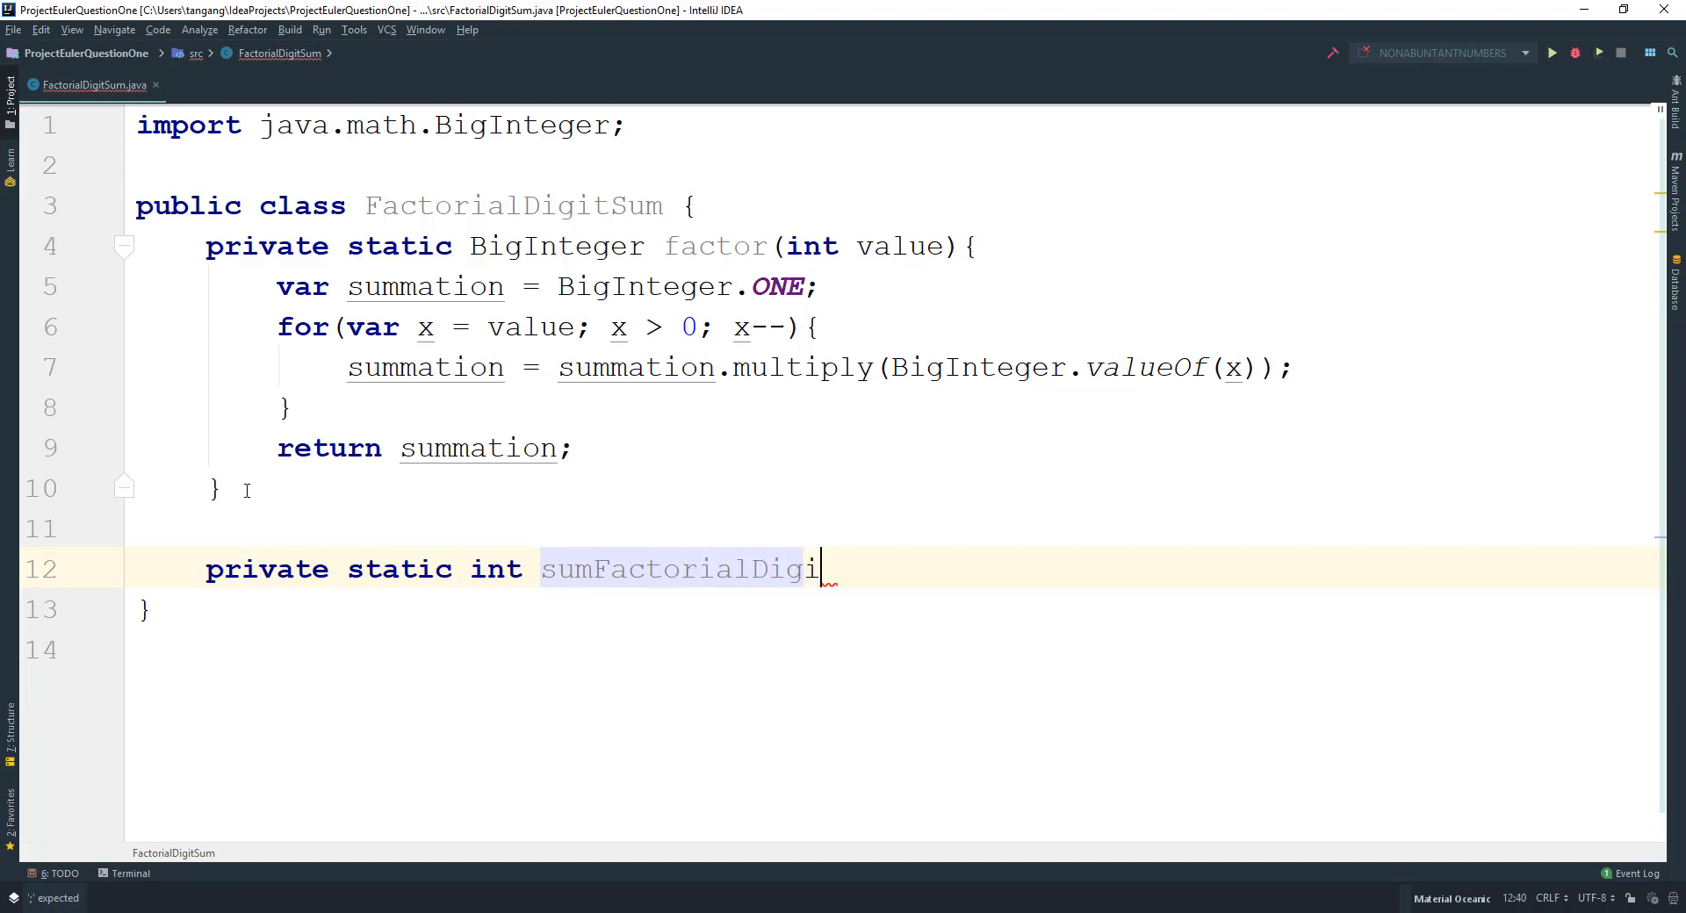
{"action": "type", "text": "t(in"}
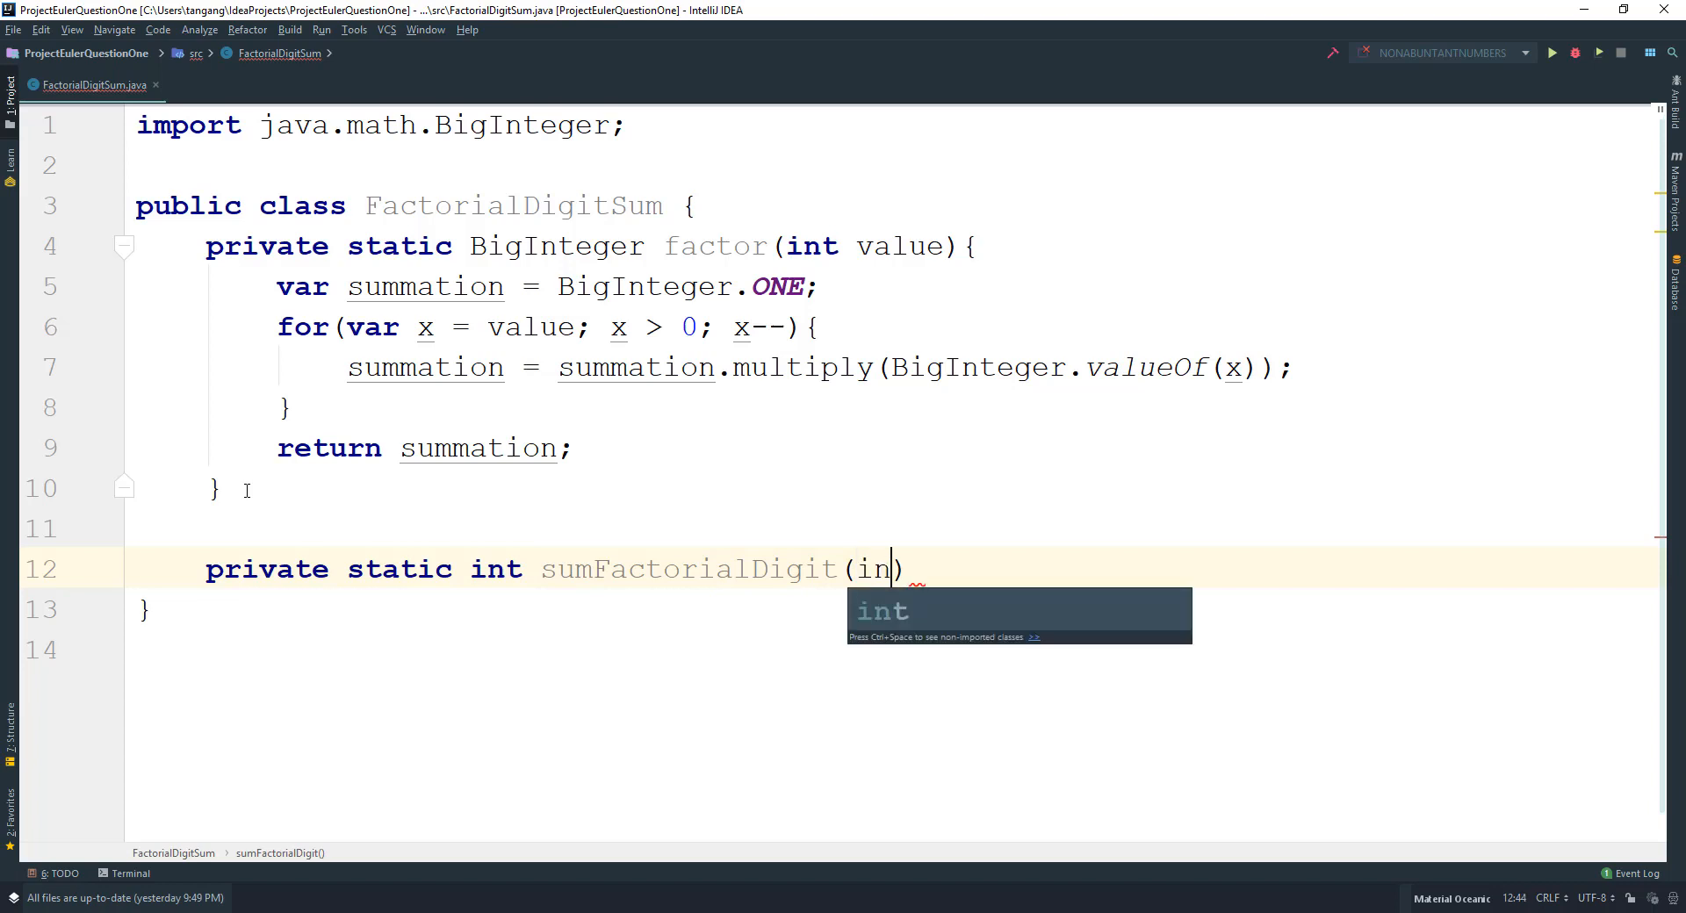
{"action": "type", "text": "val"}
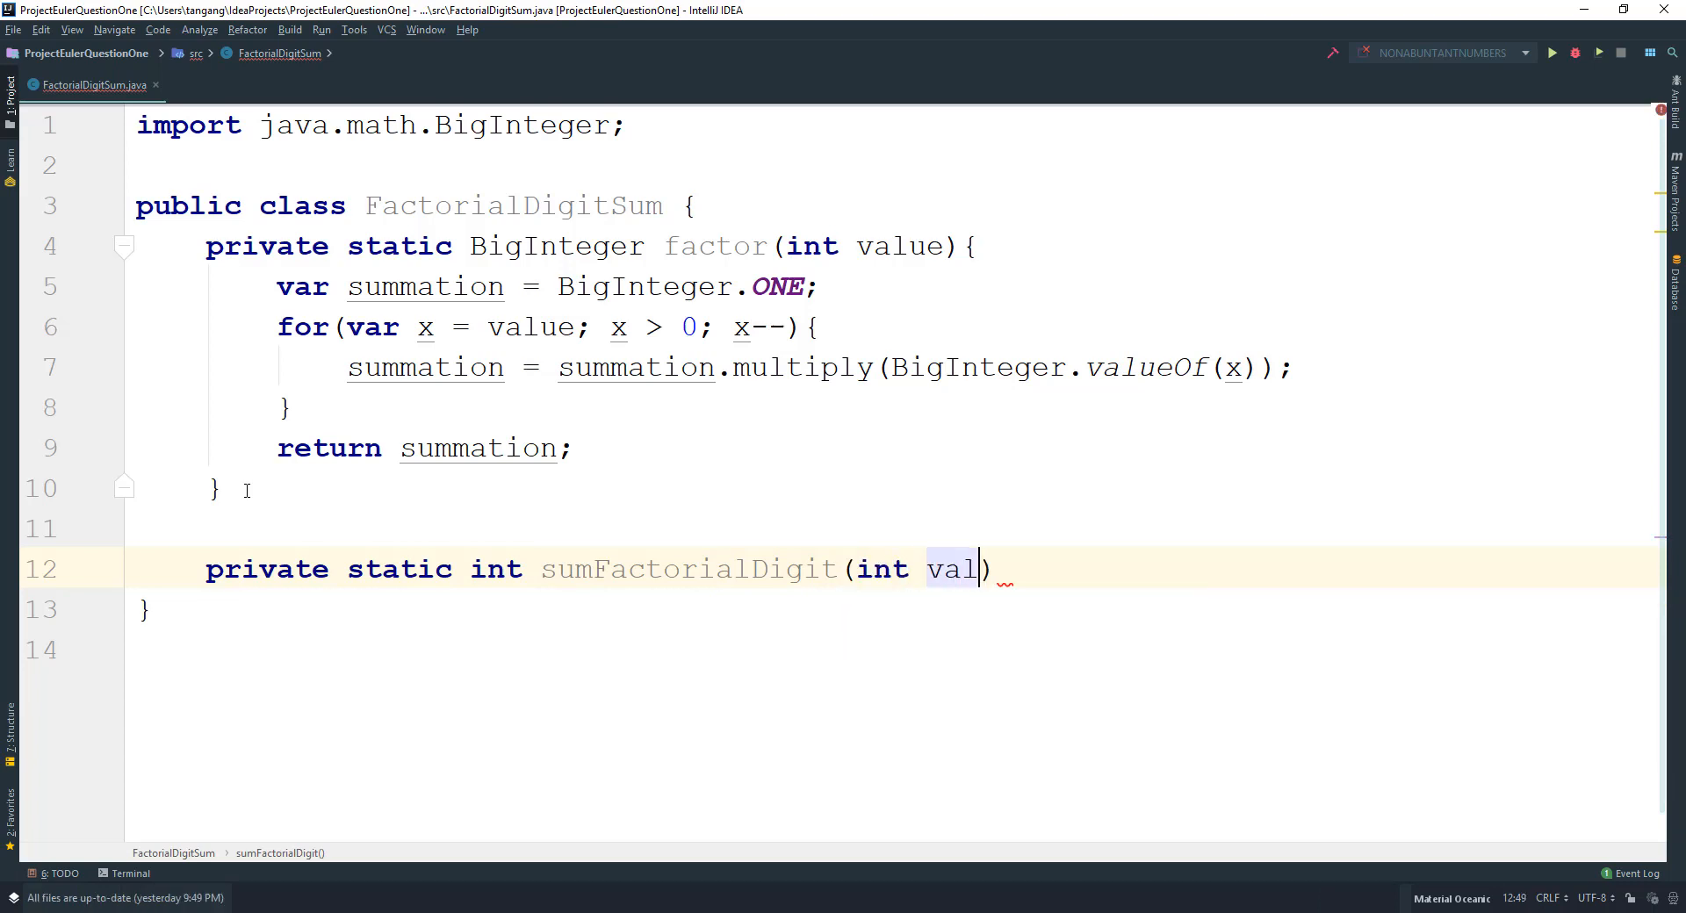
{"action": "type", "text": "ue"}
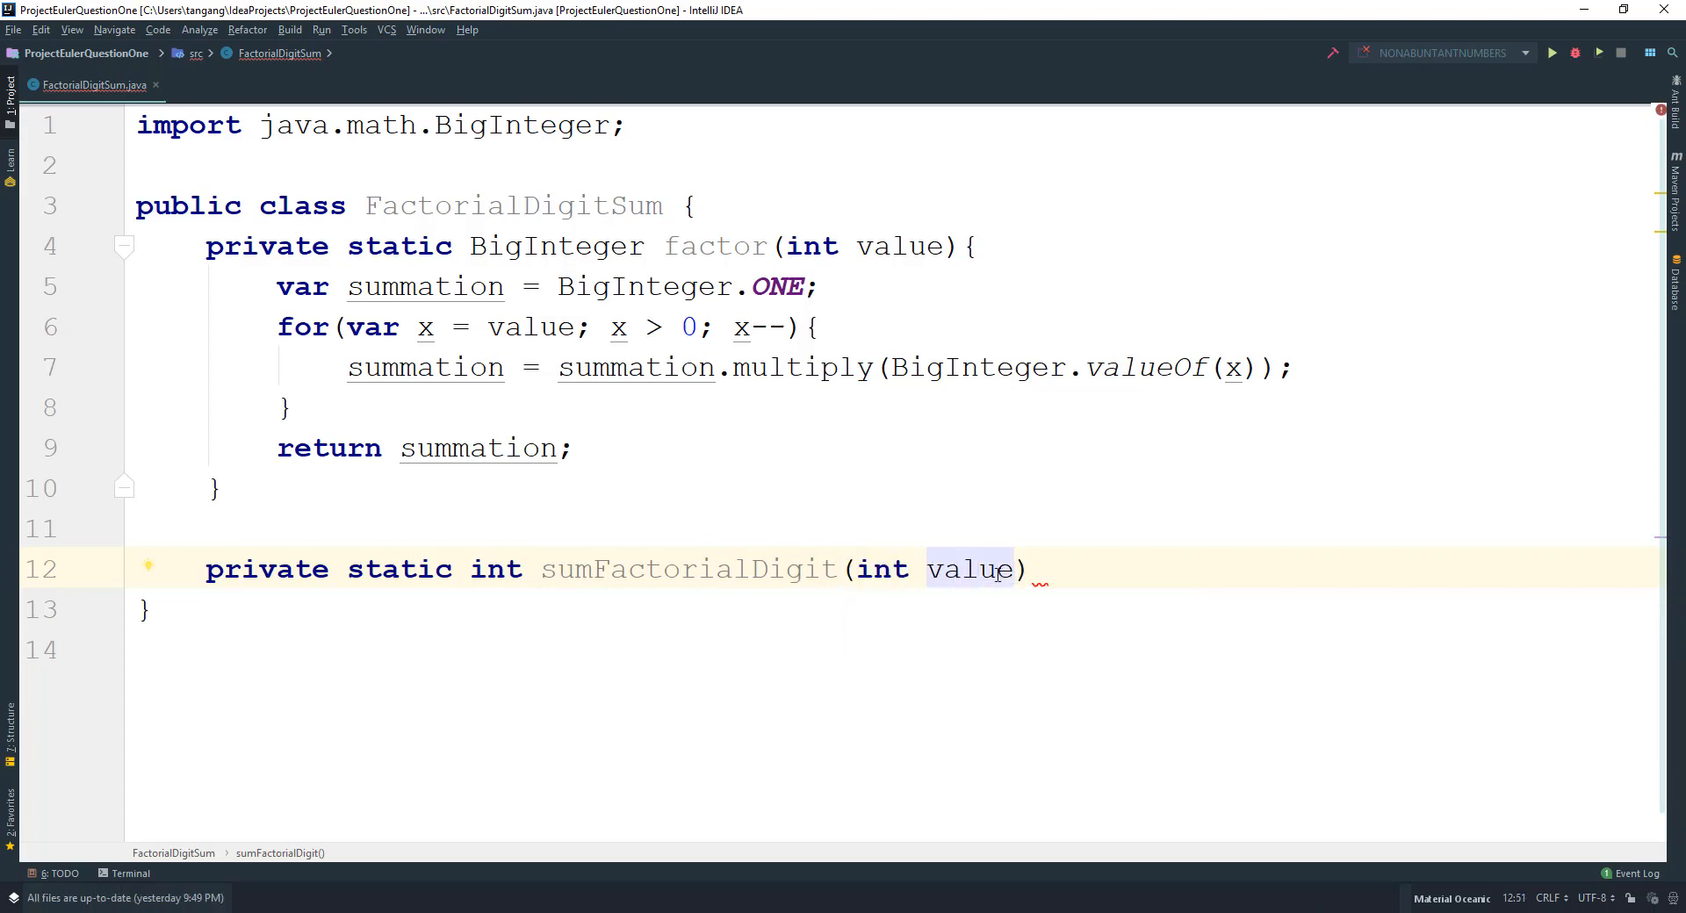
{"action": "type", "text": "{"}
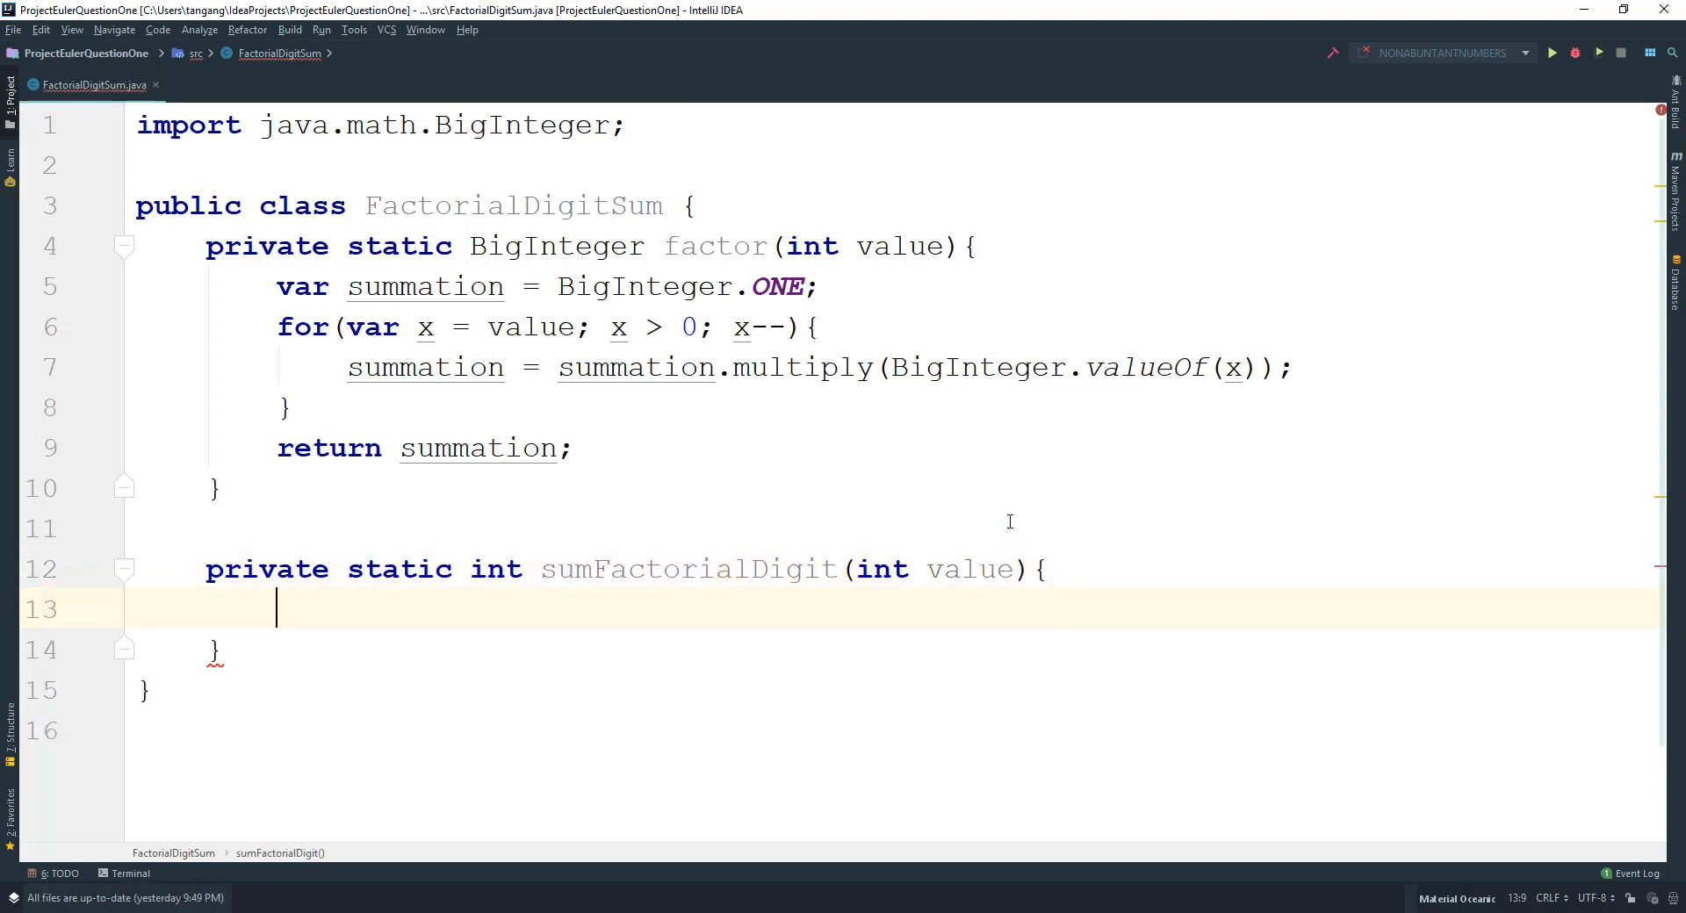
Declare var digits = factor(value).toString() and var sum = 0.
{"action": "type", "text": "var"}
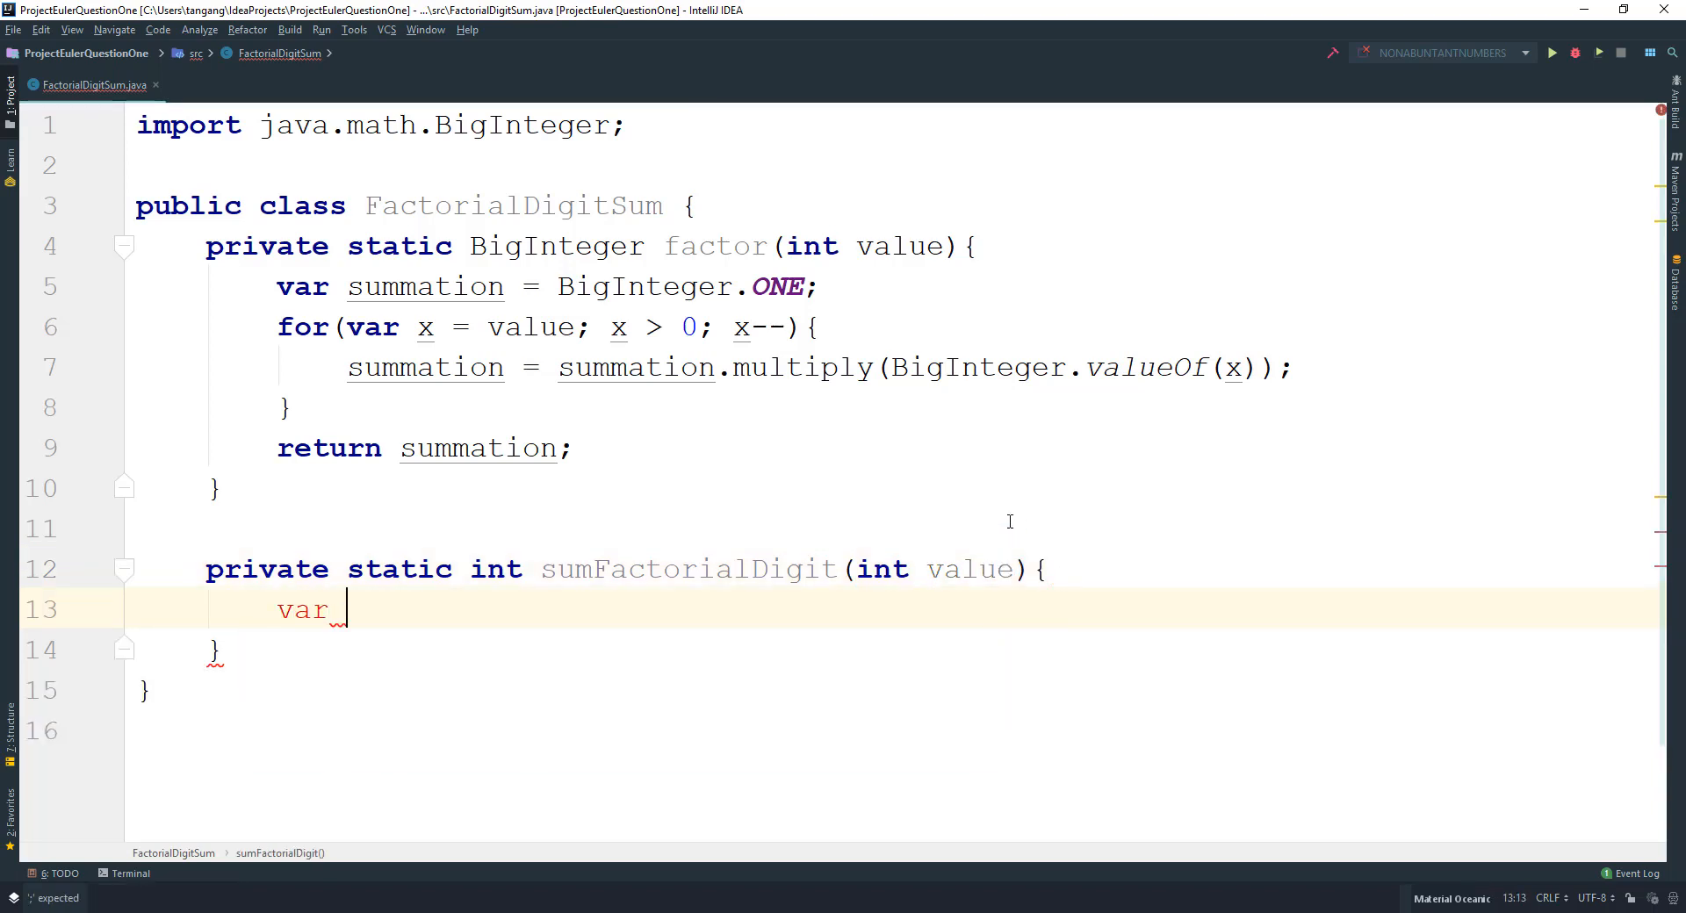
{"action": "type", "text": "digi"}
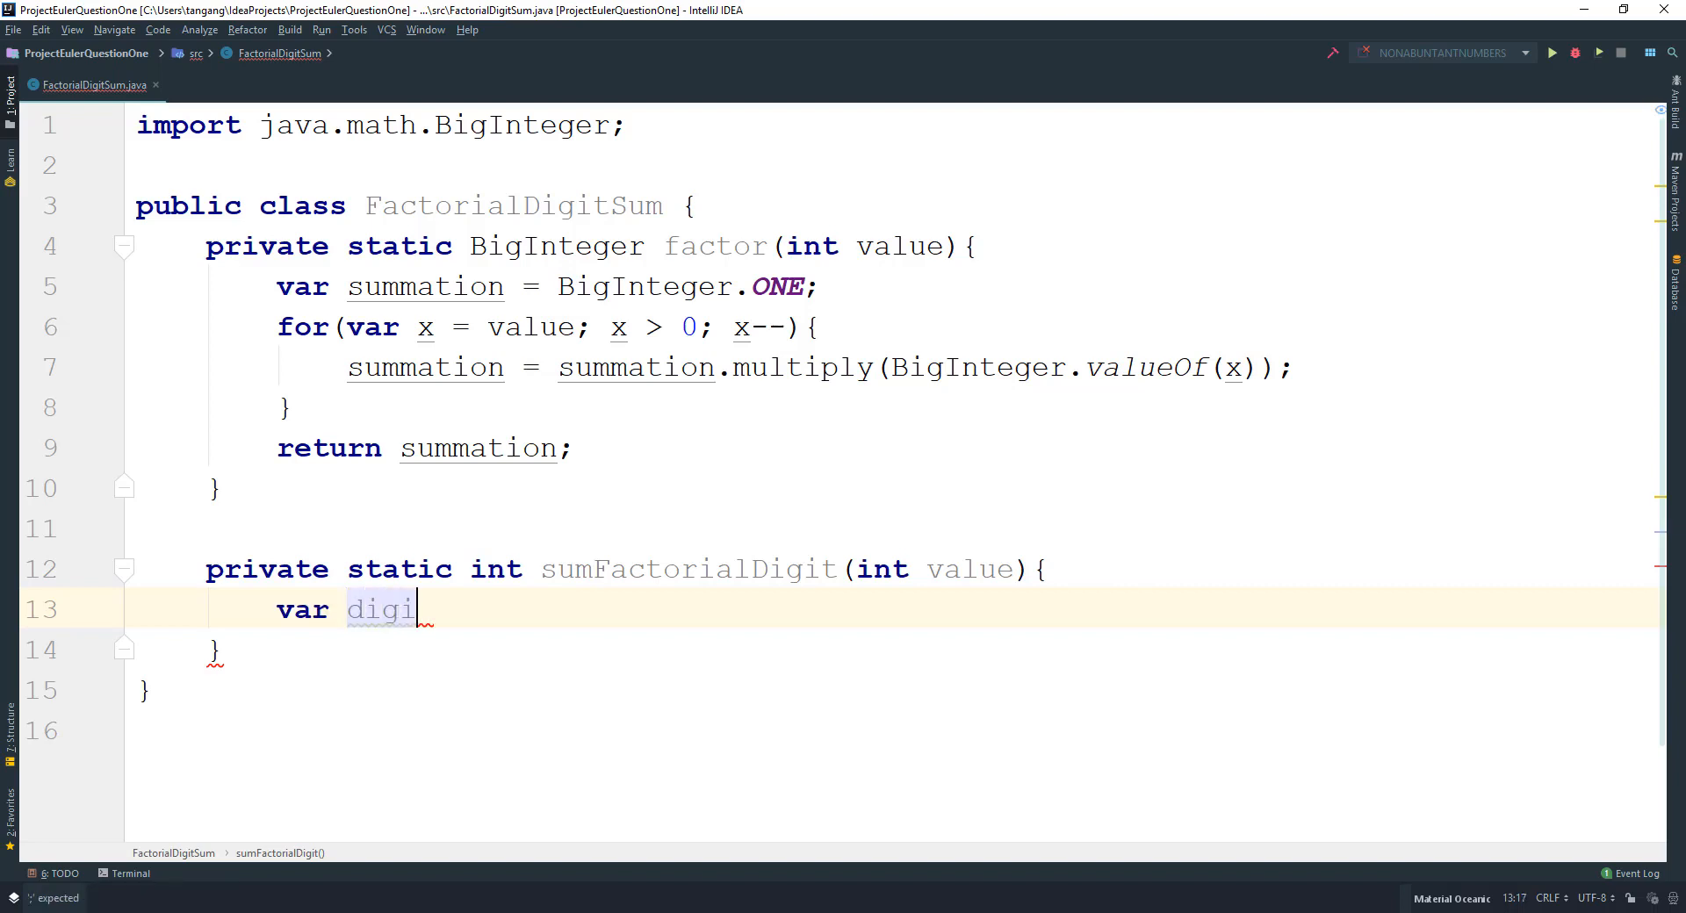
{"action": "type", "text": "td"}
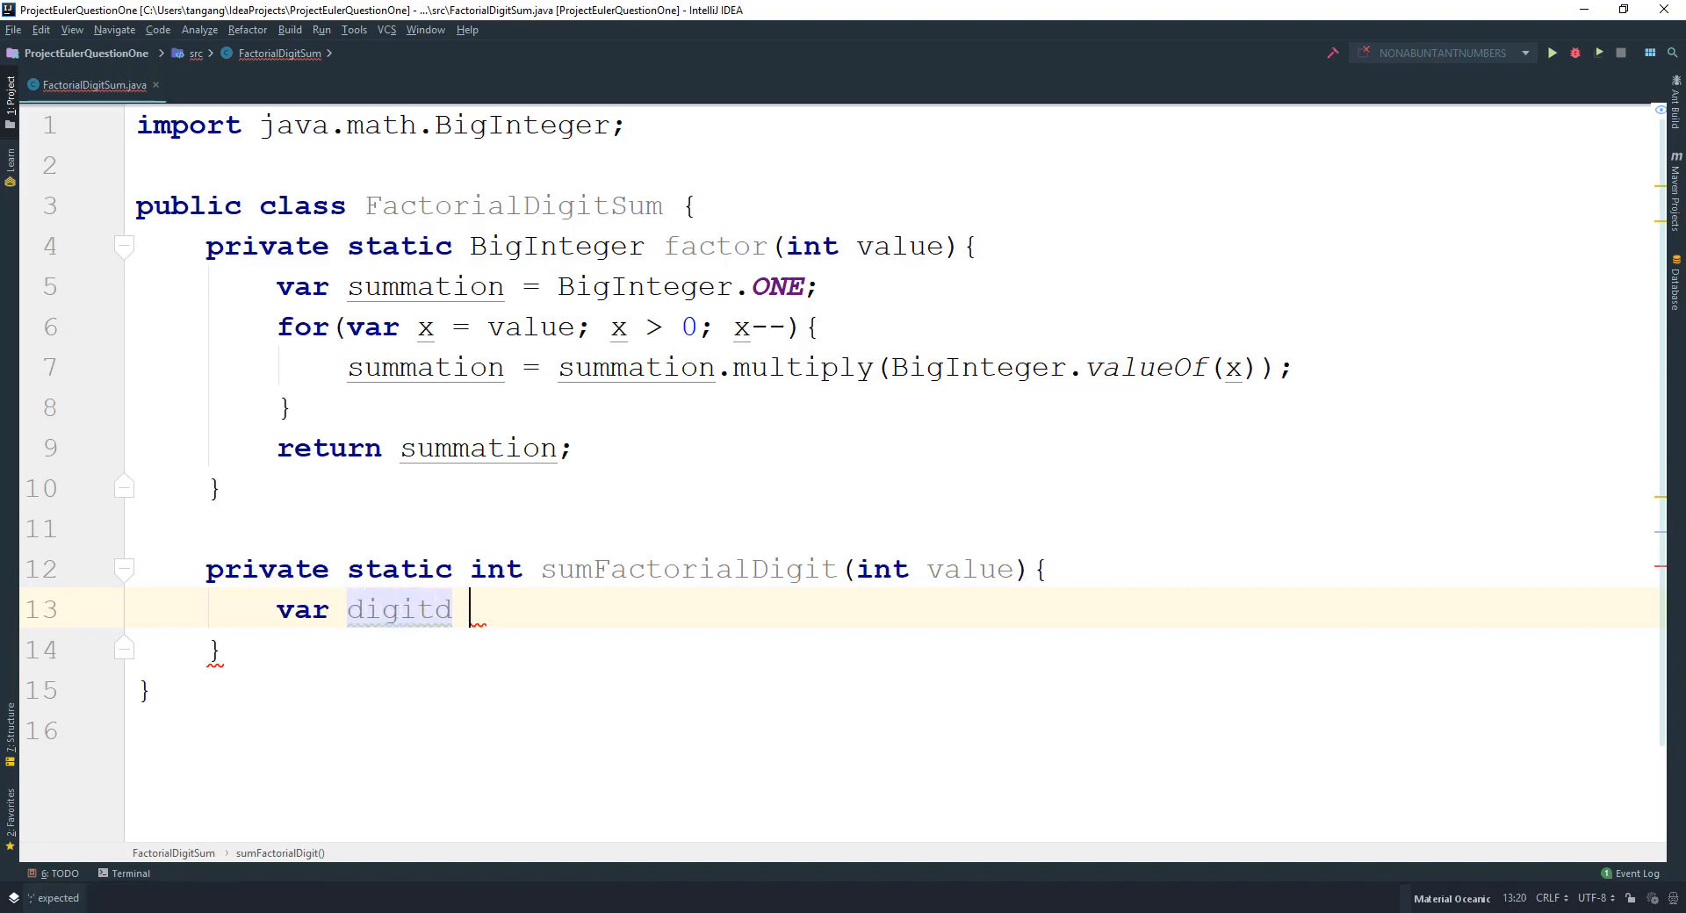
{"action": "type", "text": "= factor("}
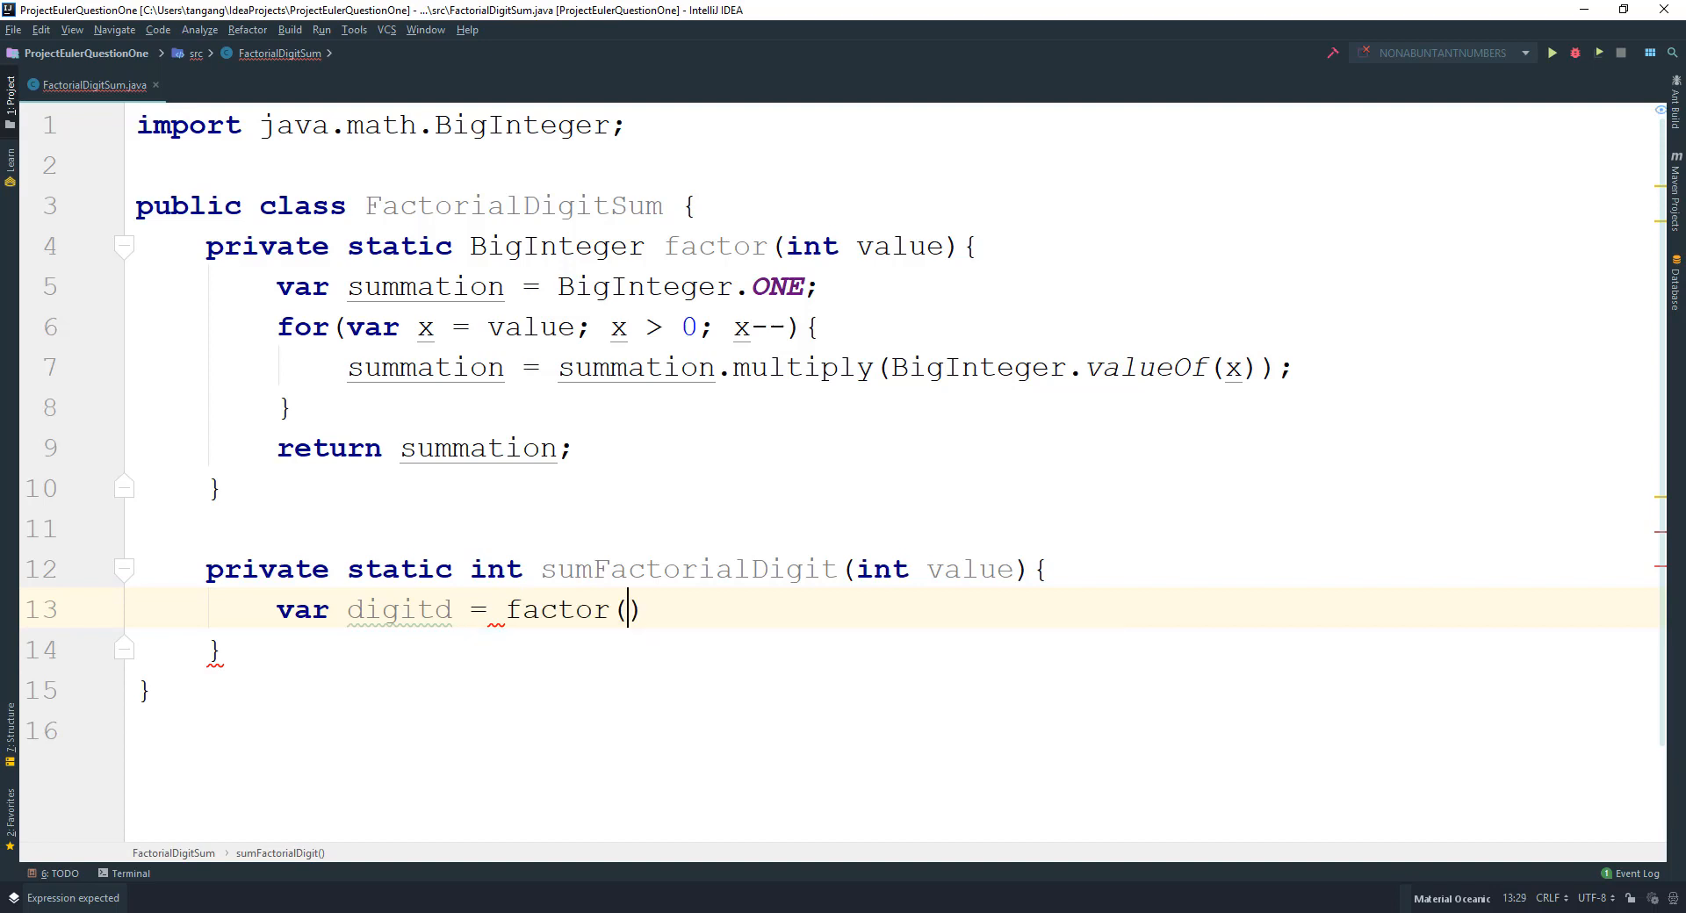
{"action": "type", "text": "value"}
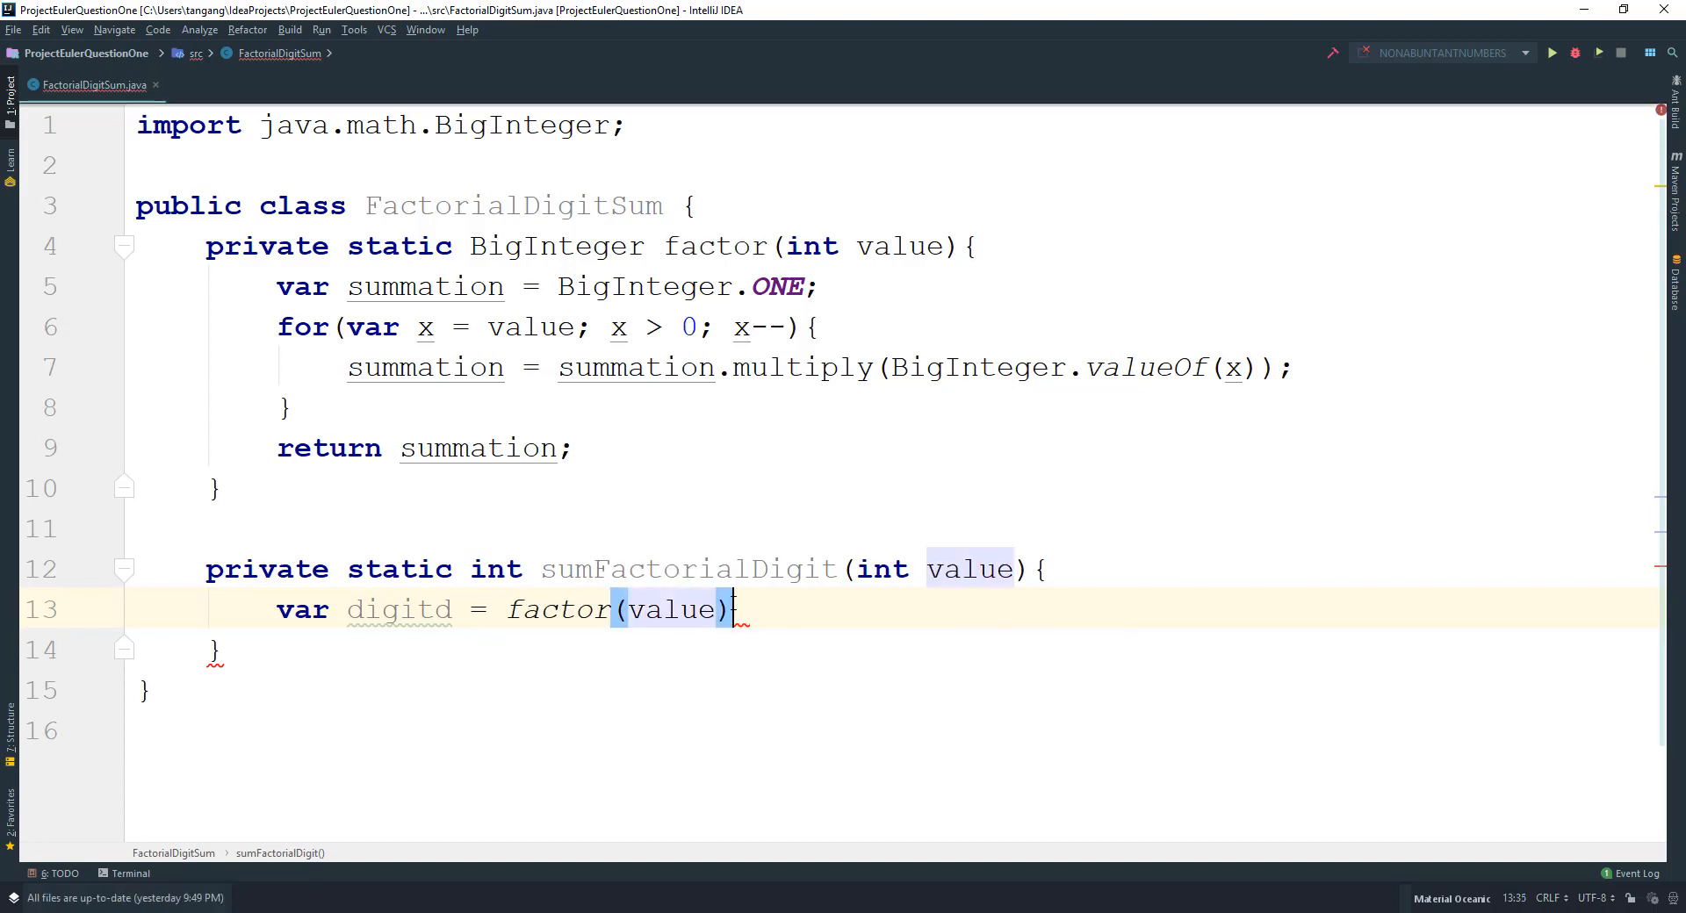
{"action": "type", "text": ".toString();"}
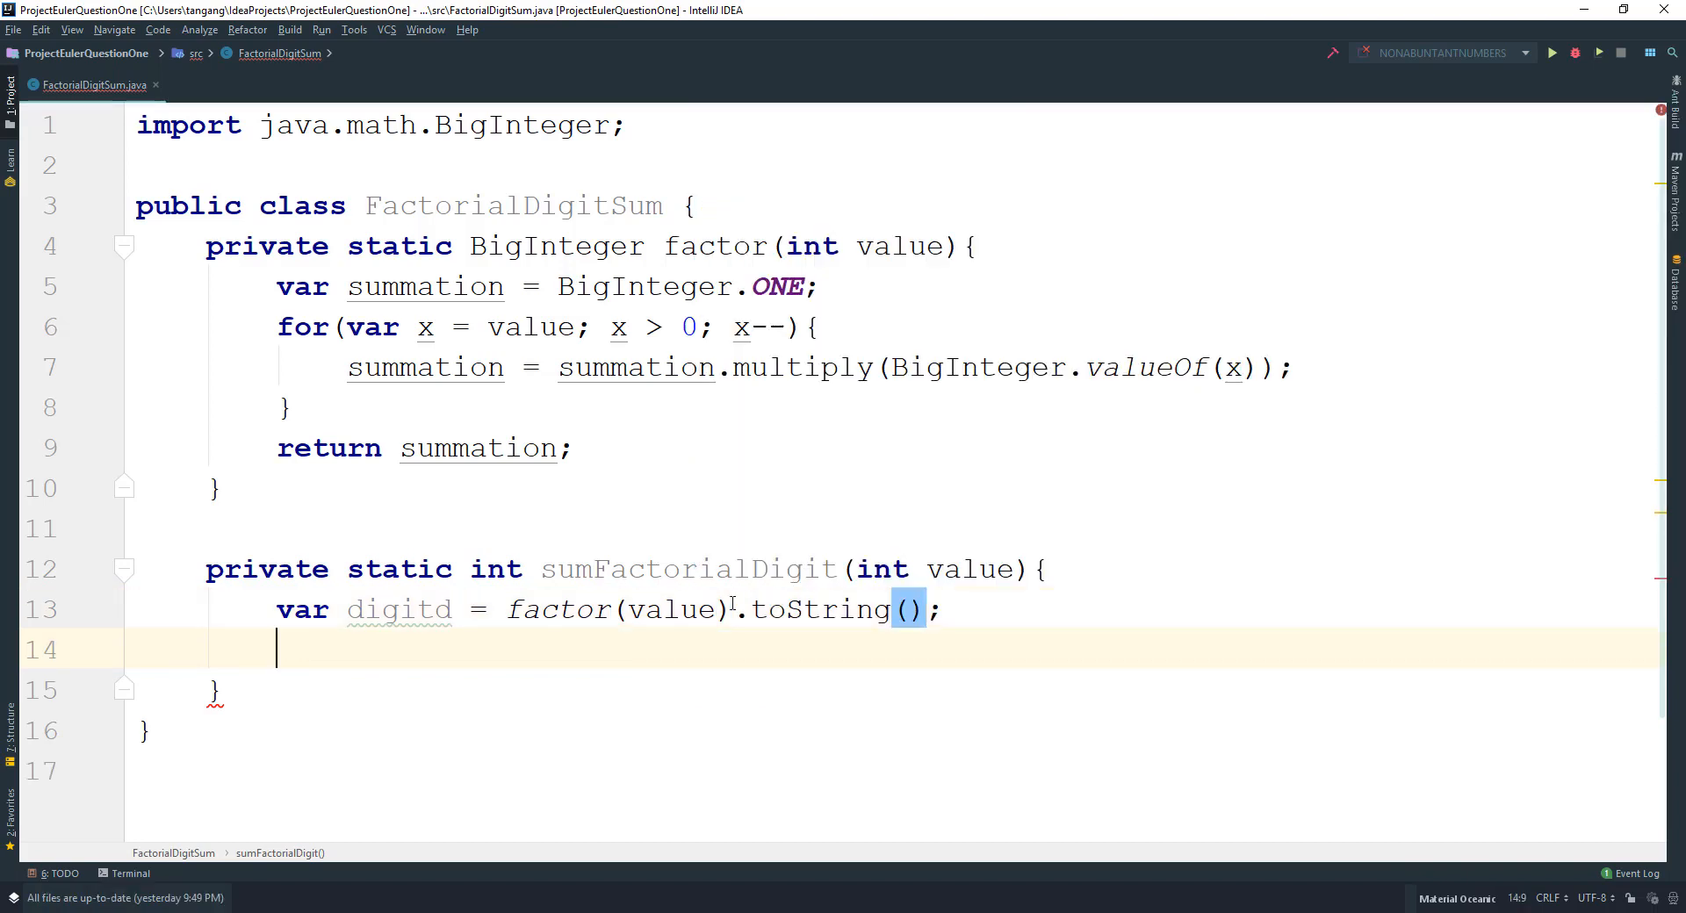
{"action": "type", "text": "var"}
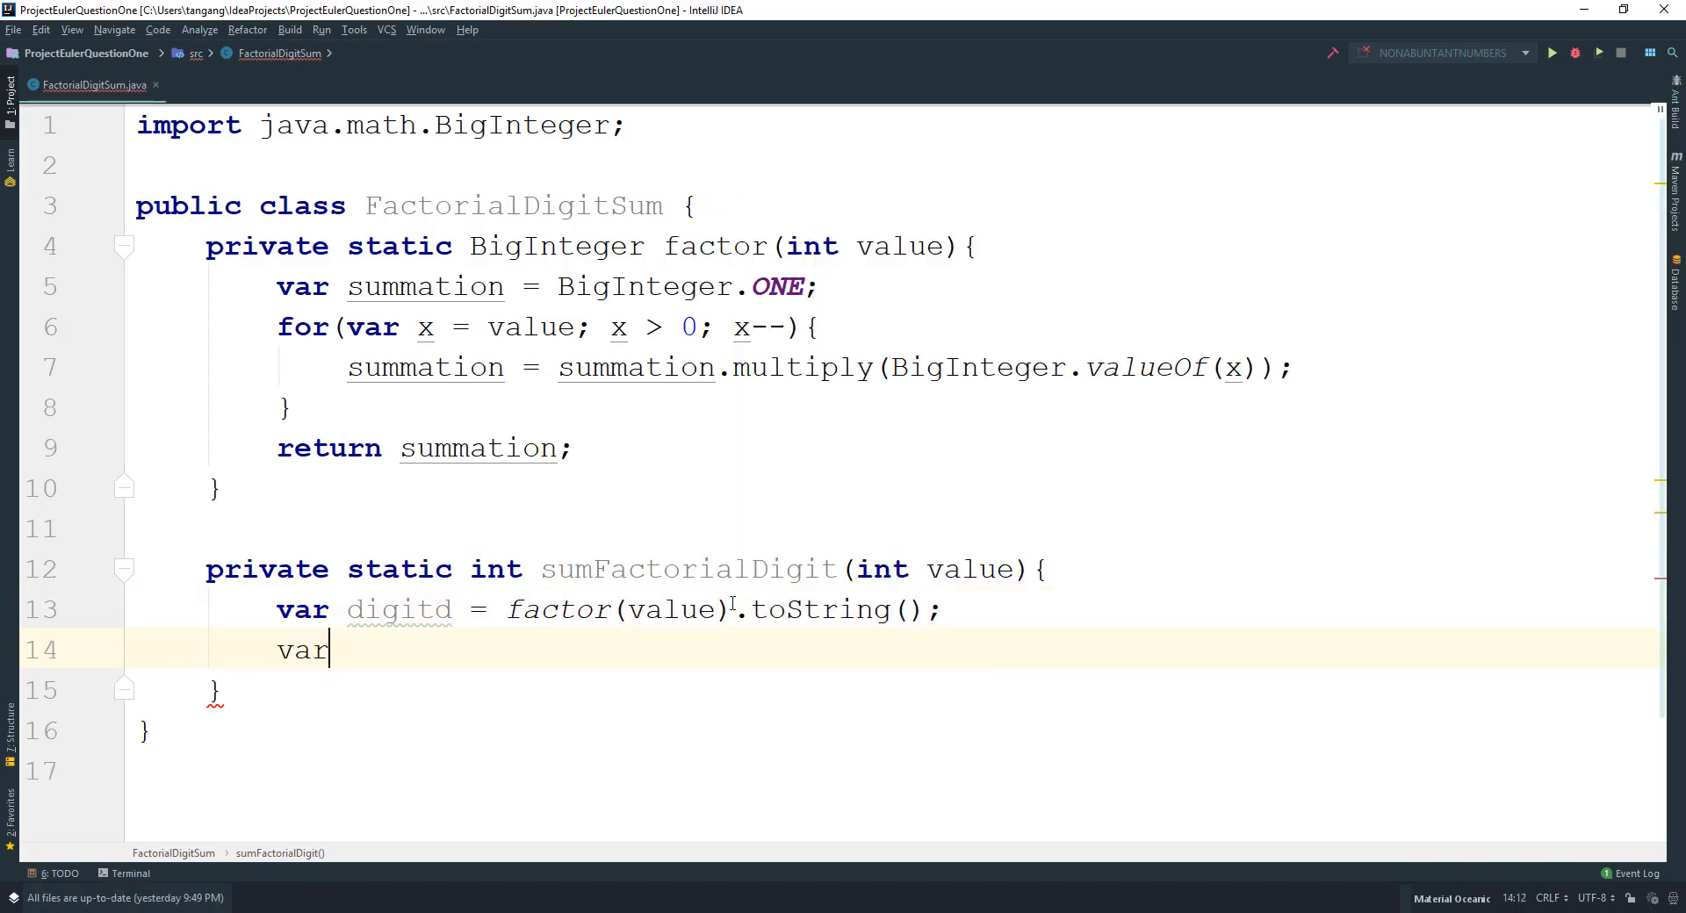
{"action": "type", "text": "sum = 0;"}
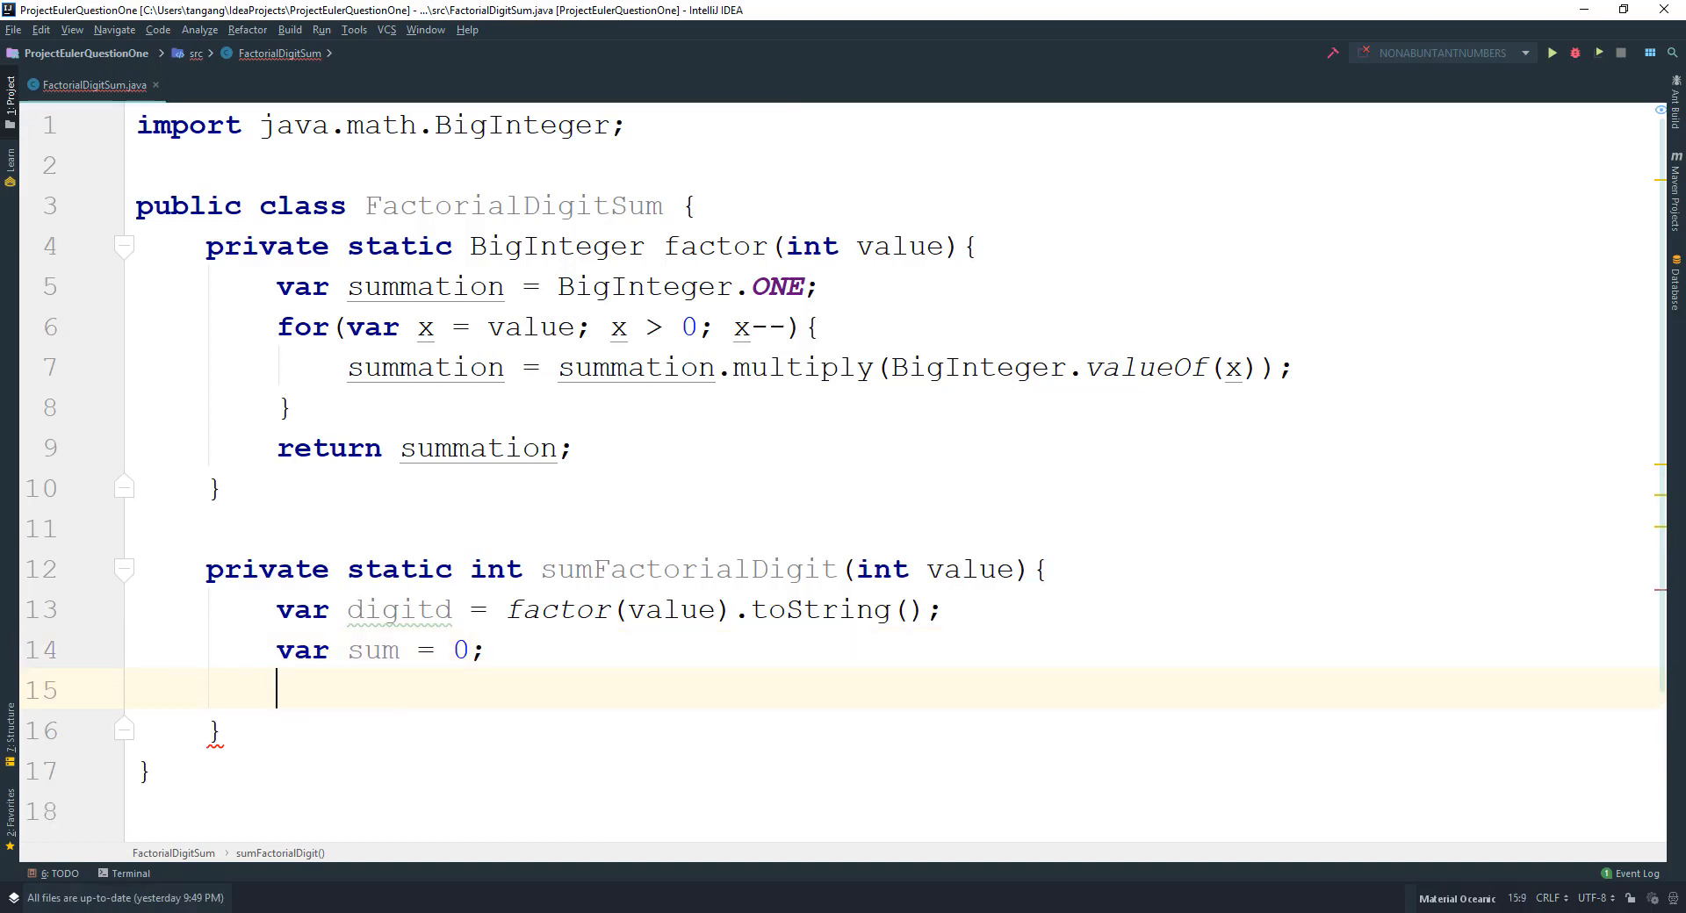
Open a for loop over each character c in digits.toCharArray().
{"action": "type", "text": "for(var c"}
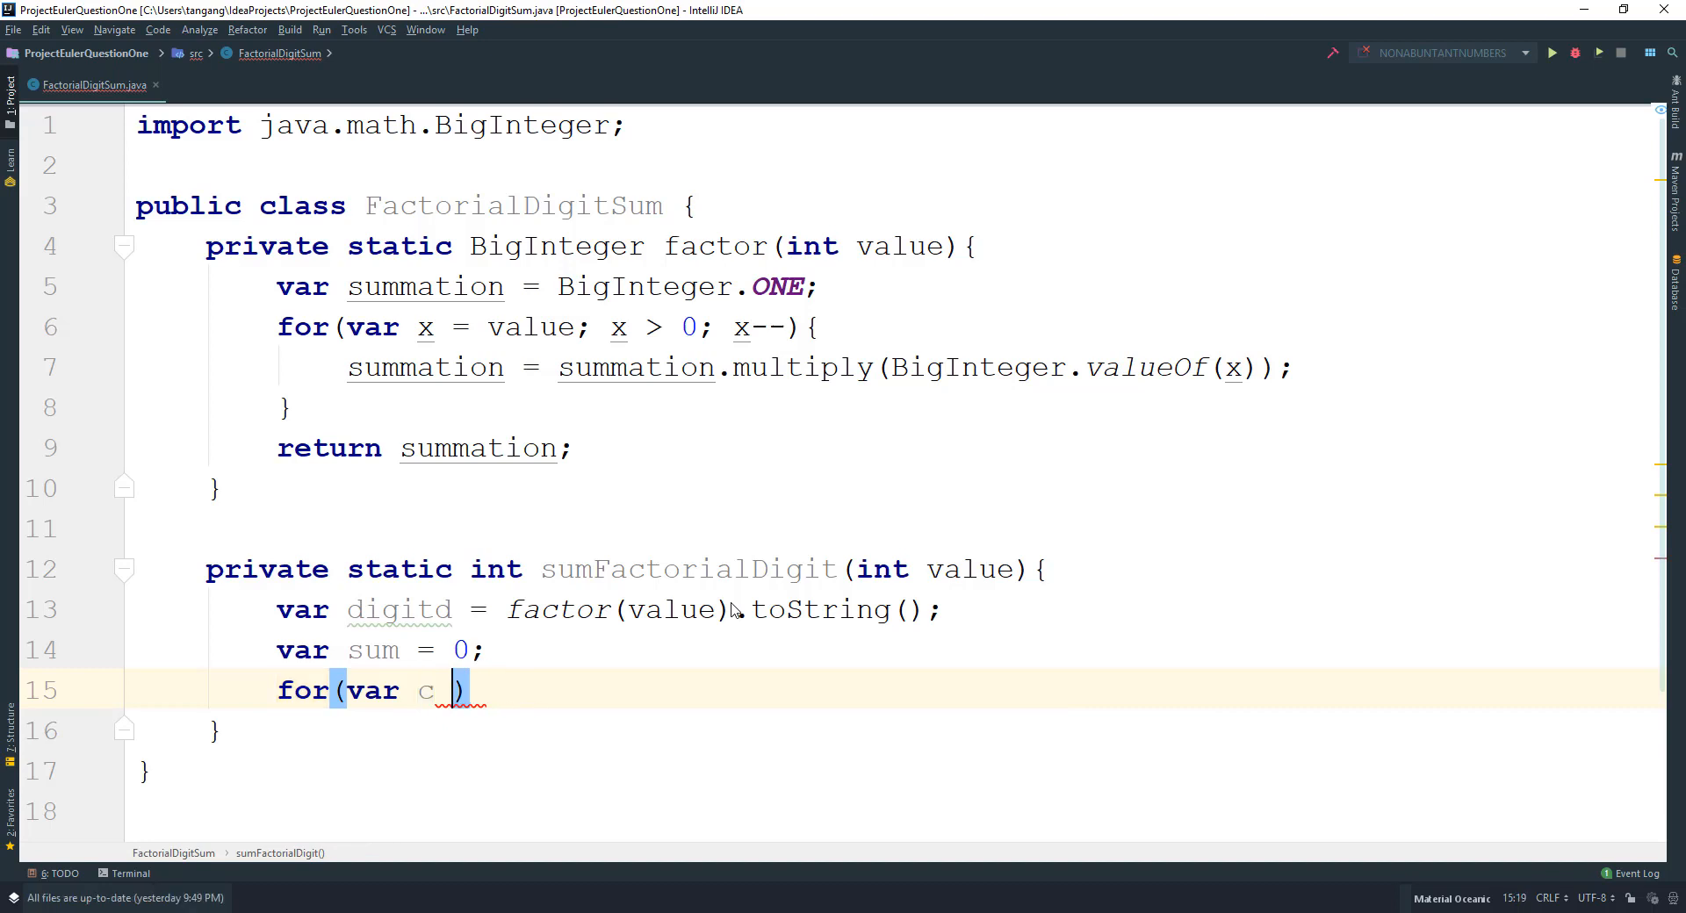
{"action": "type", "text": ": digitd"}
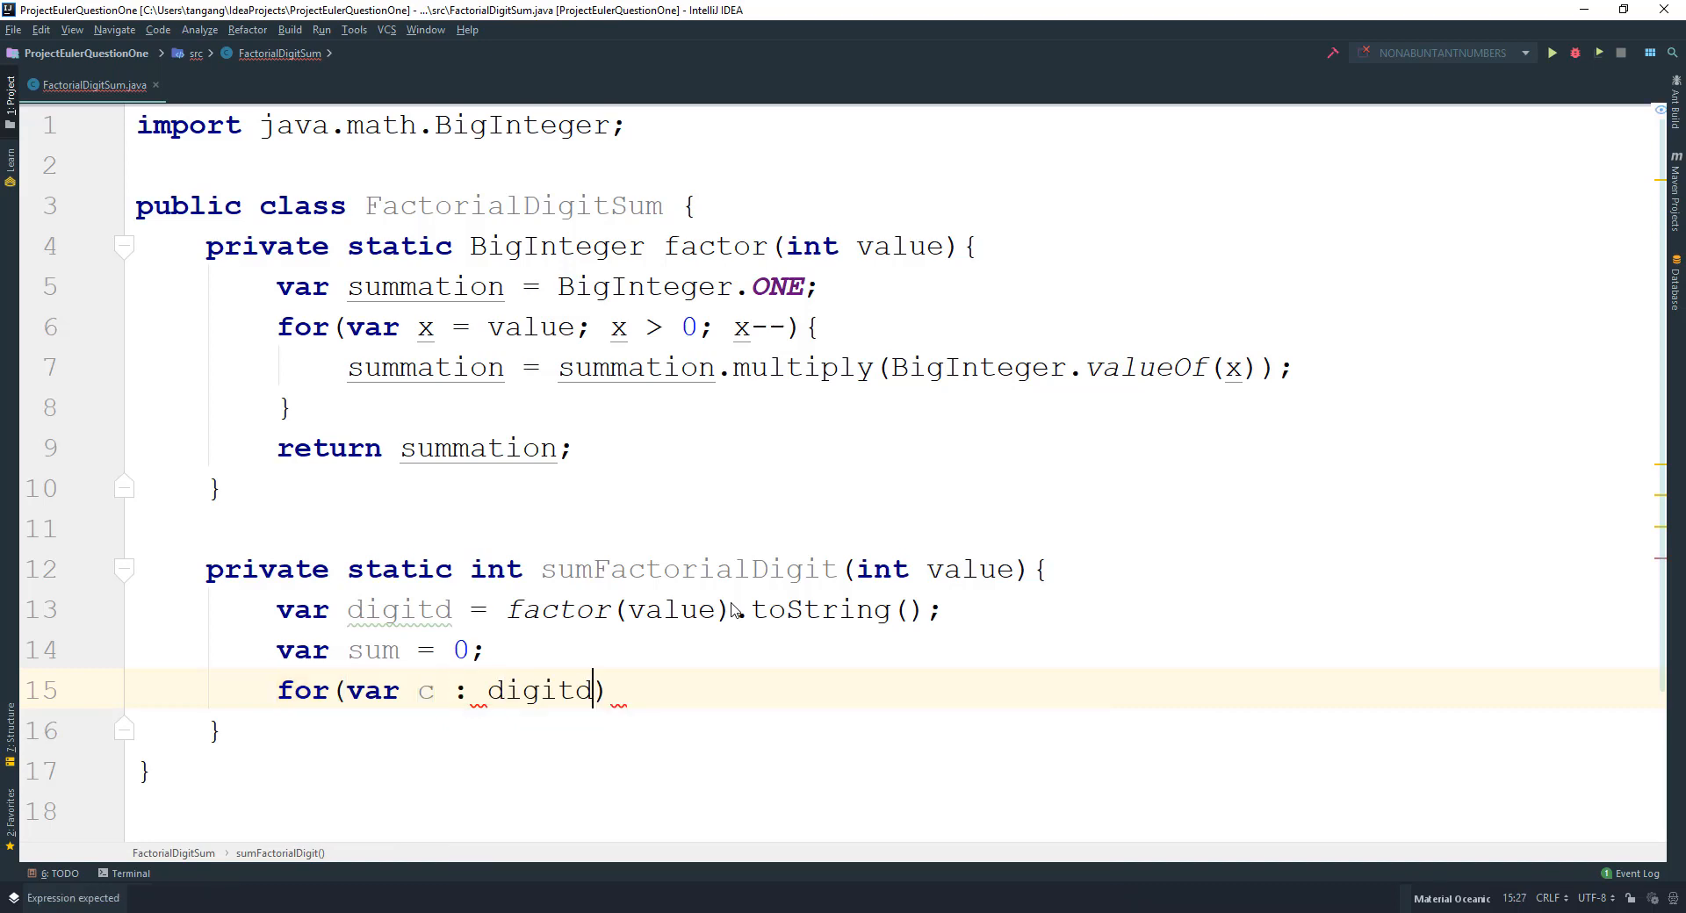
{"action": "type", "text": "s"}
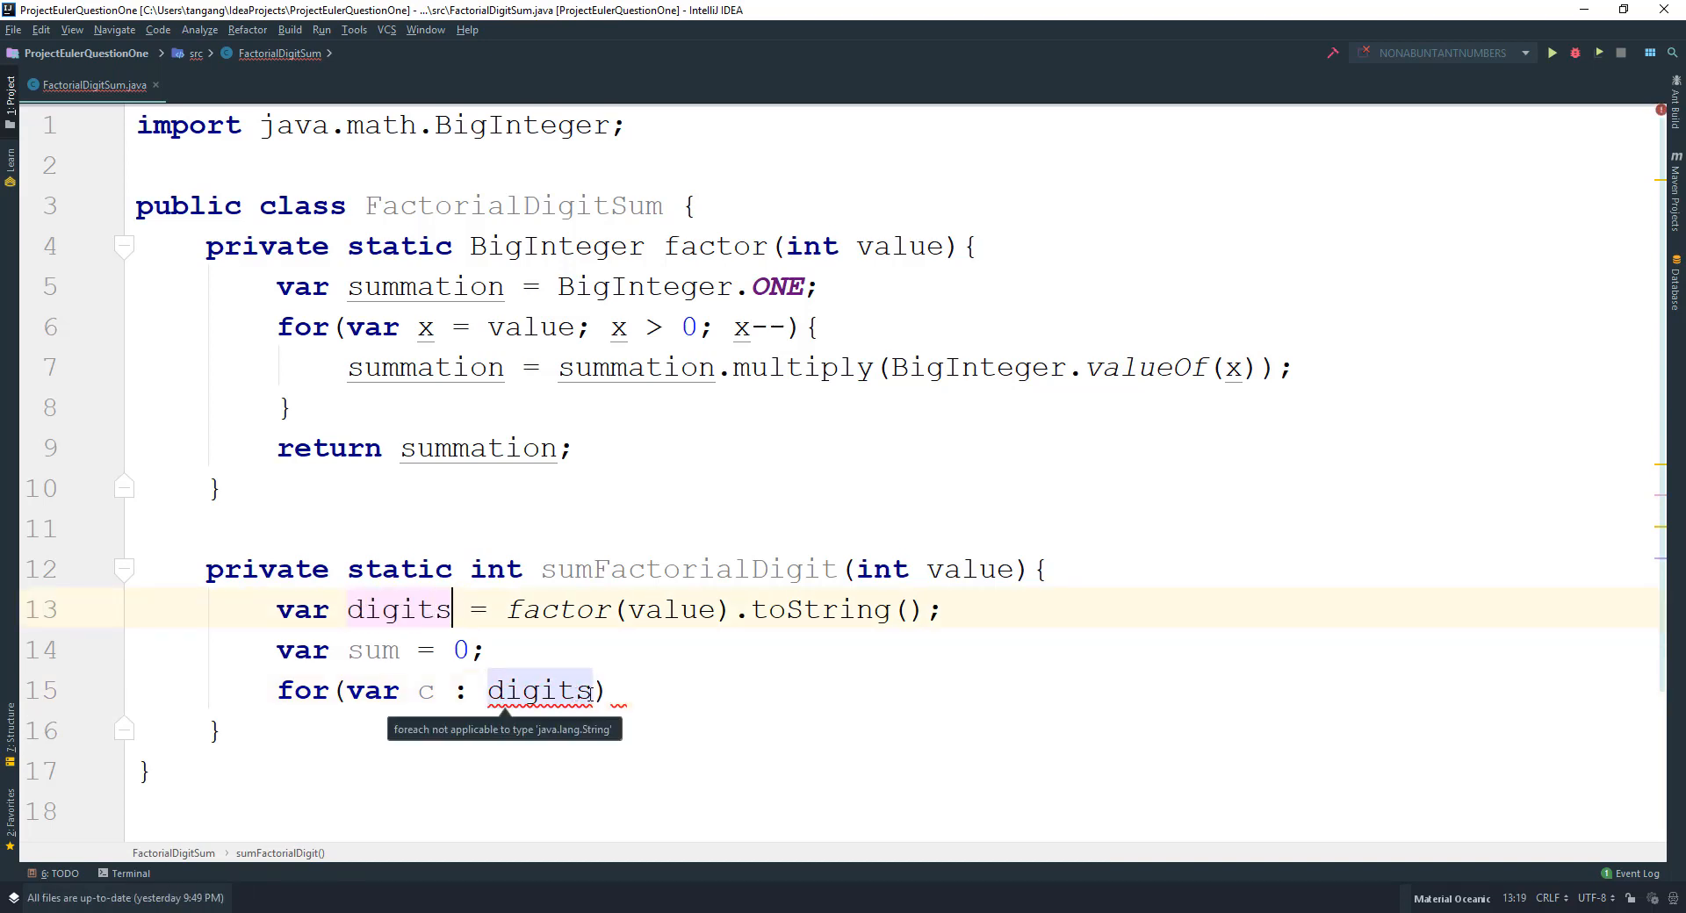
{"action": "type", "text": "."}
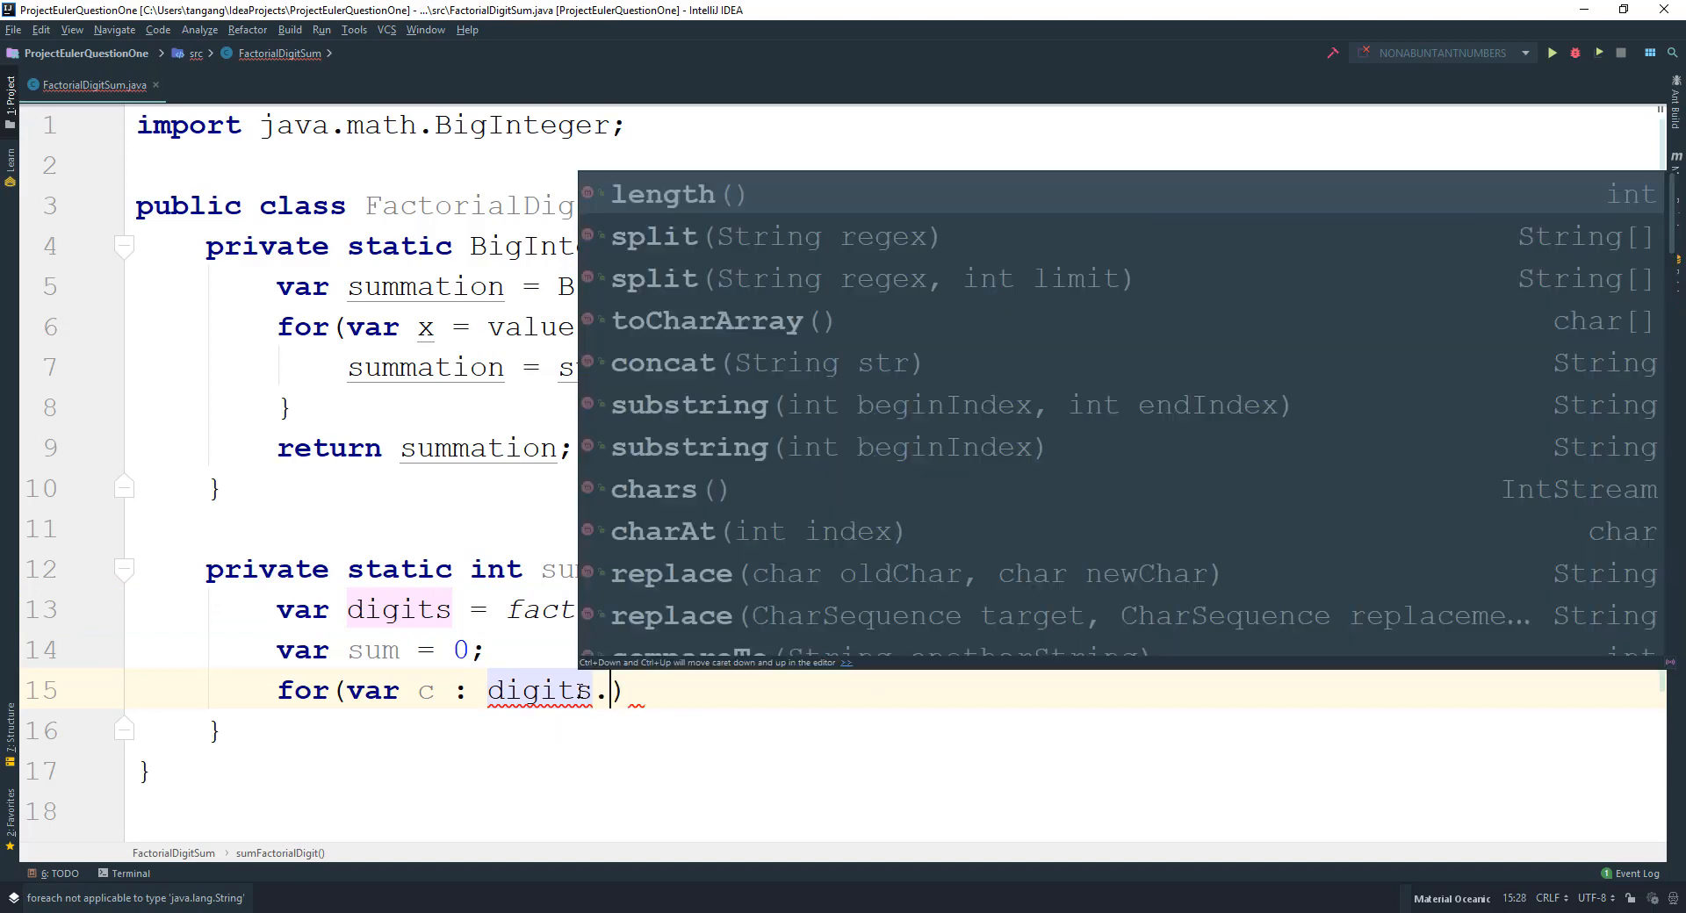
{"action": "type", "text": "toCharArray("}
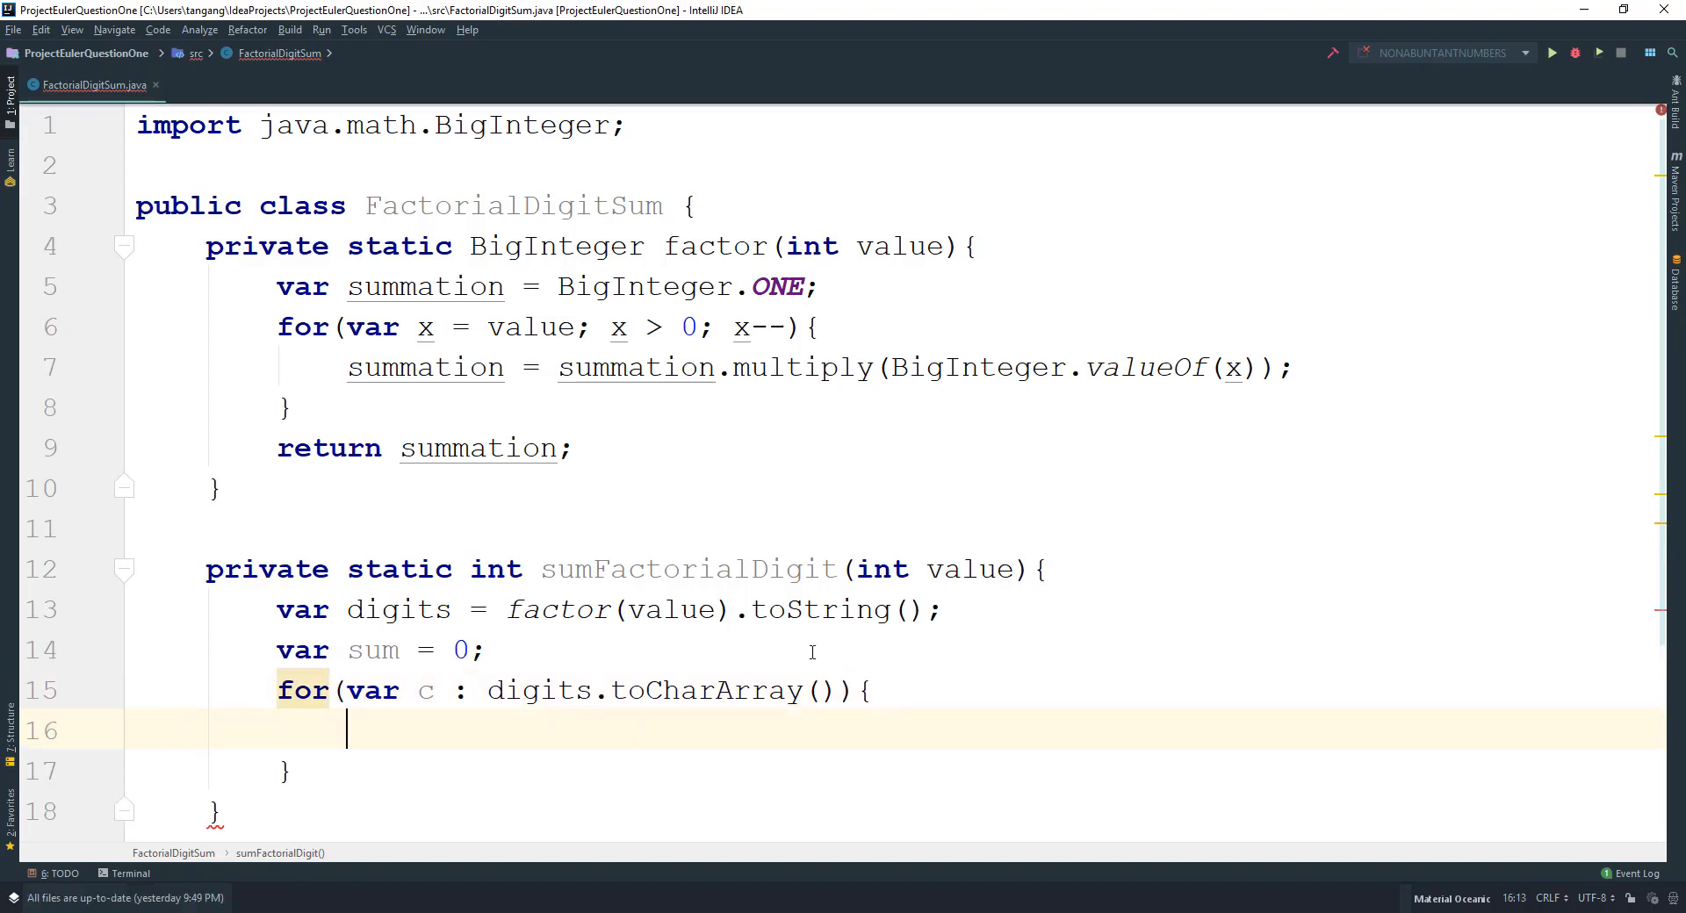
Add sum += Integer.parseInt(Character.toString(c)) inside the loop.
{"action": "scroll", "scroll_direction": "down", "scroll_amount": 3}
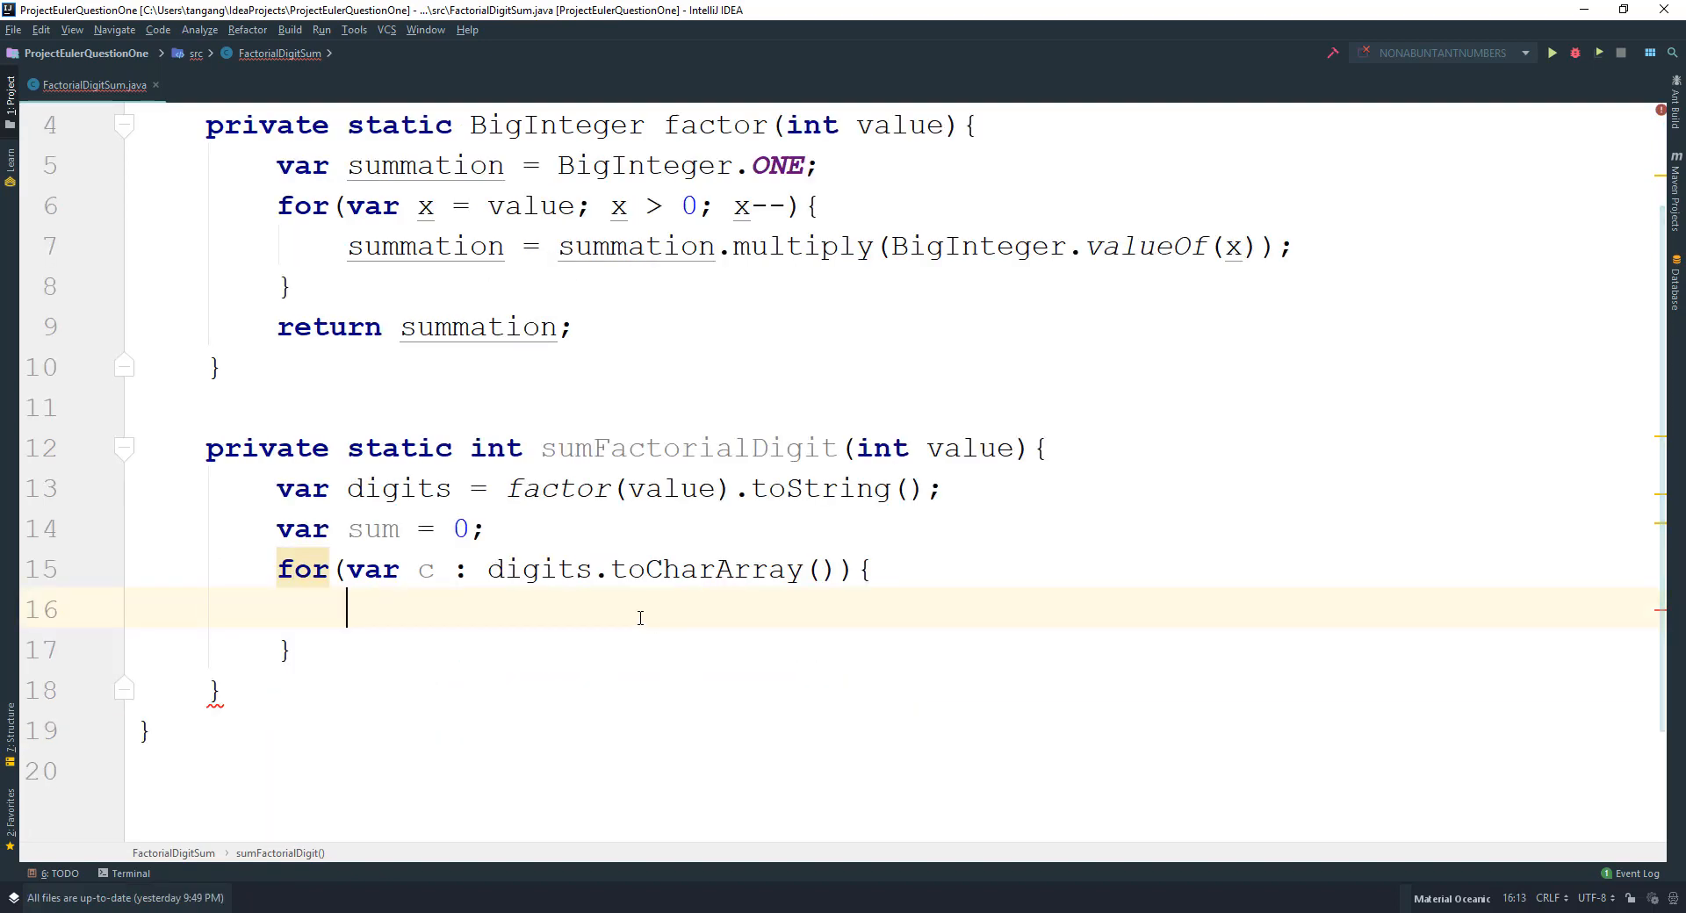
{"action": "type", "text": "sum +="}
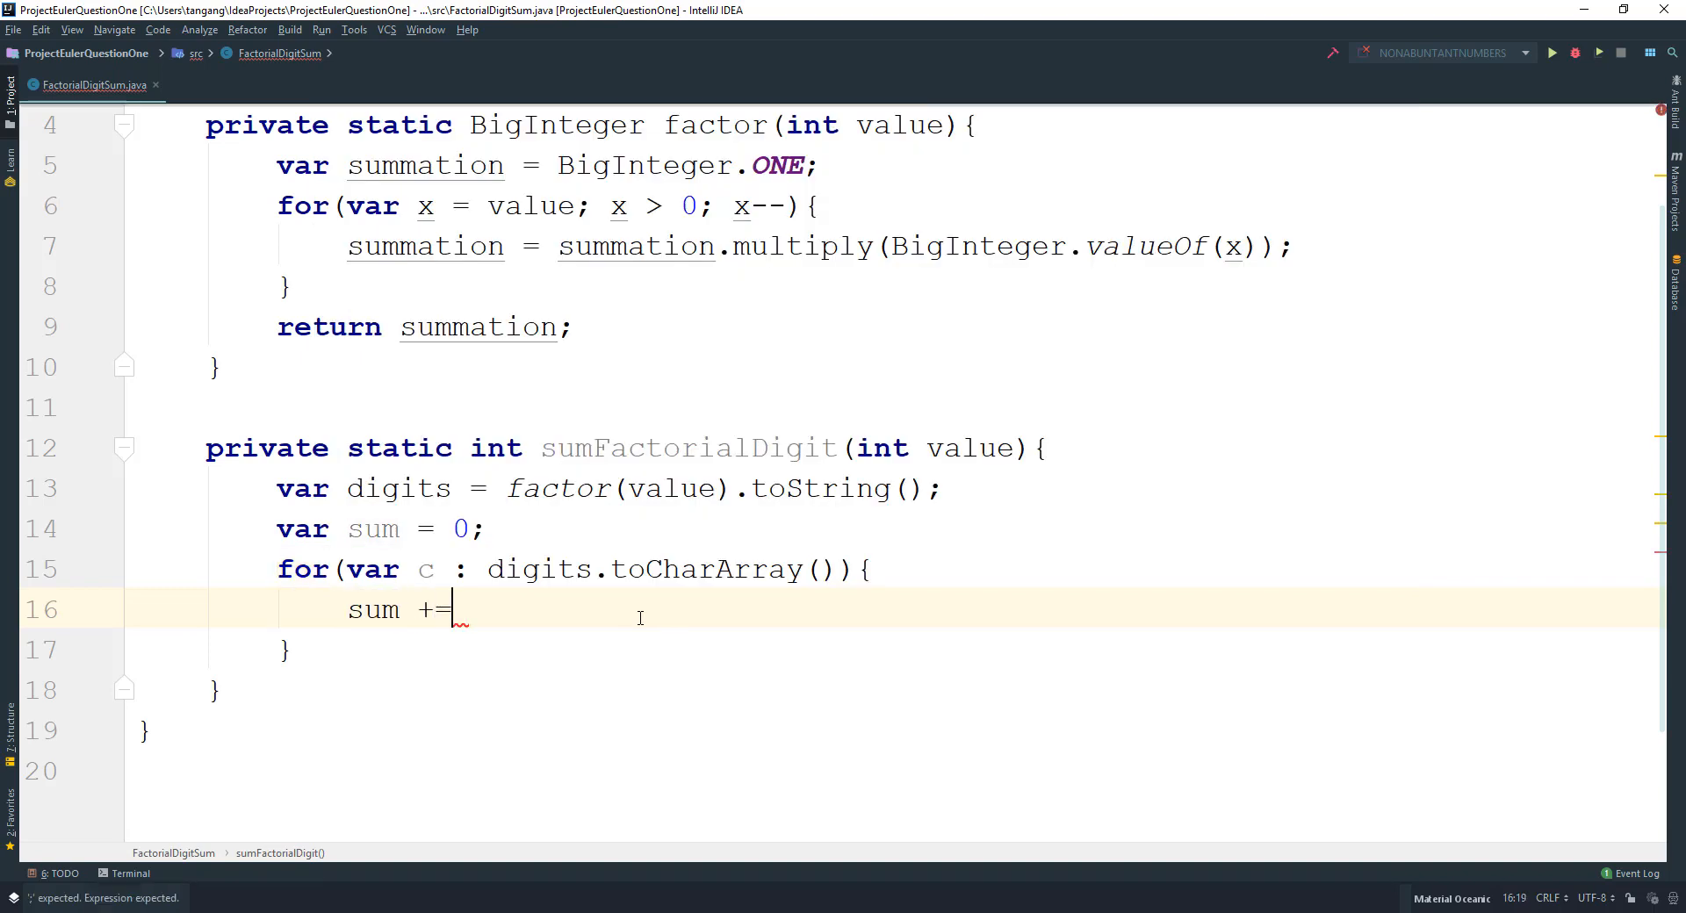
{"action": "type", "text": "I"}
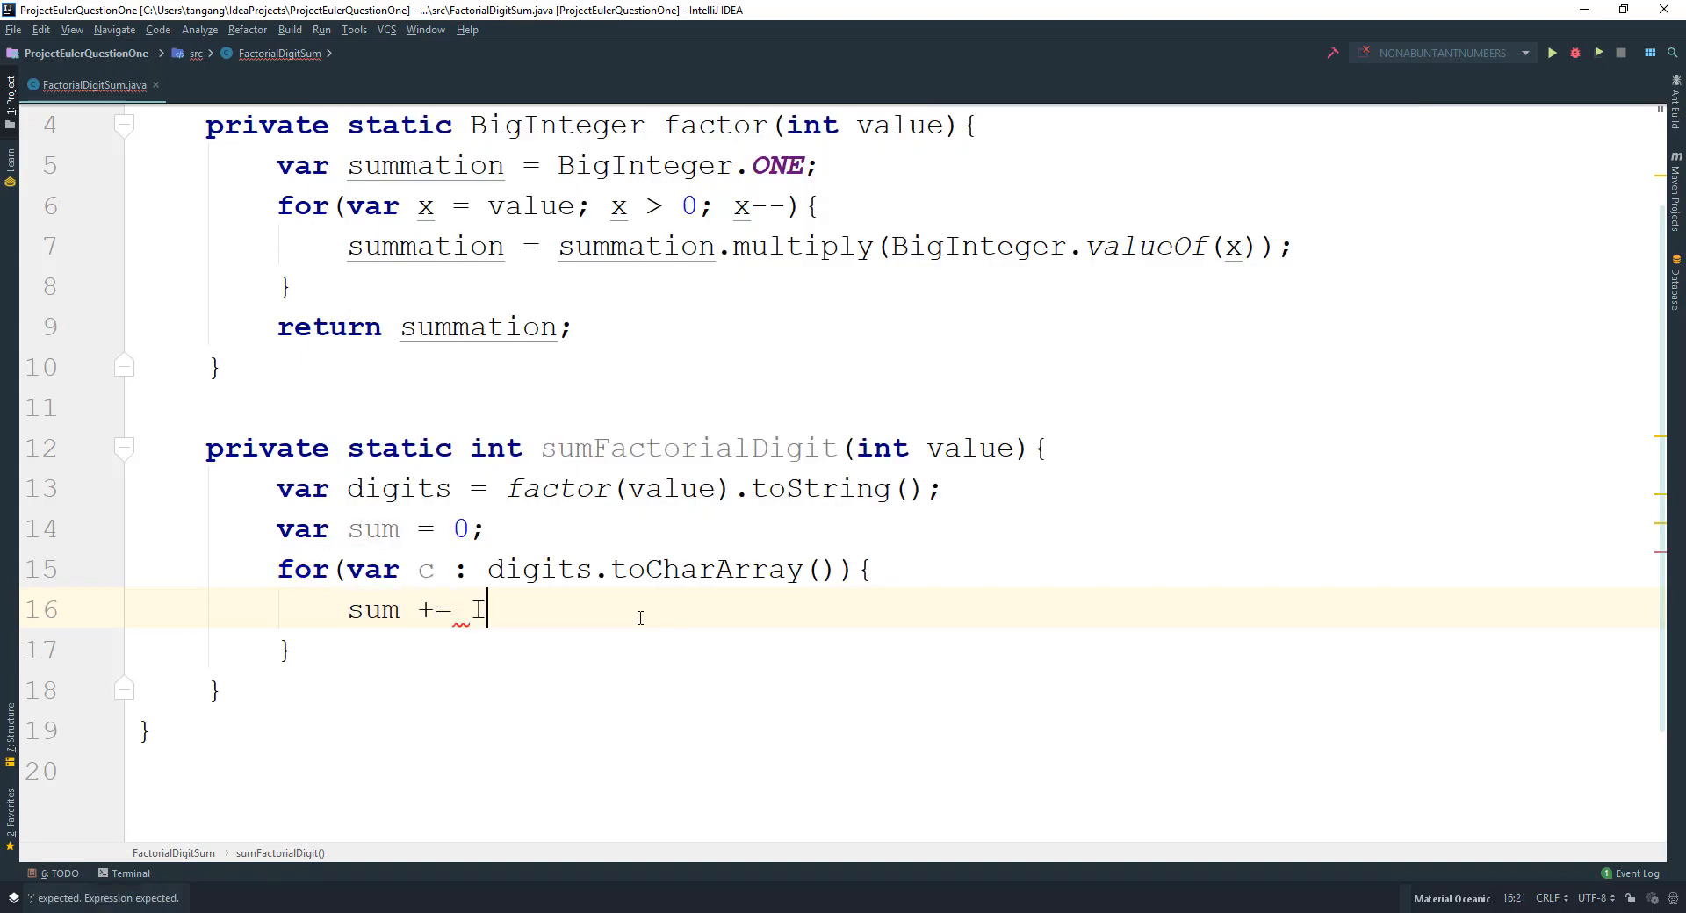
{"action": "type", "text": "nteger.parseInt("}
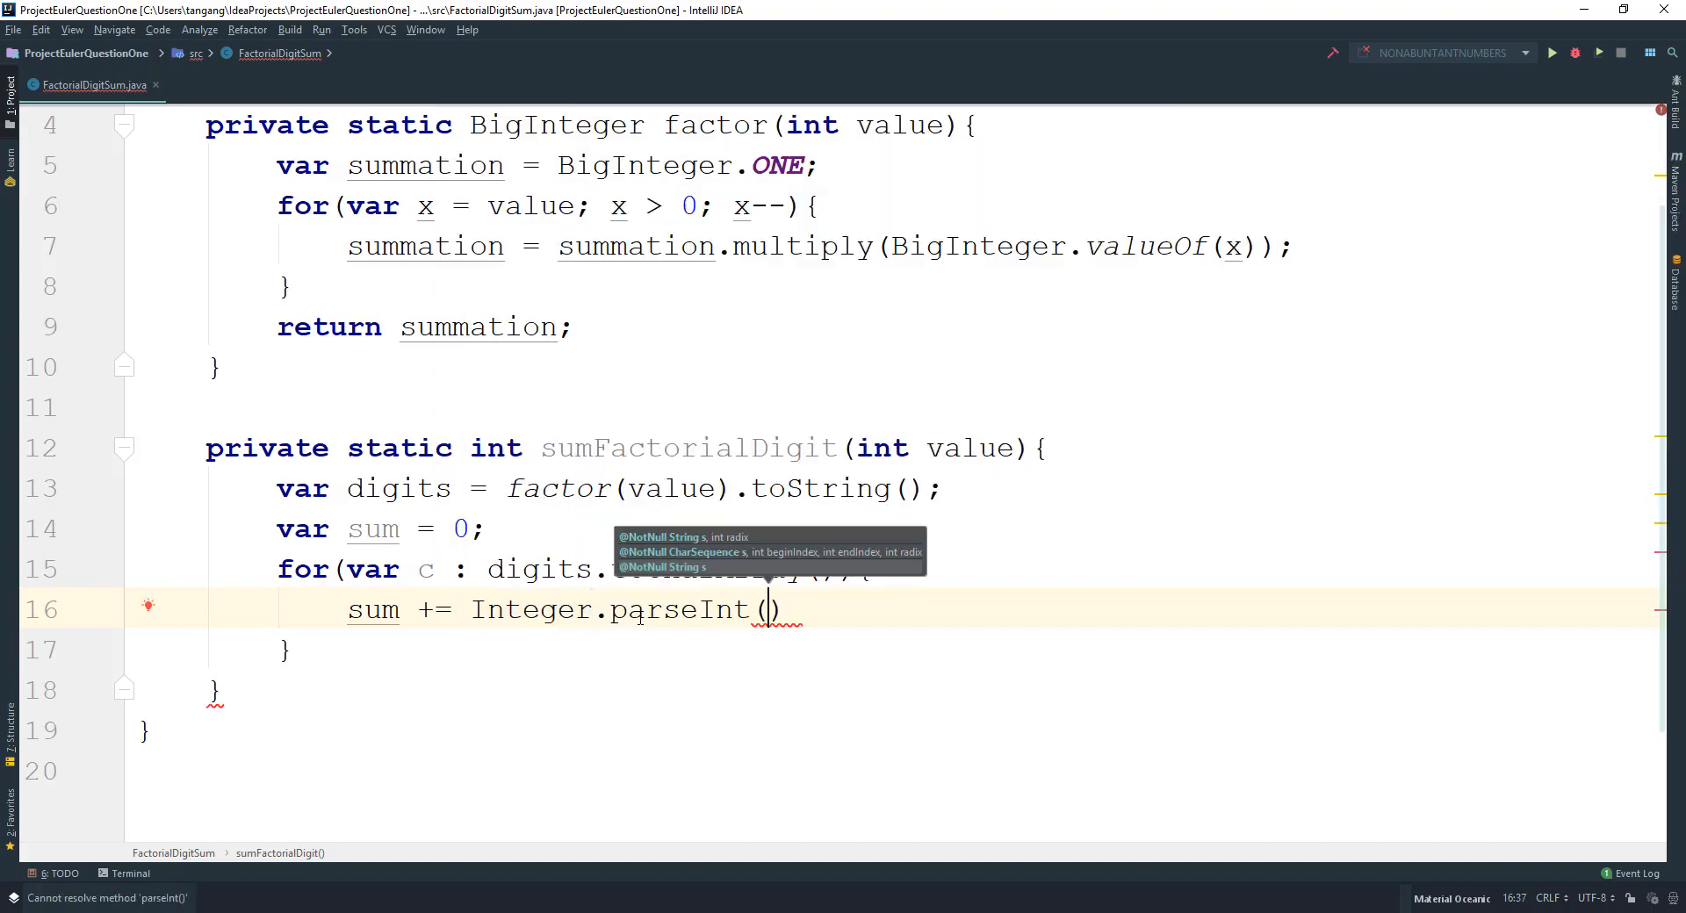
{"action": "type", "text": "Character"}
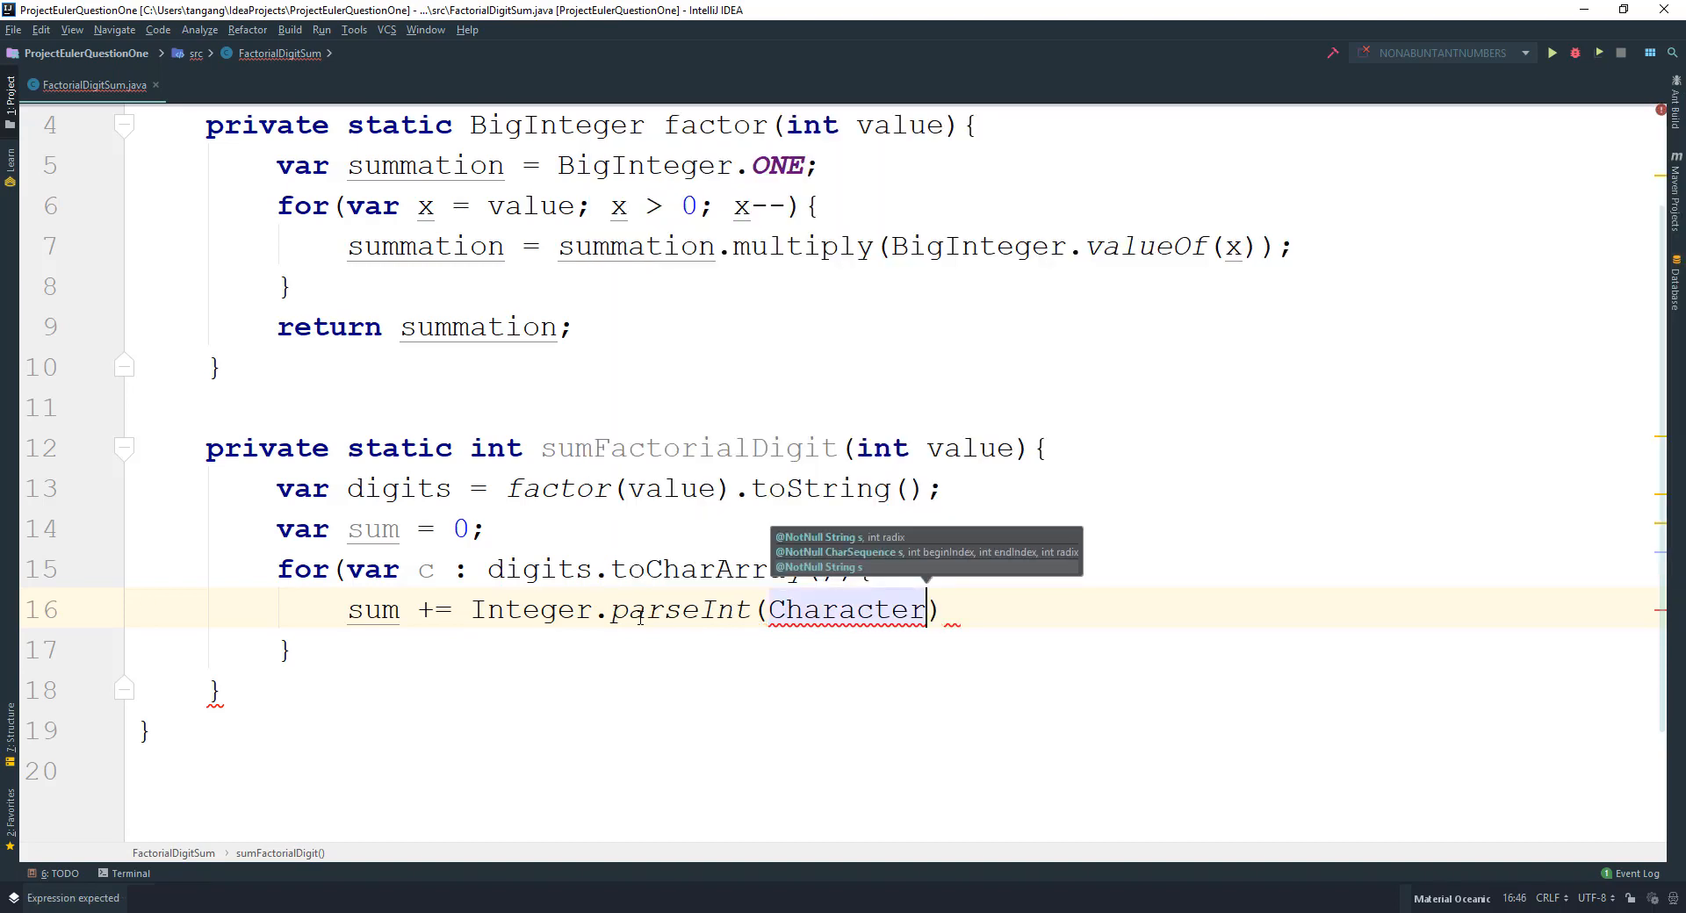
{"action": "type", "text": ".toString()"}
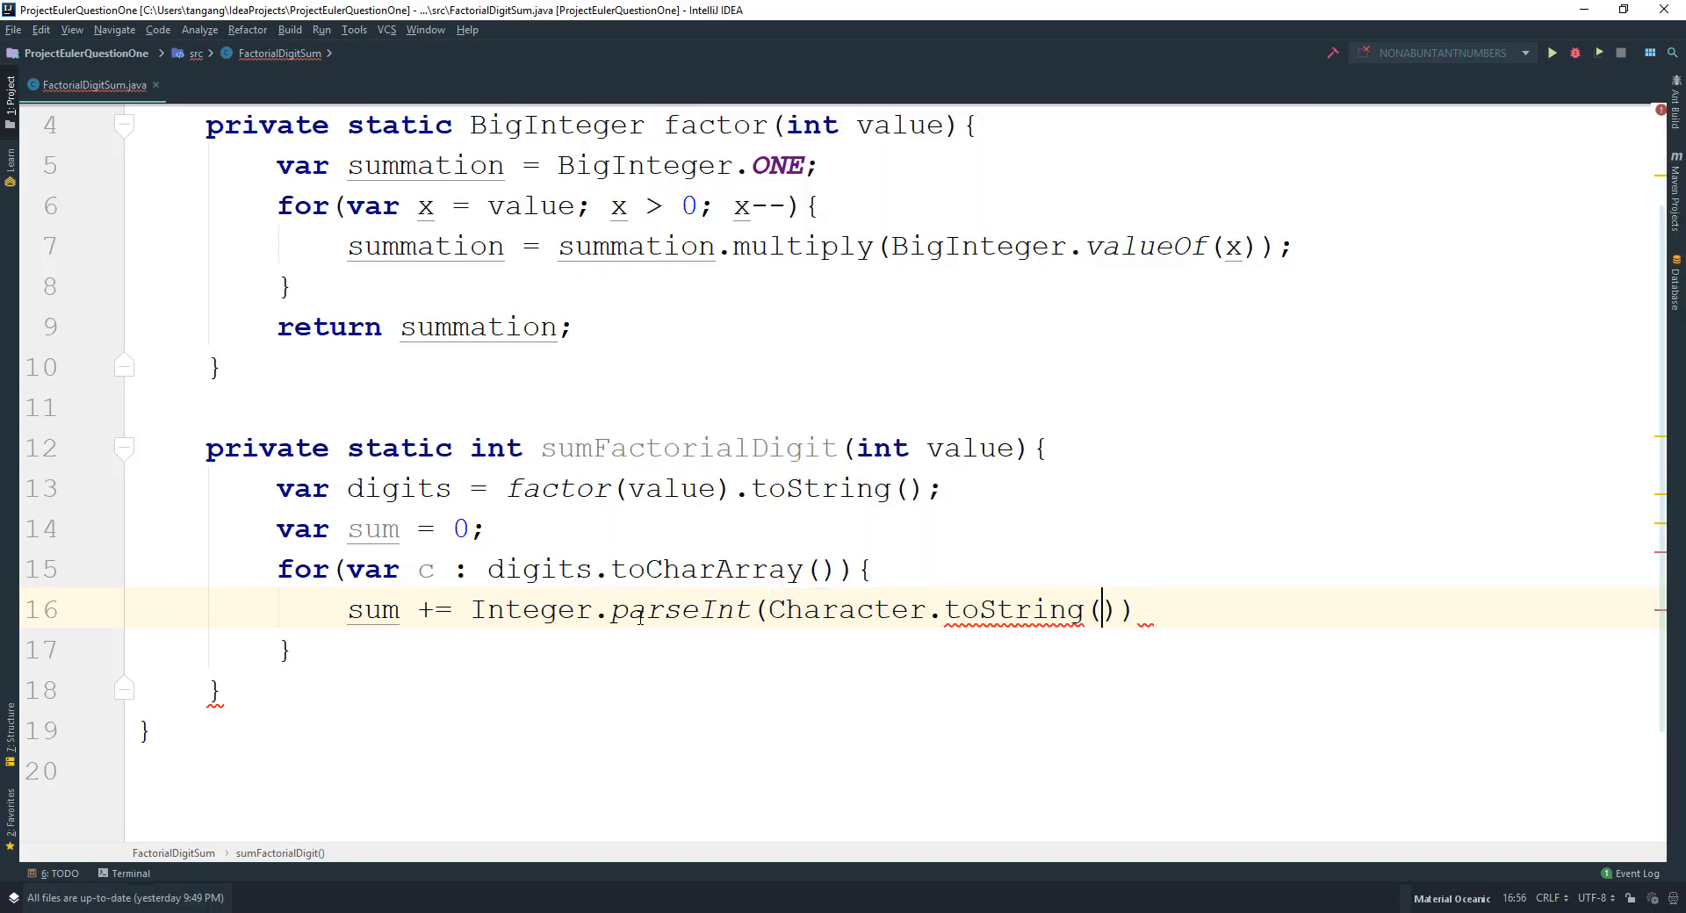
{"action": "type", "text": "c"}
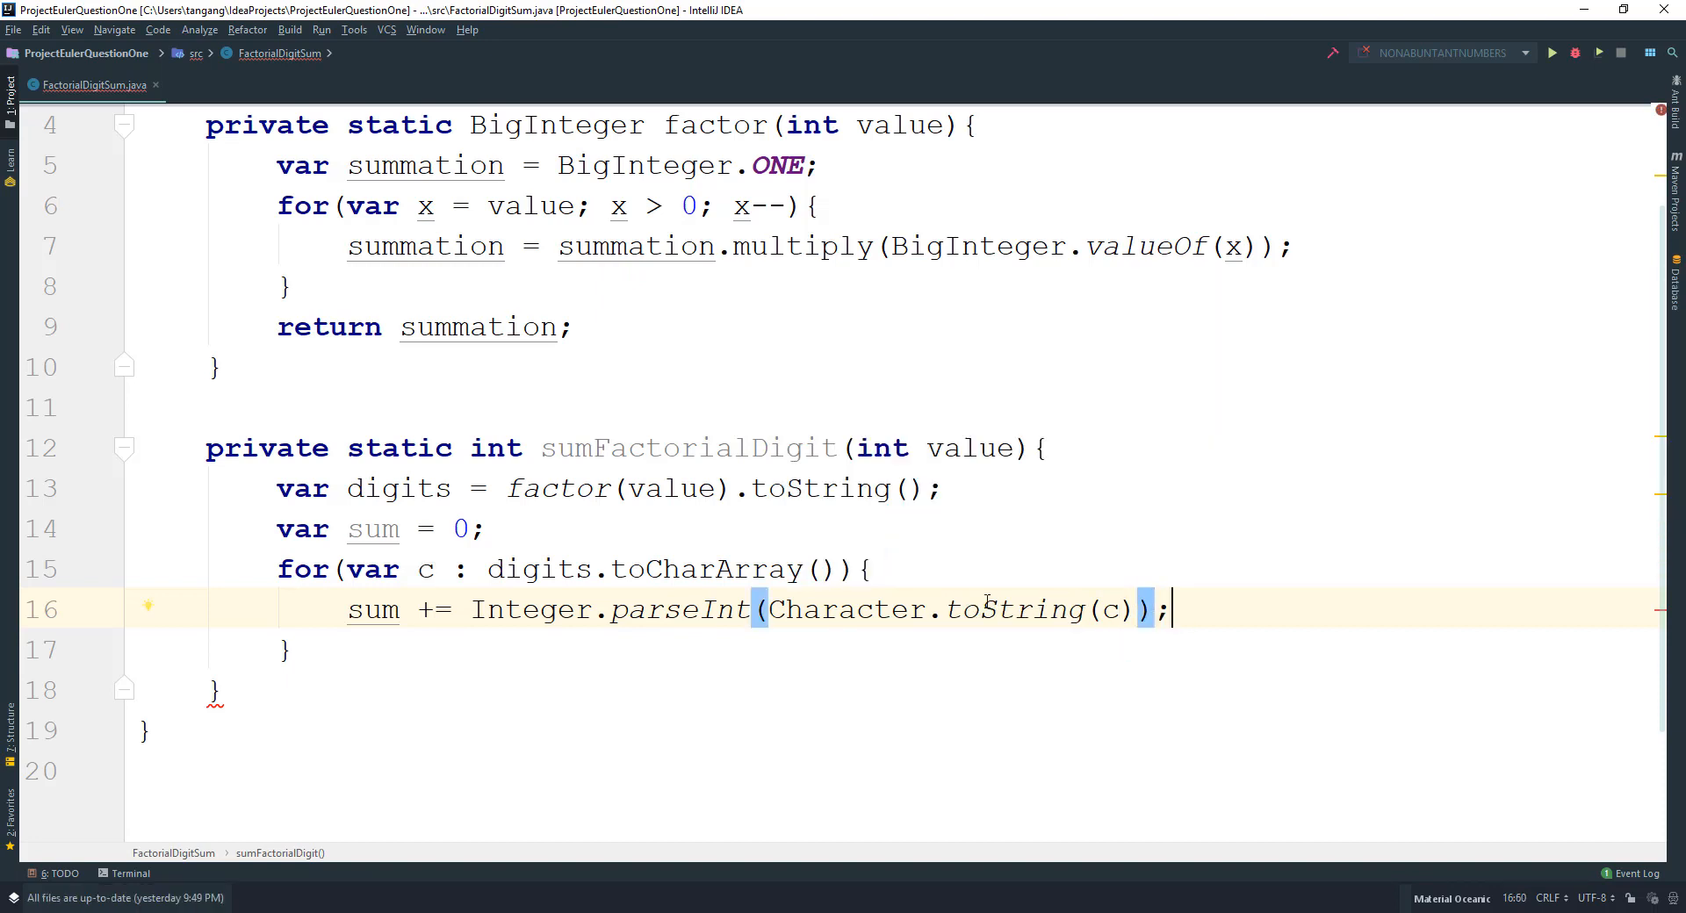
Return sum after the loop to finish sumFactorialDigit.
{"action": "key", "text": "enter"}
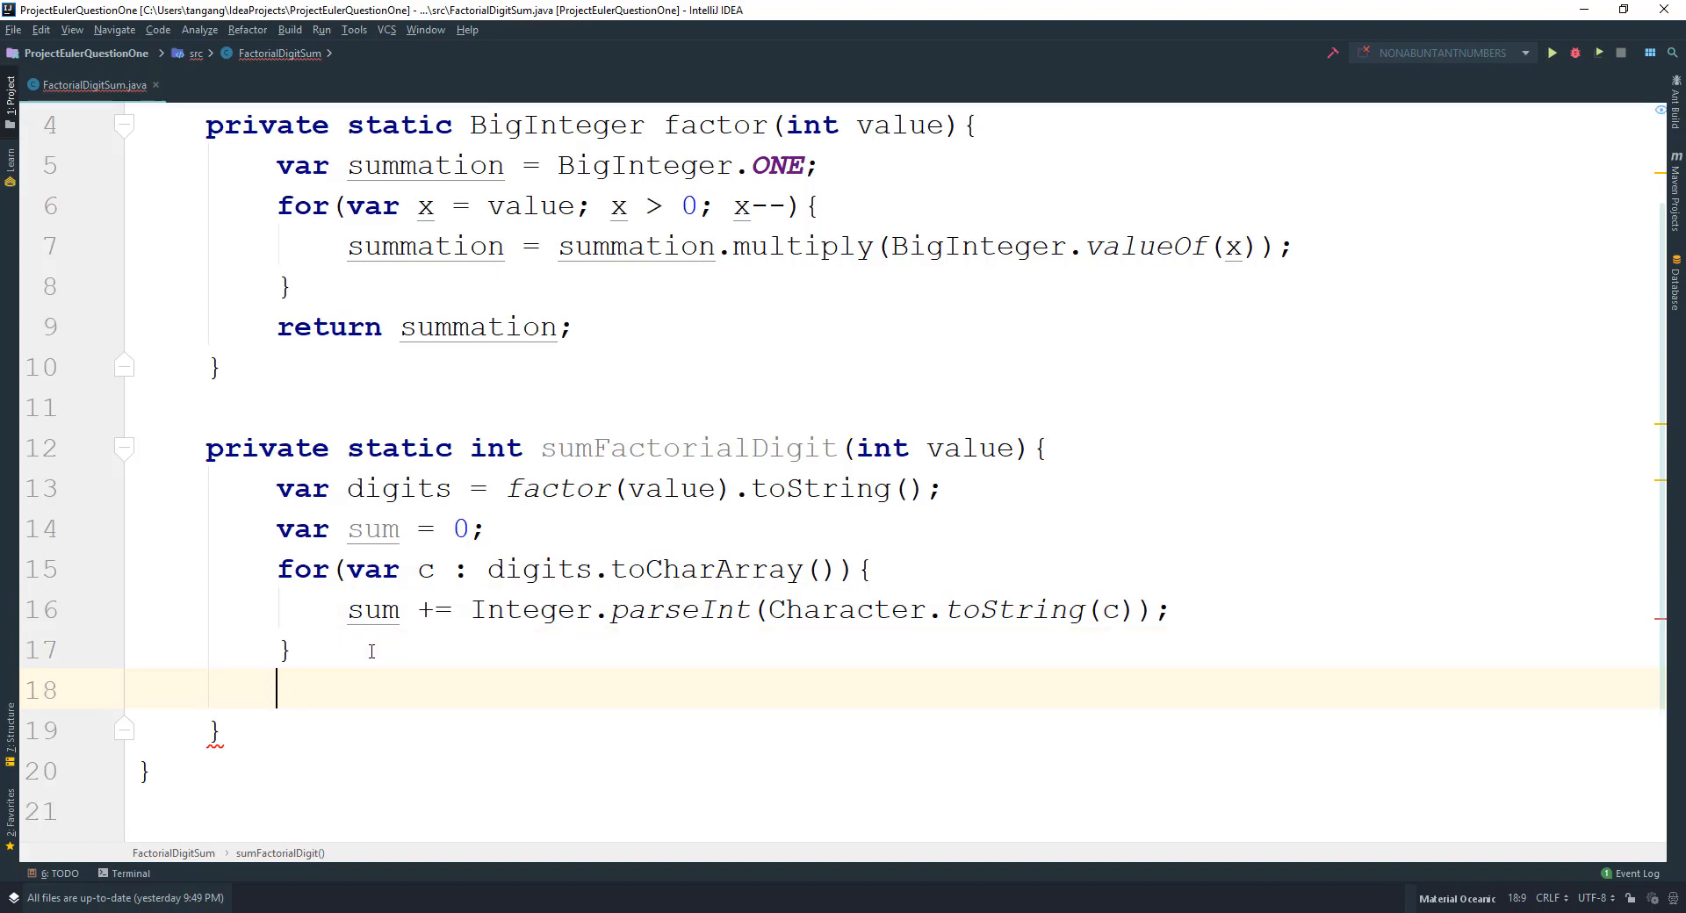
{"action": "type", "text": "return sum;"}
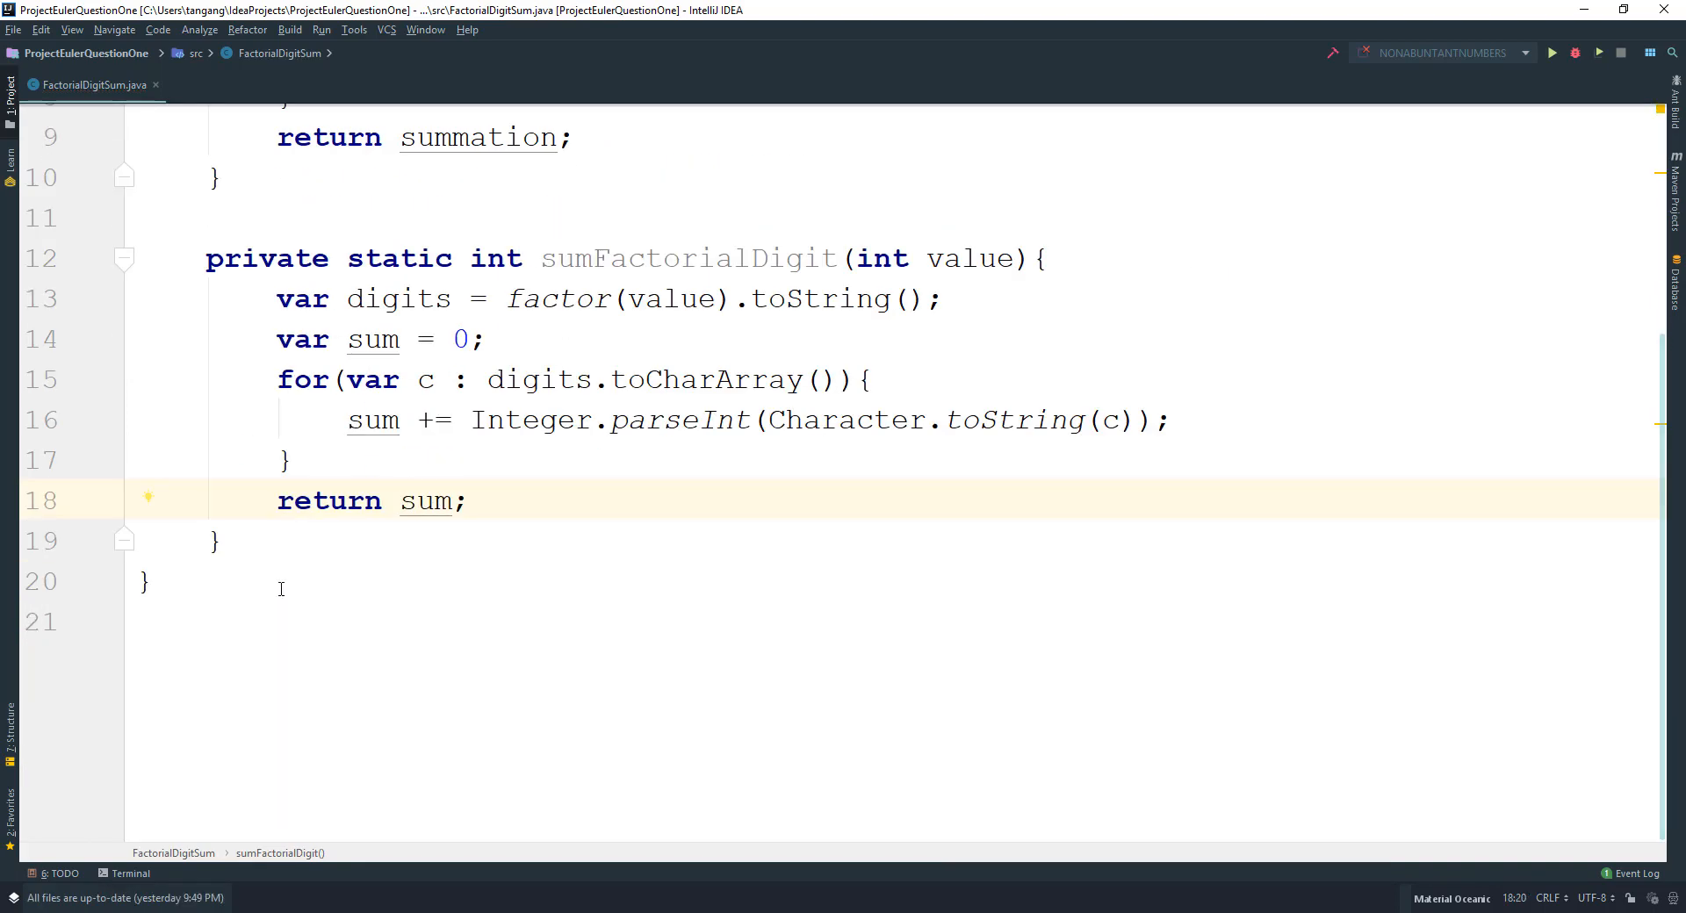
Write main printing sumFactorialDigit(100) and run it, outputting 648.
{"action": "type", "text": "p"}
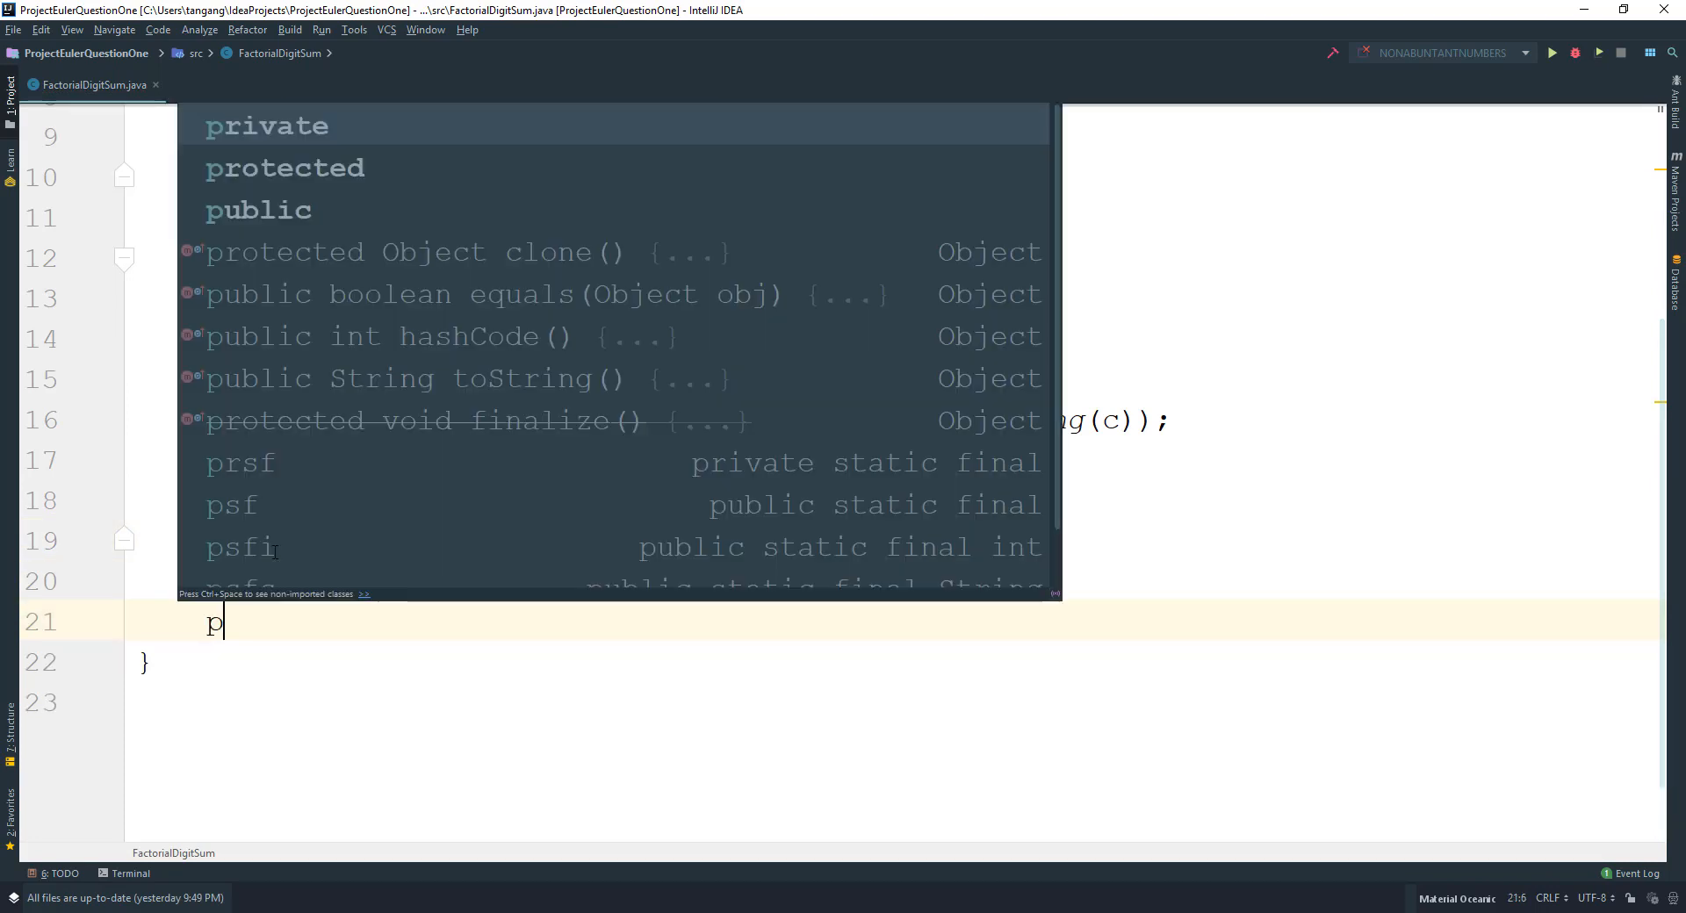
{"action": "type", "text": "ublic static"}
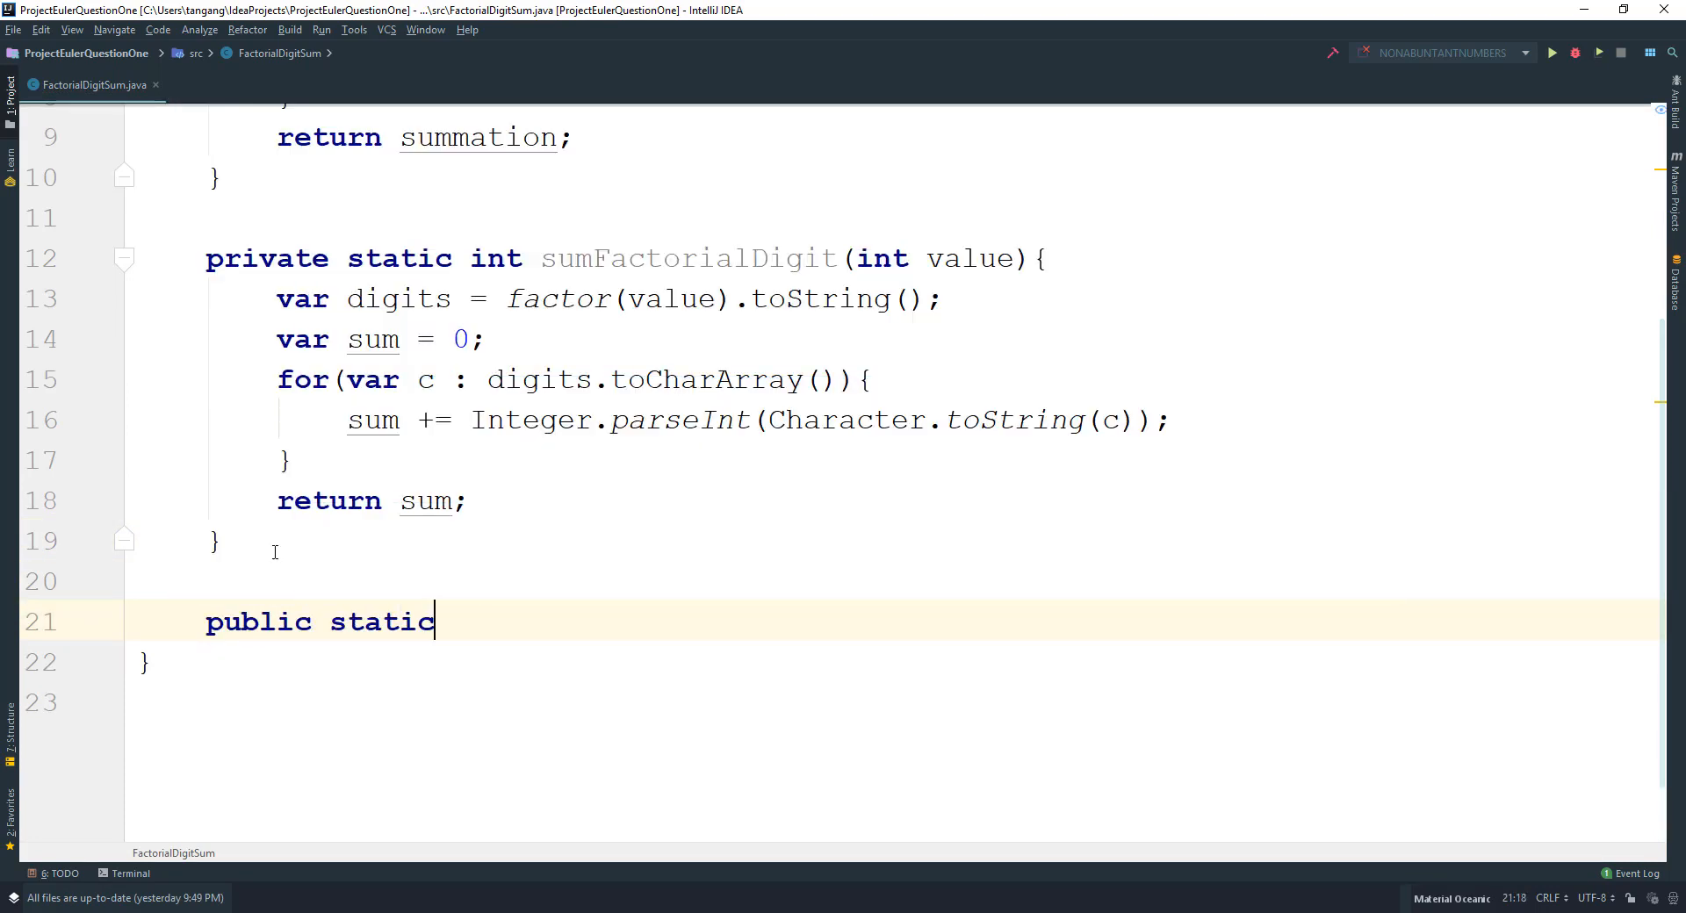
{"action": "type", "text": "void main(String..."}
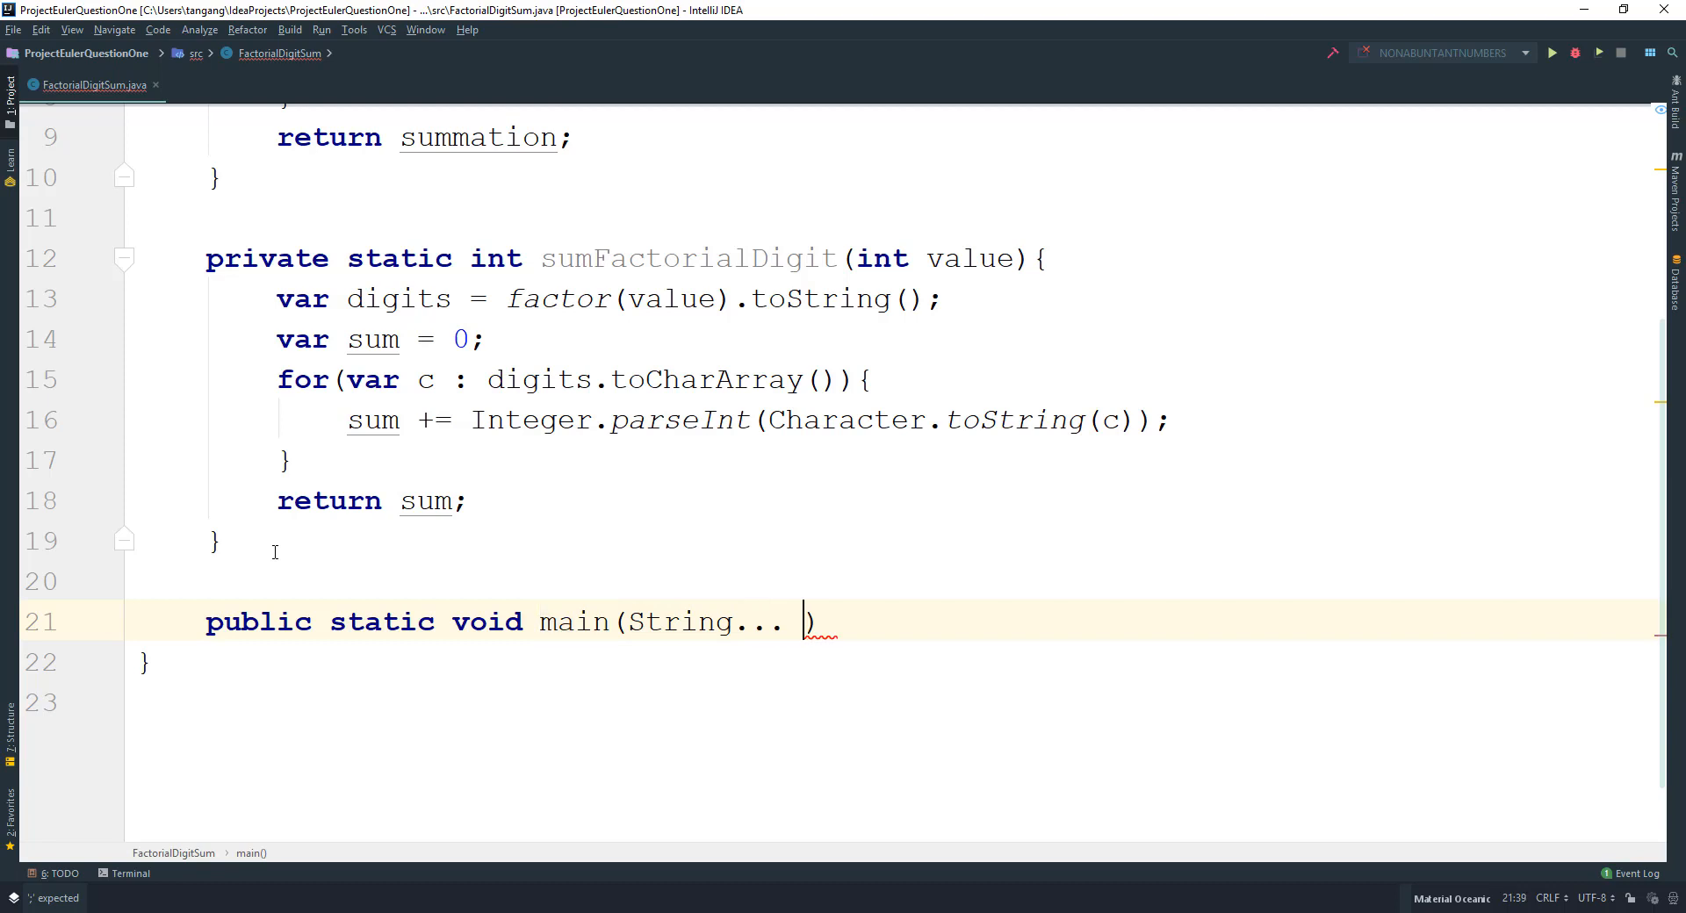
{"action": "type", "text": "args"}
{"action": "type", "text": "System.out.println();"}
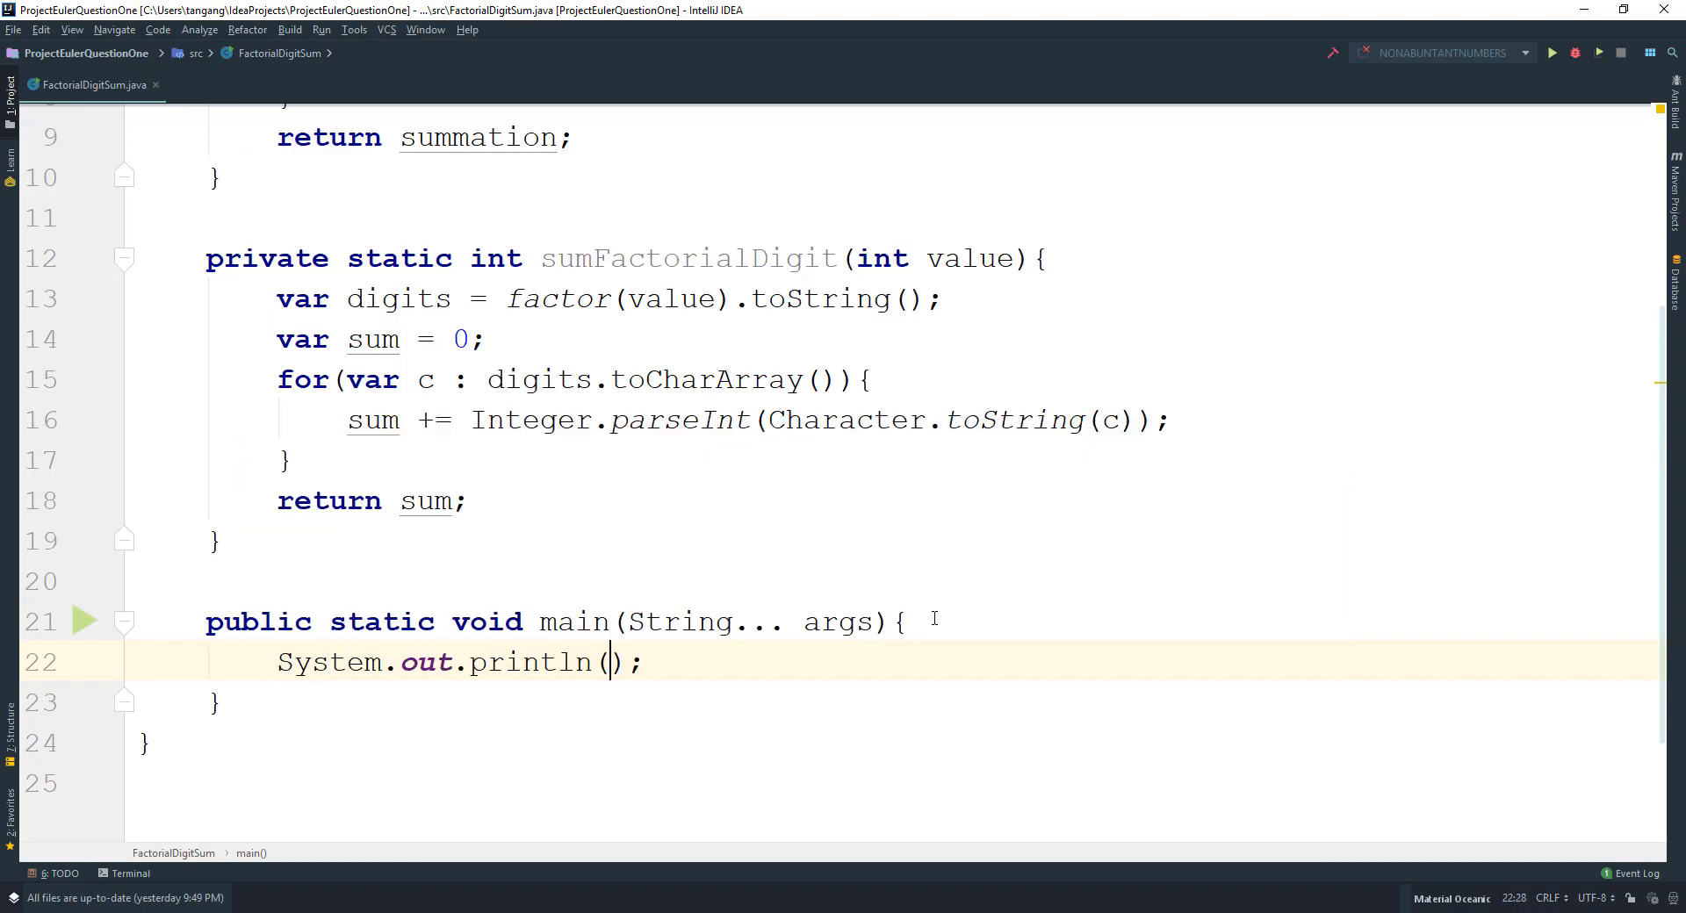
{"action": "type", "text": "sumFactorialDigit(1"}
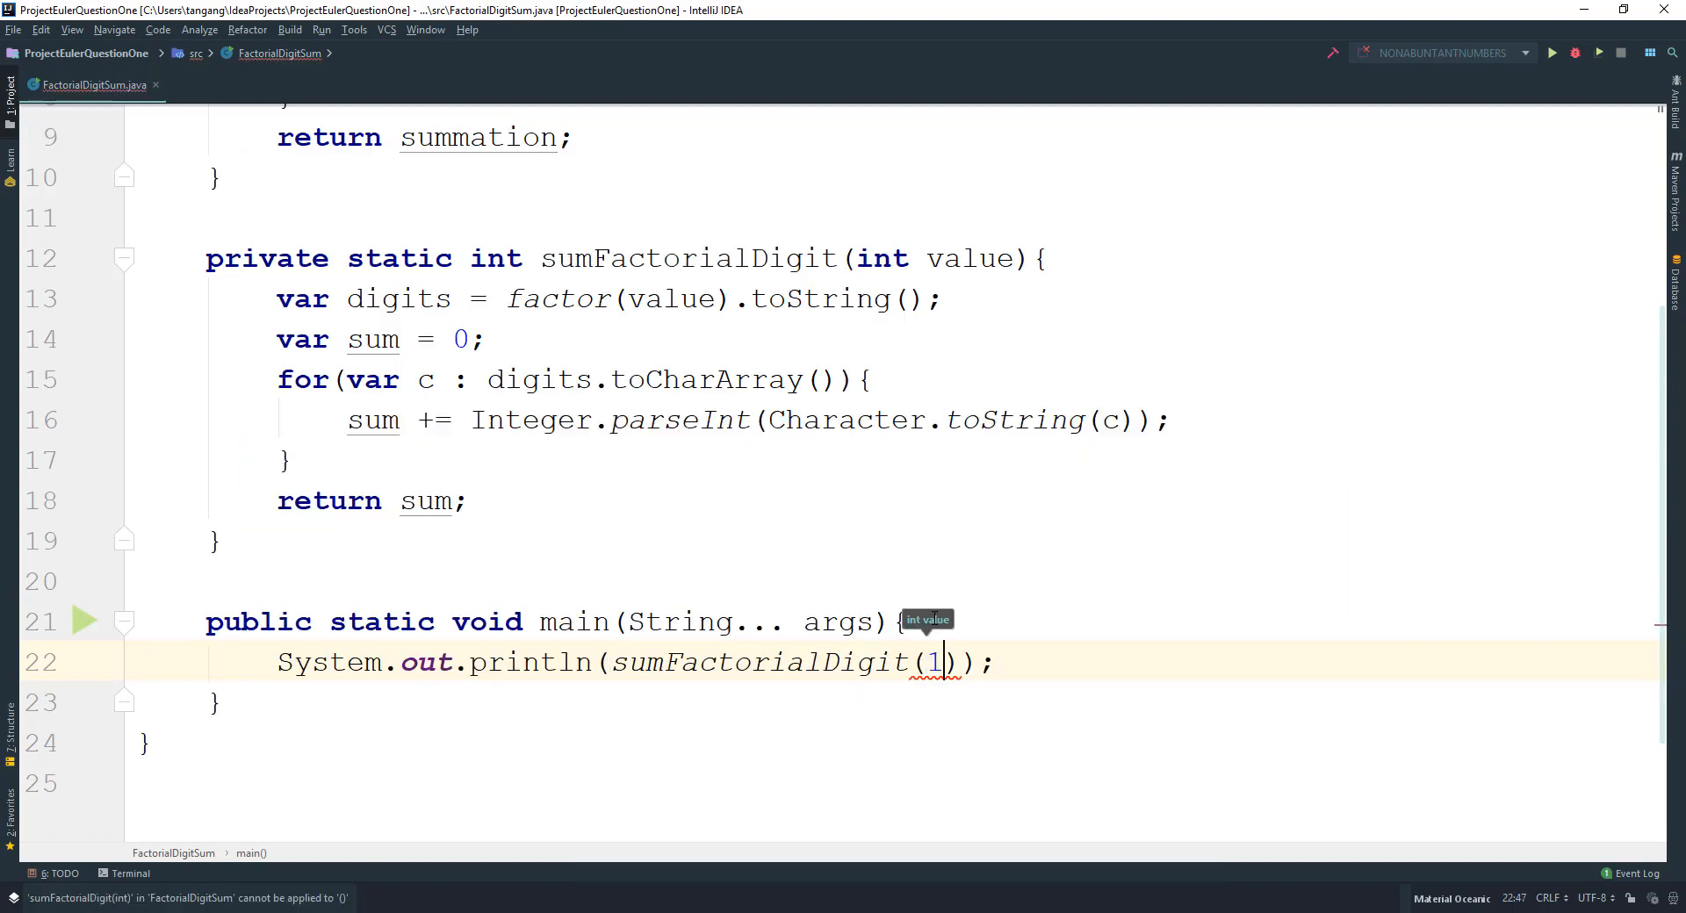
{"action": "type", "text": "00"}
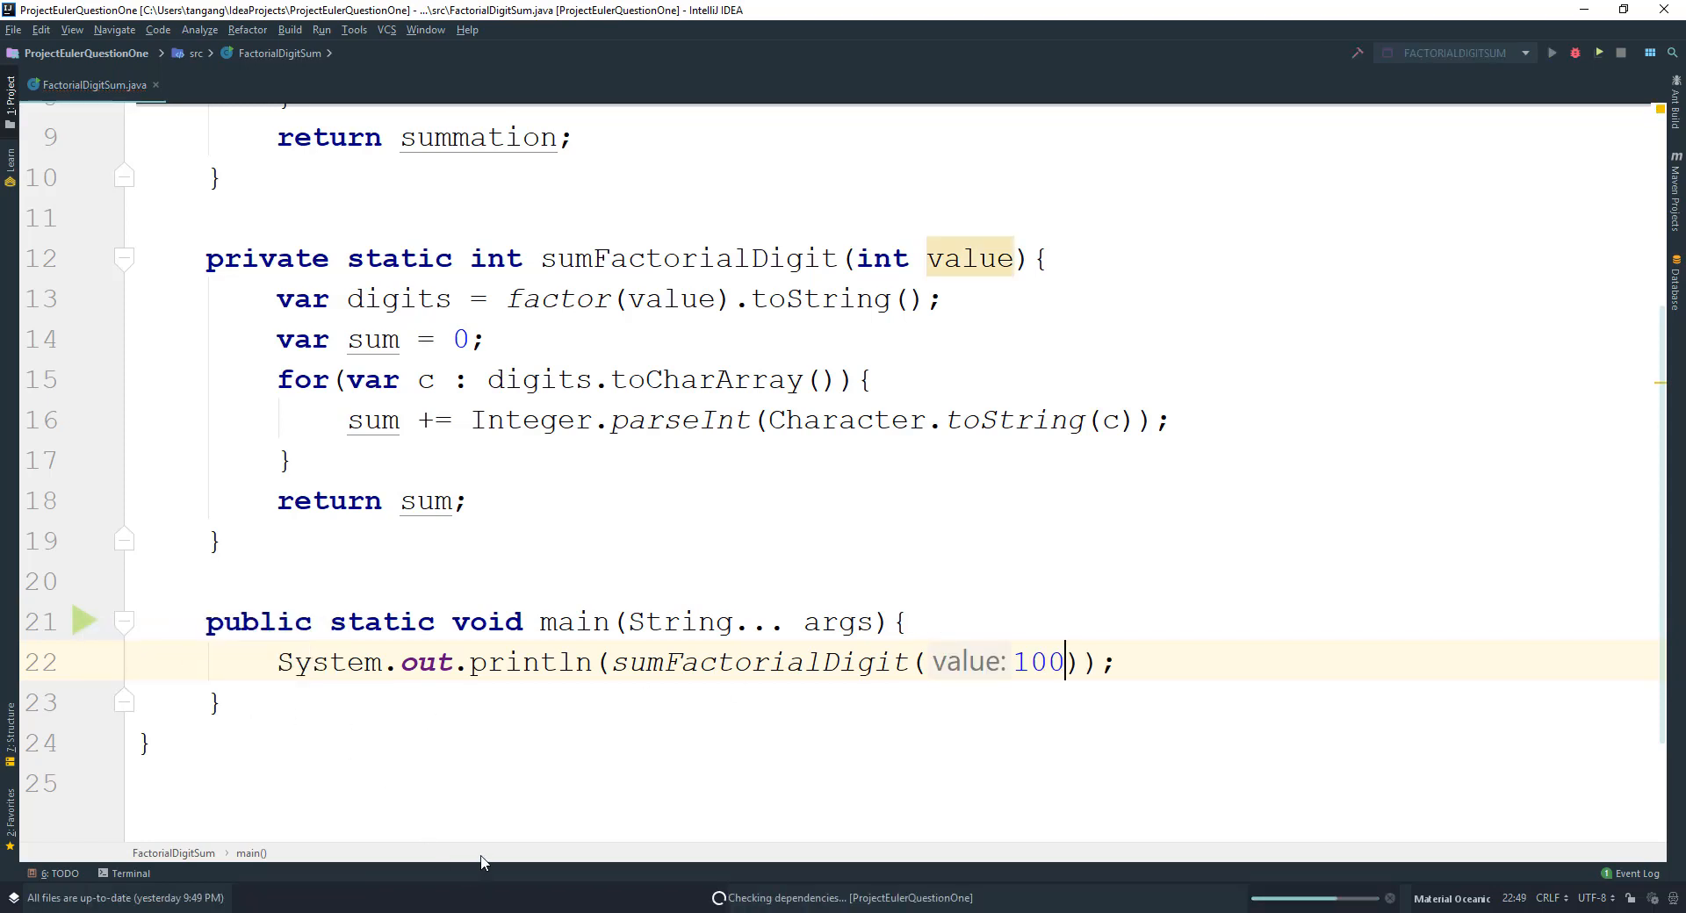
{"action": "left_click", "coordinate": [1550, 51]}
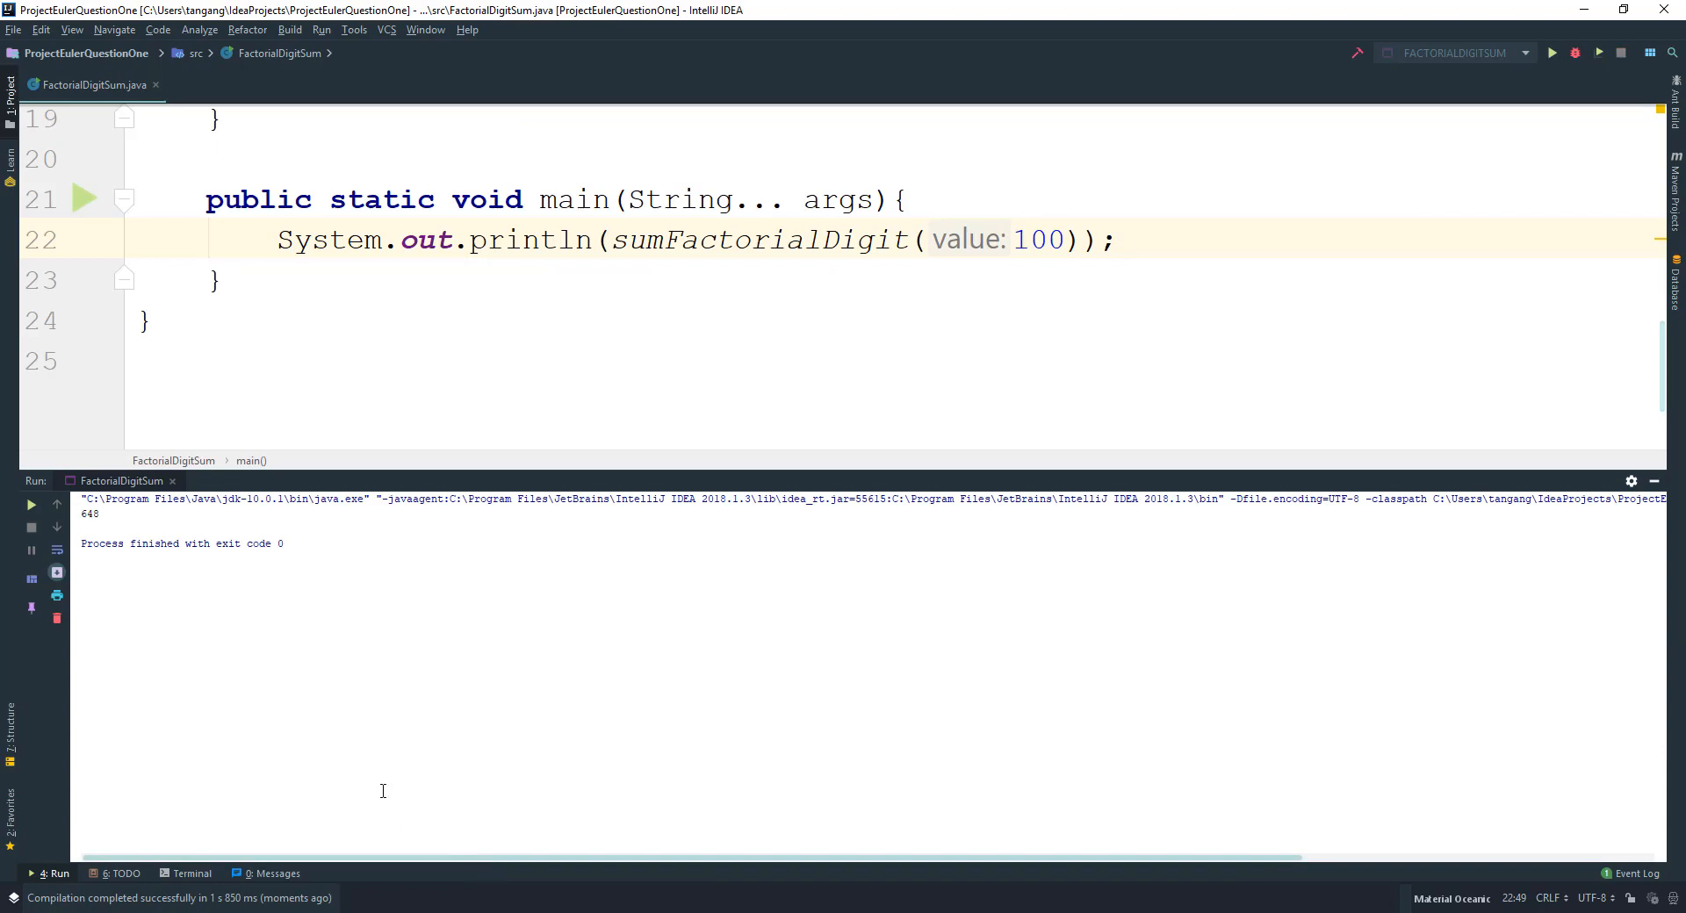